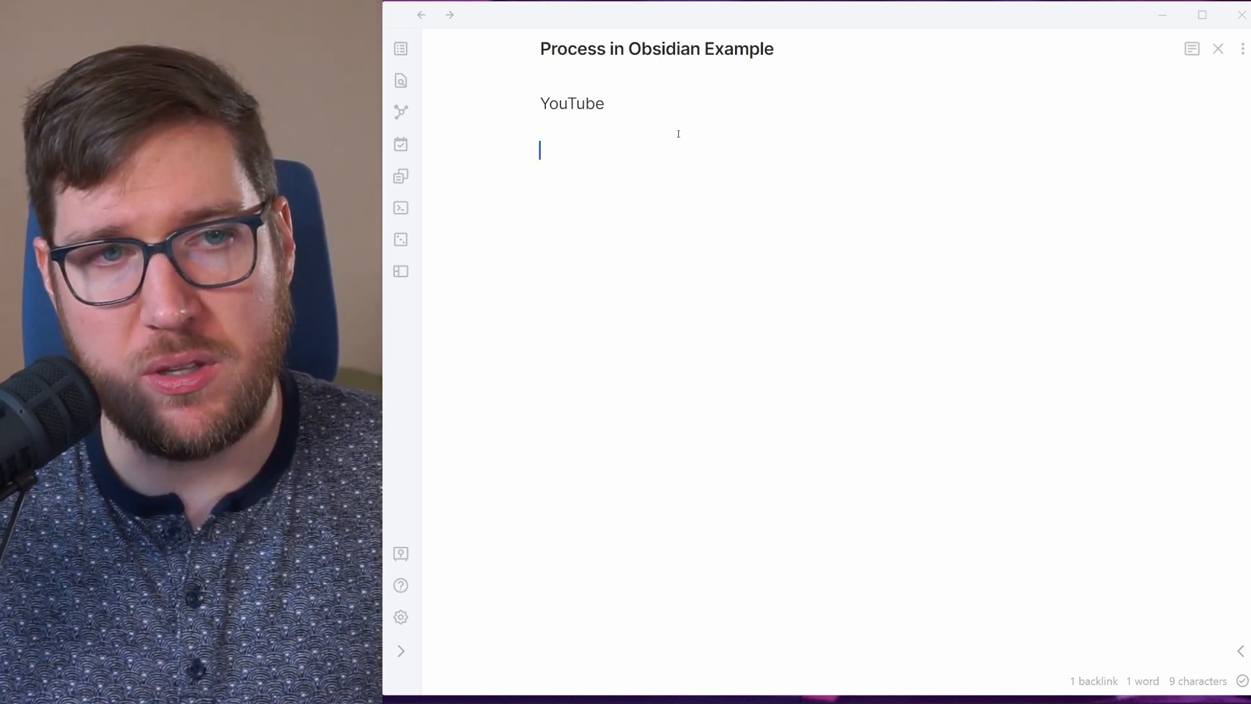
Step: Start a '- [ ]' checklist of production tasks and remove the stray blank line
{"action": "type", "text": "- [ ]"}
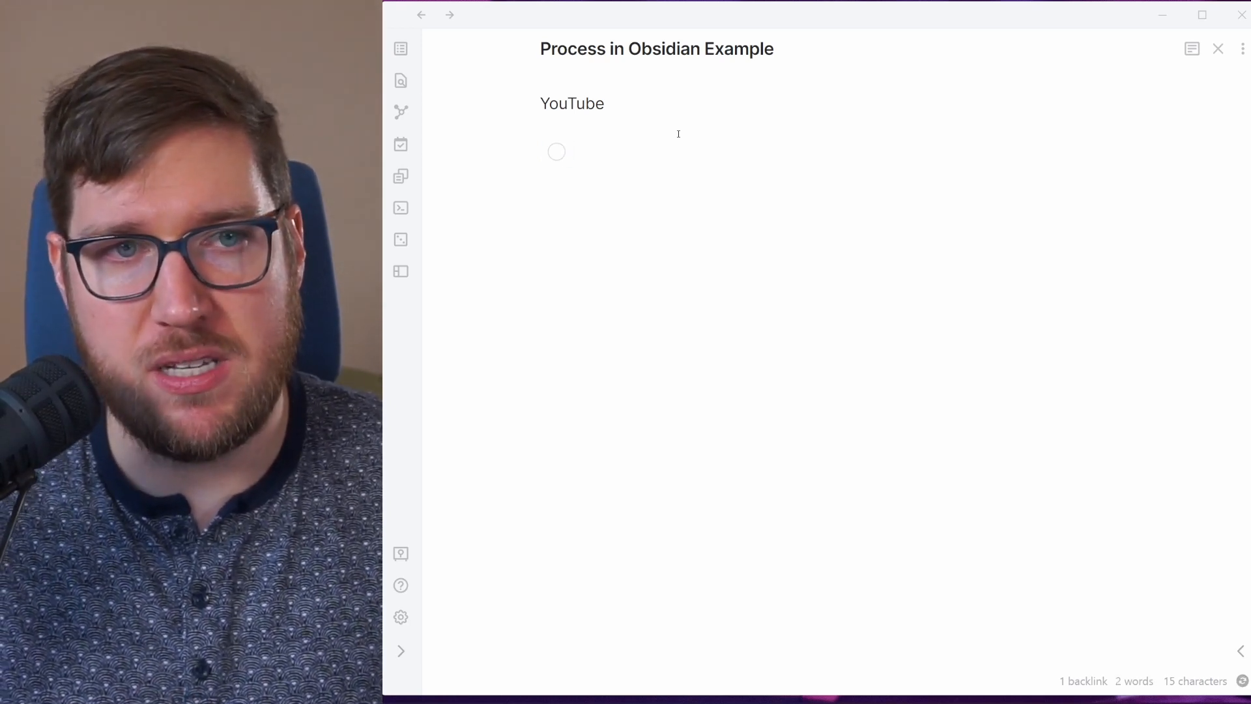
{"action": "left_click", "coordinate": [572, 152]}
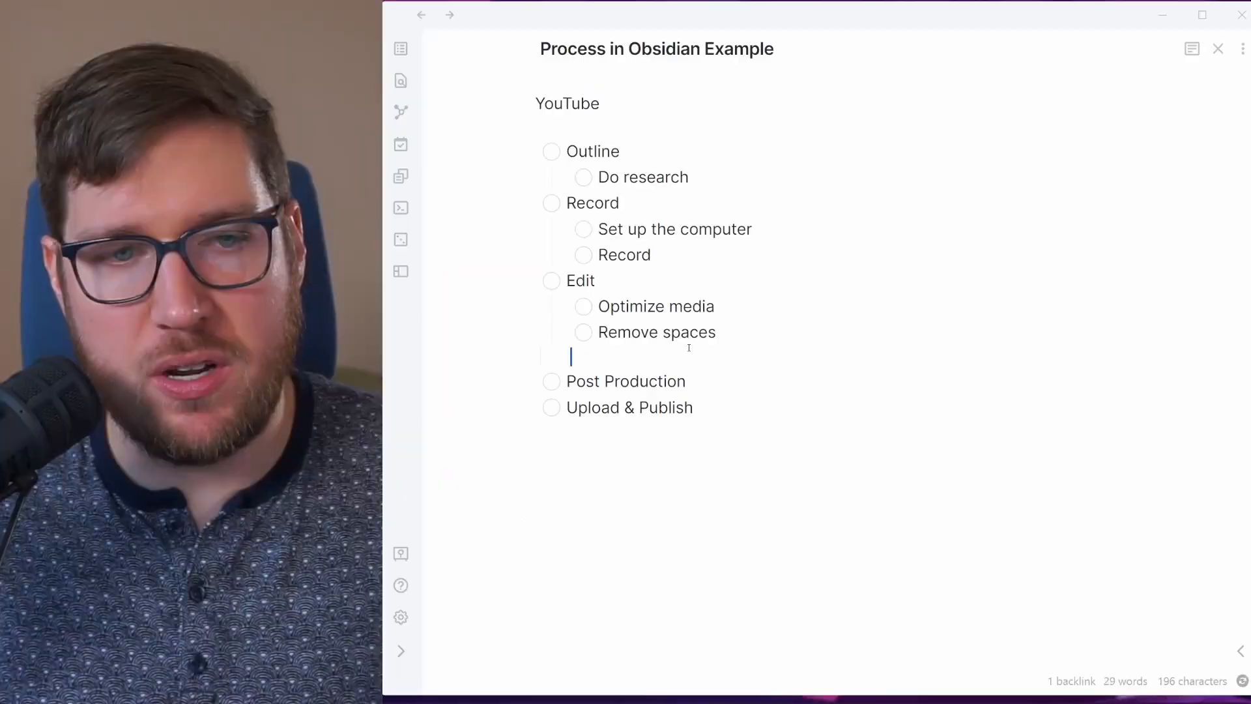
{"action": "key", "text": "Backspace"}
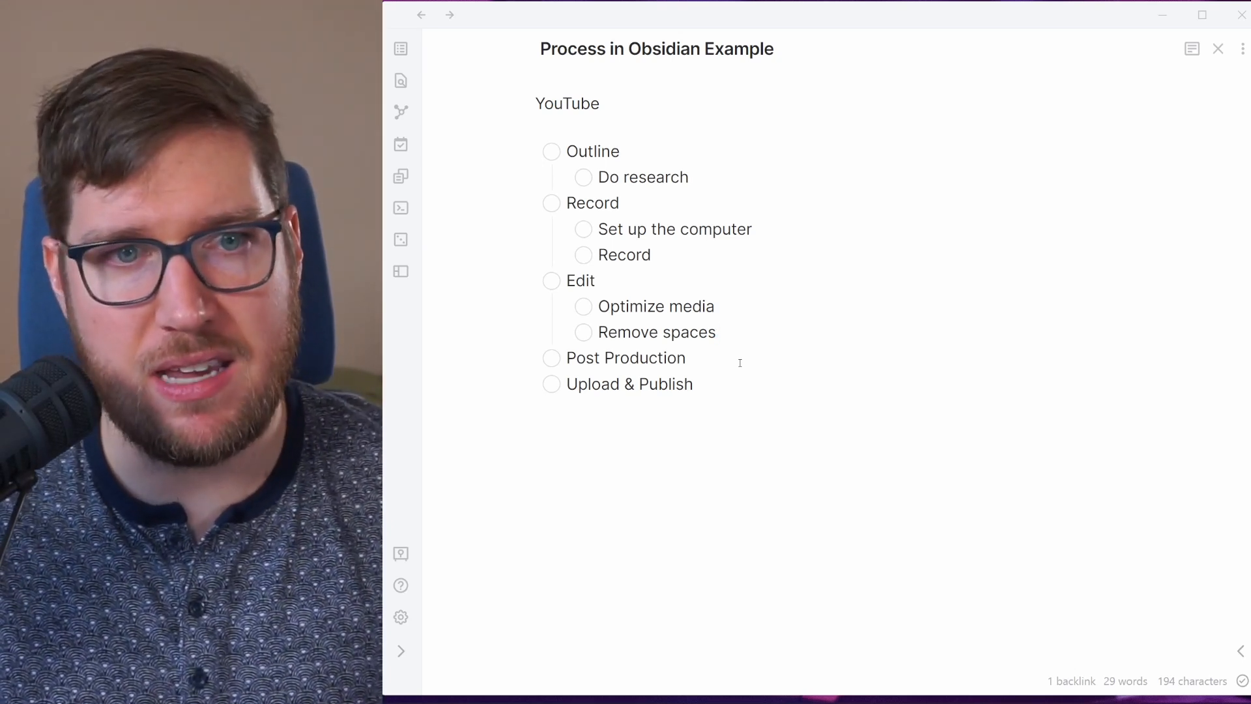
Step: Append 'Checklist' to the YouTube heading so it reads 'YouTube Checklist'
{"action": "left_click", "coordinate": [717, 332]}
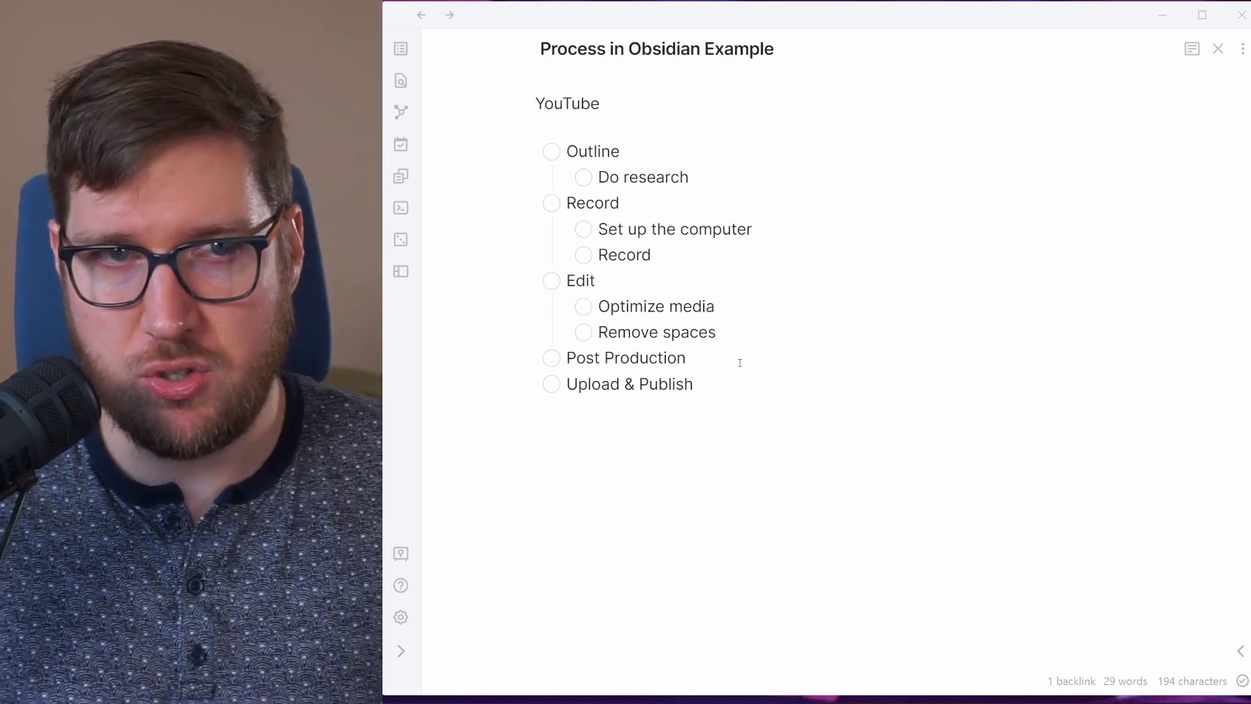
{"action": "left_click", "coordinate": [717, 332]}
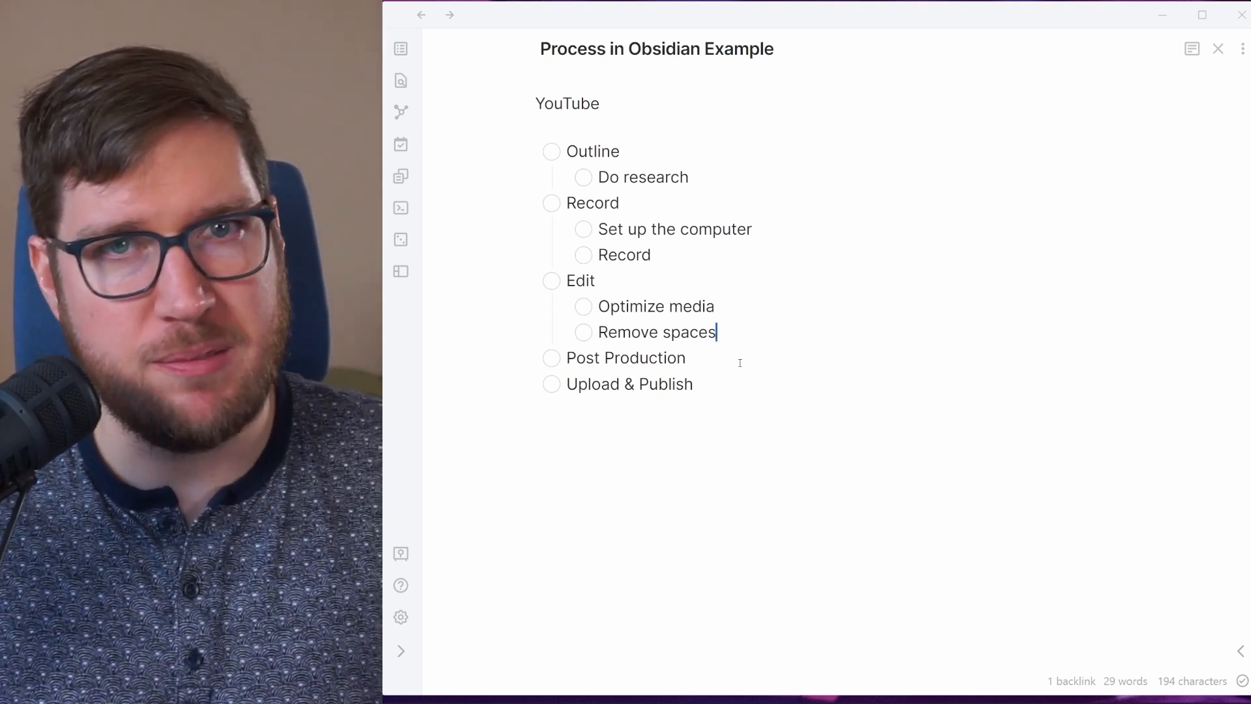
{"action": "type", "text": "Checklist"}
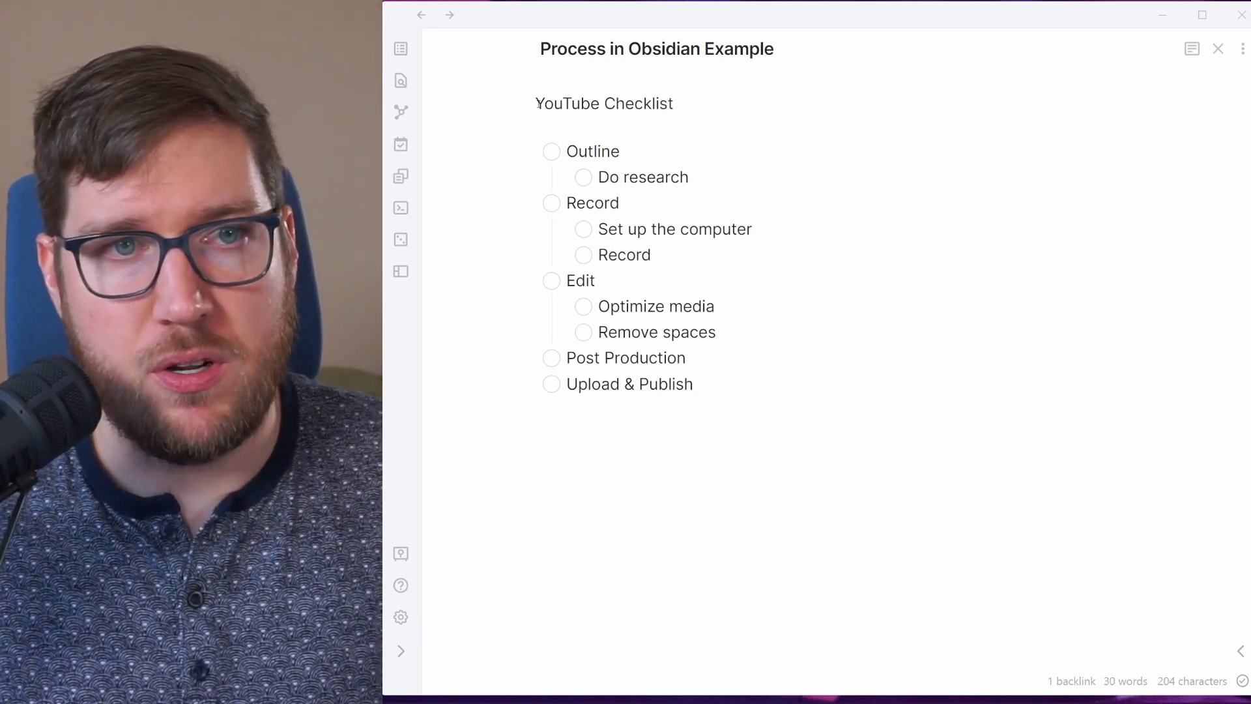
Step: Search the command palette (Ctrl+P) for 'extract' to find the extract-to-new-note commands
{"action": "key", "text": "ctrl+p"}
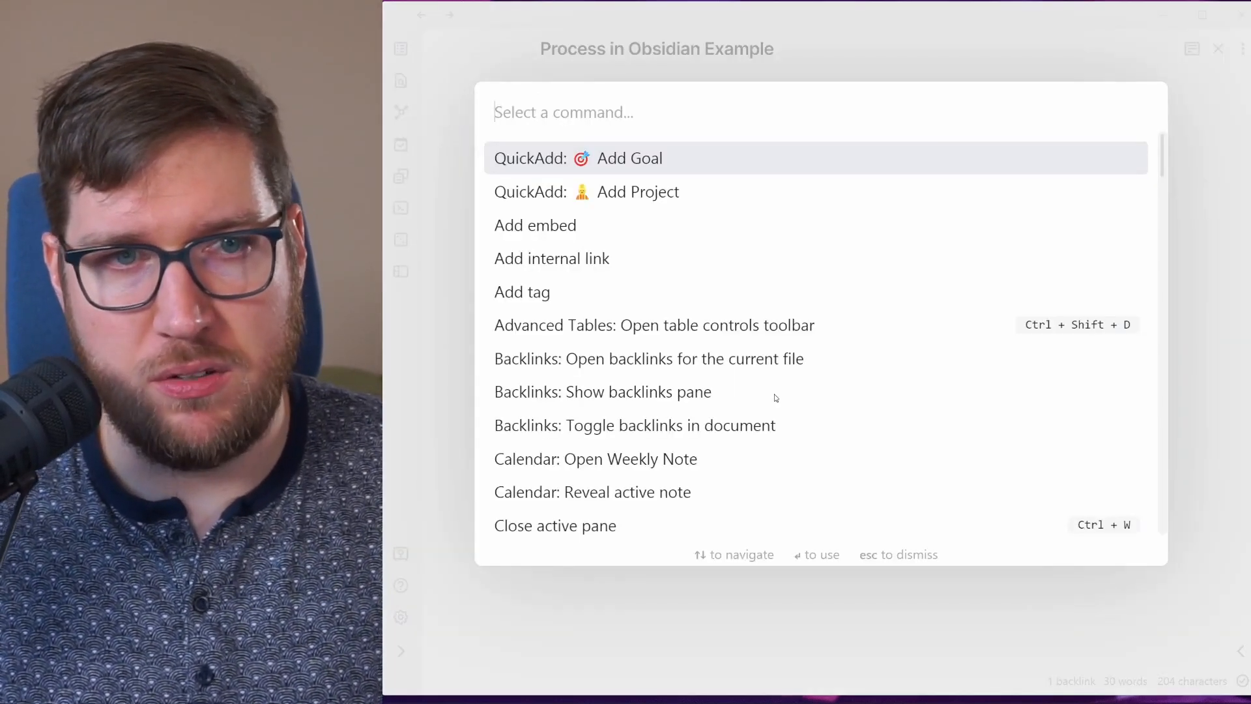
{"action": "type", "text": "ext"}
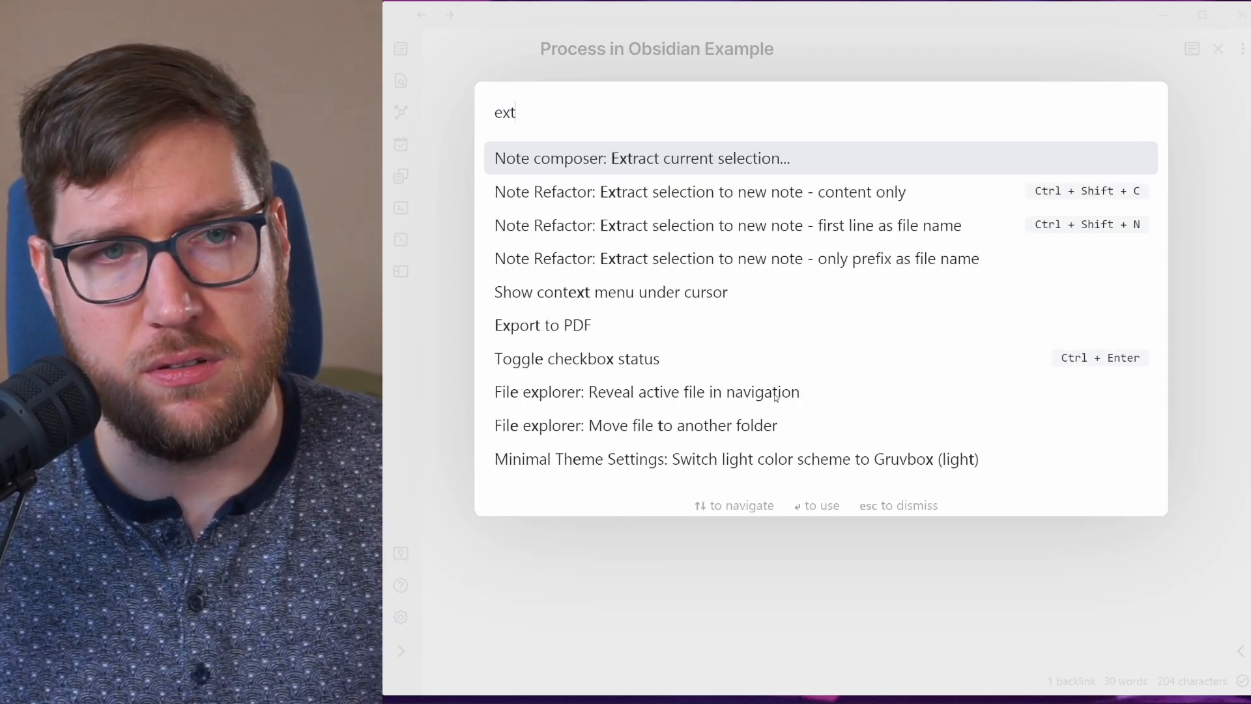
{"action": "type", "text": "ract"}
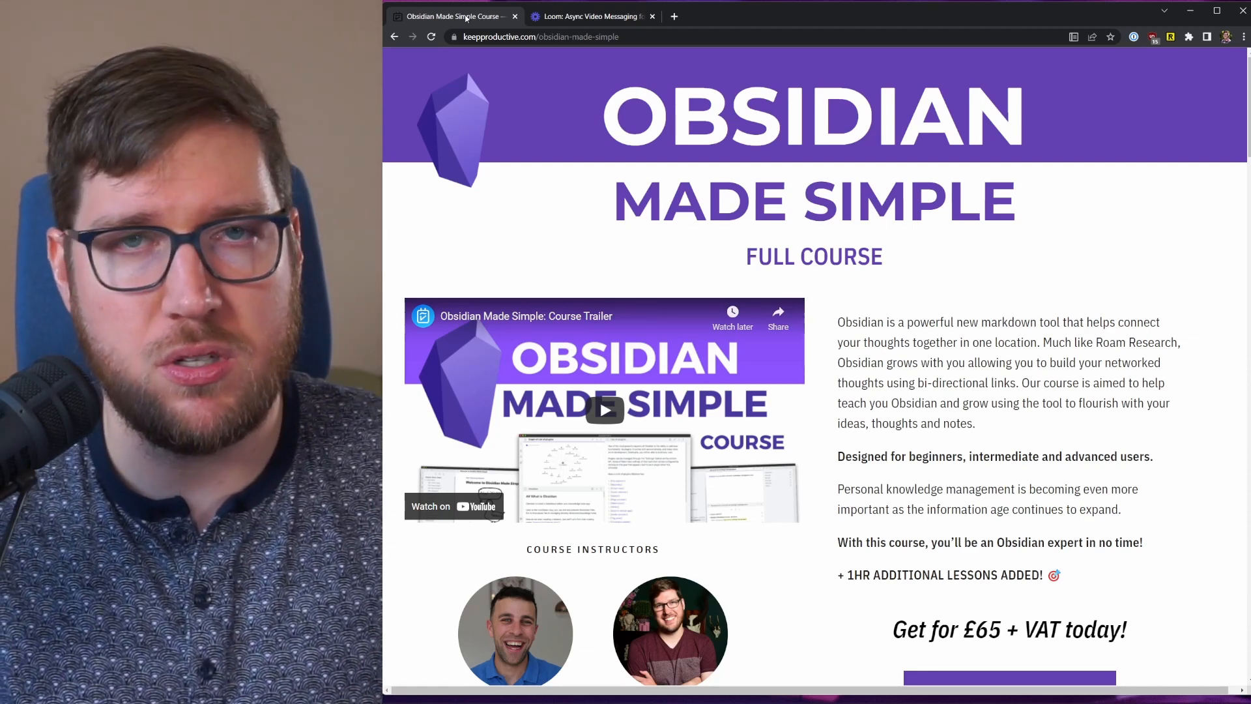
Step: Switch from the course page tab to the Scribe homepage at scribehow.com
{"action": "left_click", "coordinate": [590, 16]}
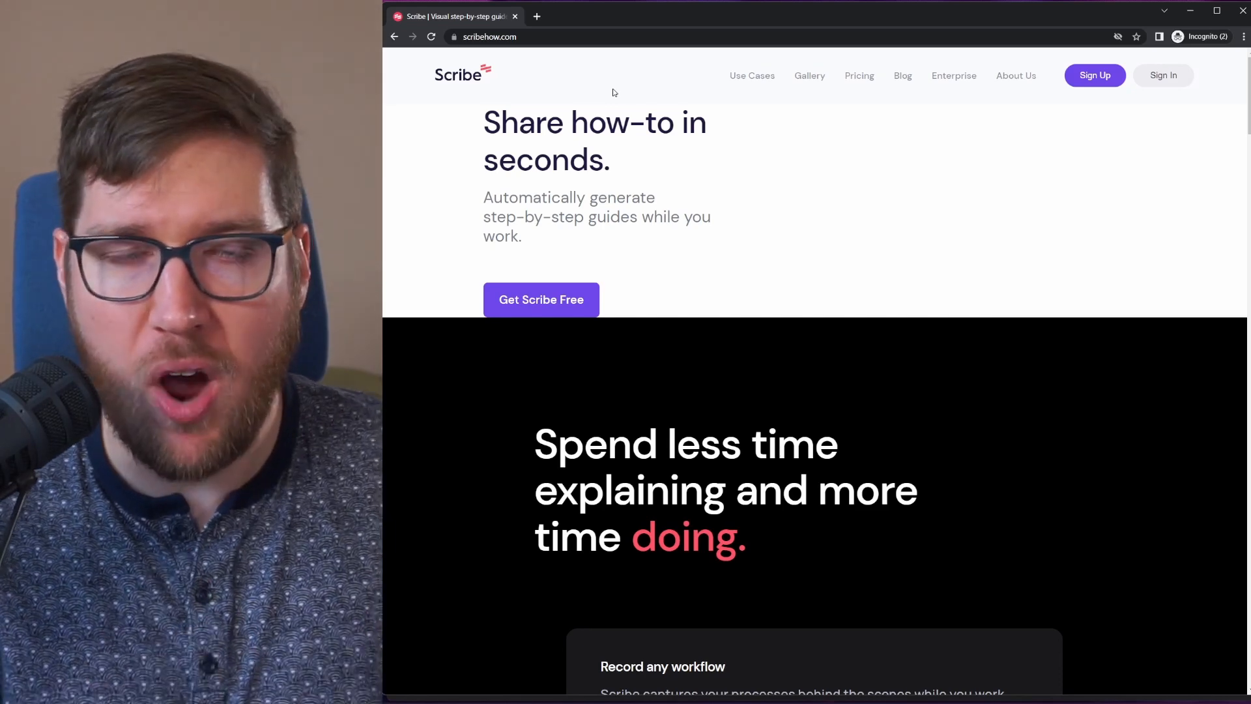
Step: From the top of the Scribe homepage, sign in to reach the empty workspace dashboard
{"action": "scroll", "scroll_direction": "up", "scroll_amount": 3}
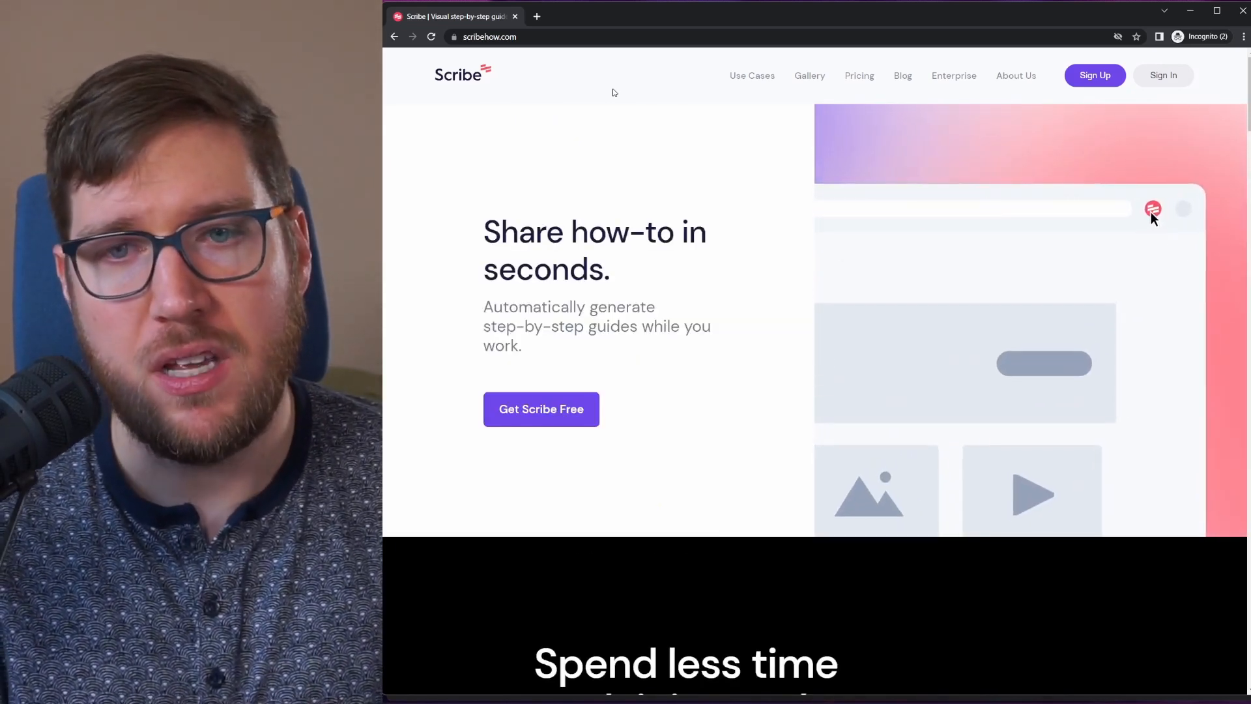
{"action": "left_click", "coordinate": [1153, 209]}
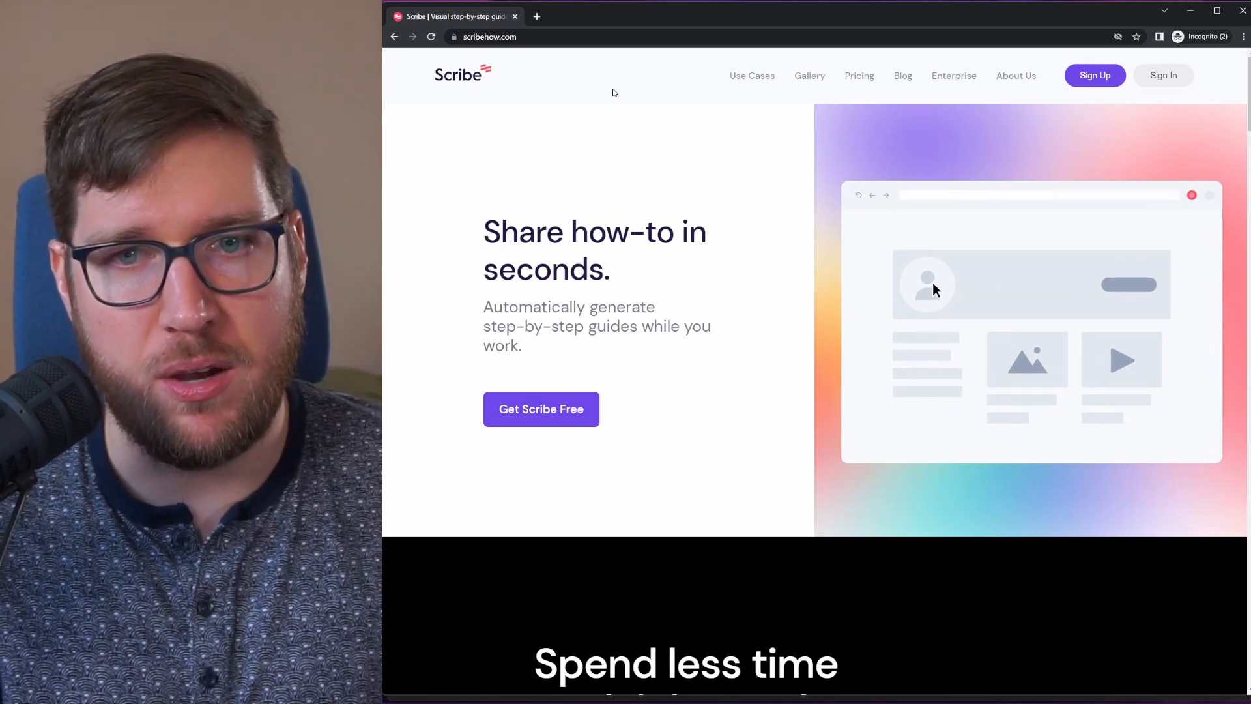
{"action": "mouse_move", "coordinate": [1128, 292]}
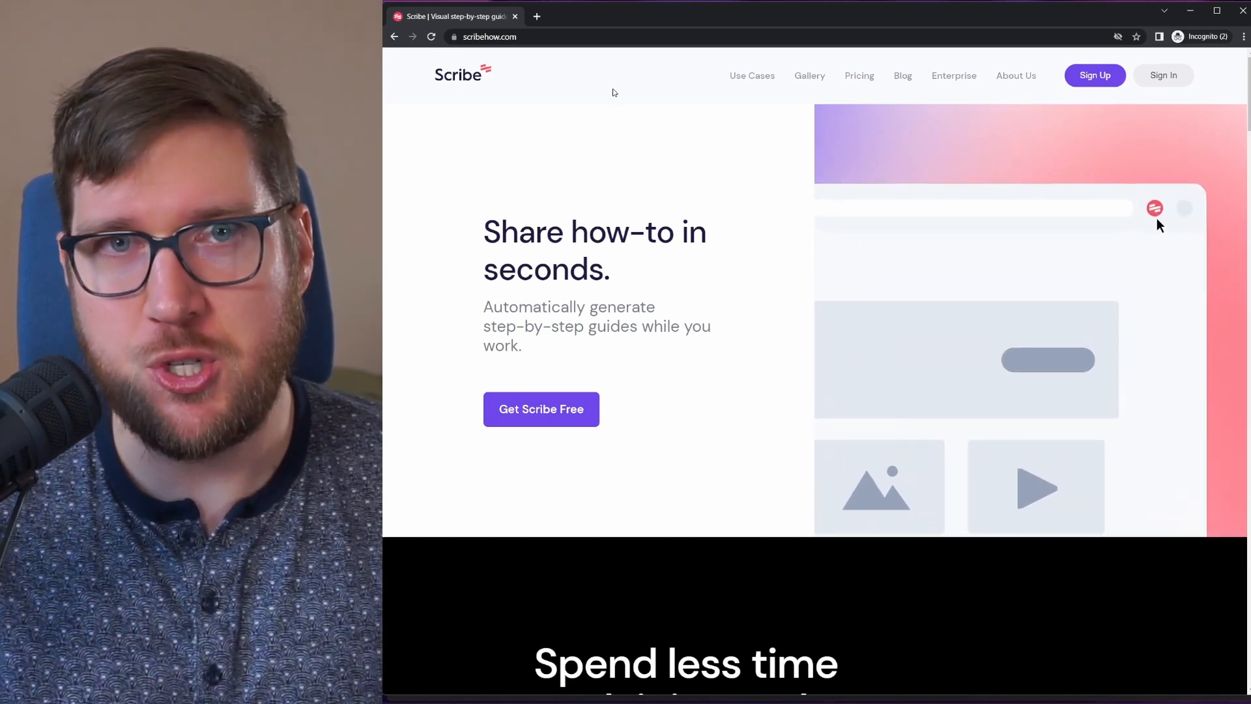
{"action": "left_click", "coordinate": [1154, 208]}
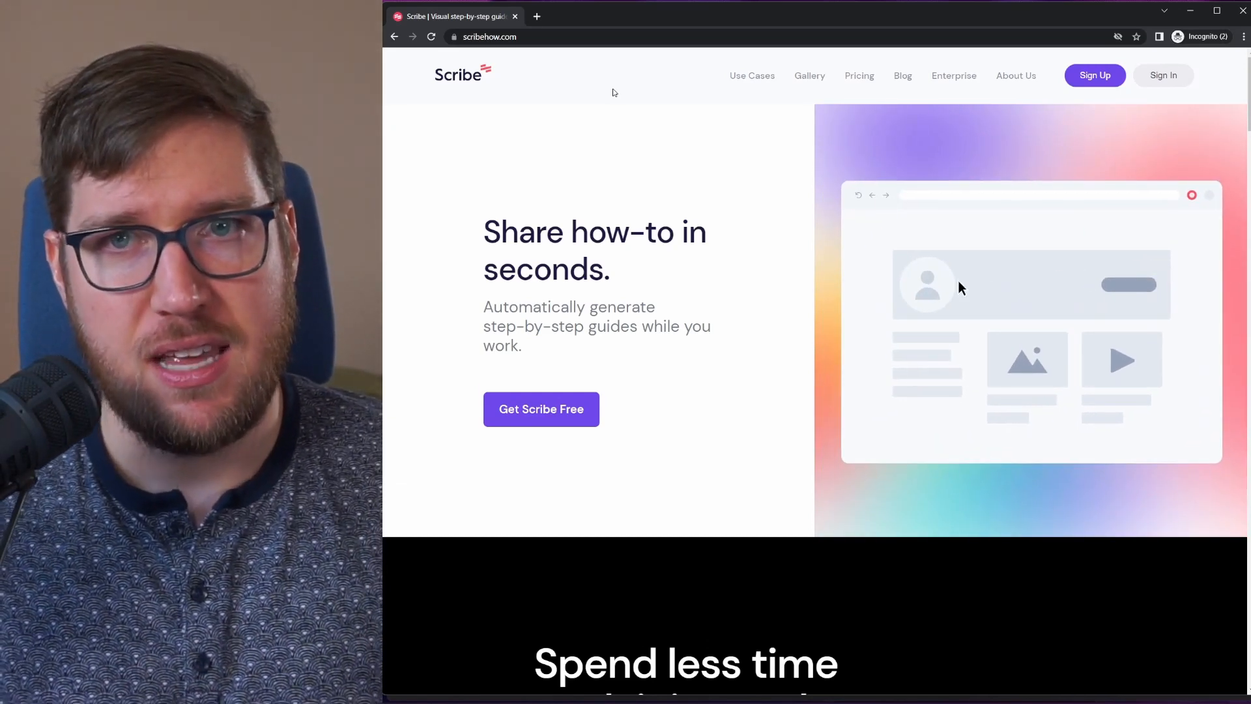
{"action": "mouse_move", "coordinate": [1129, 290]}
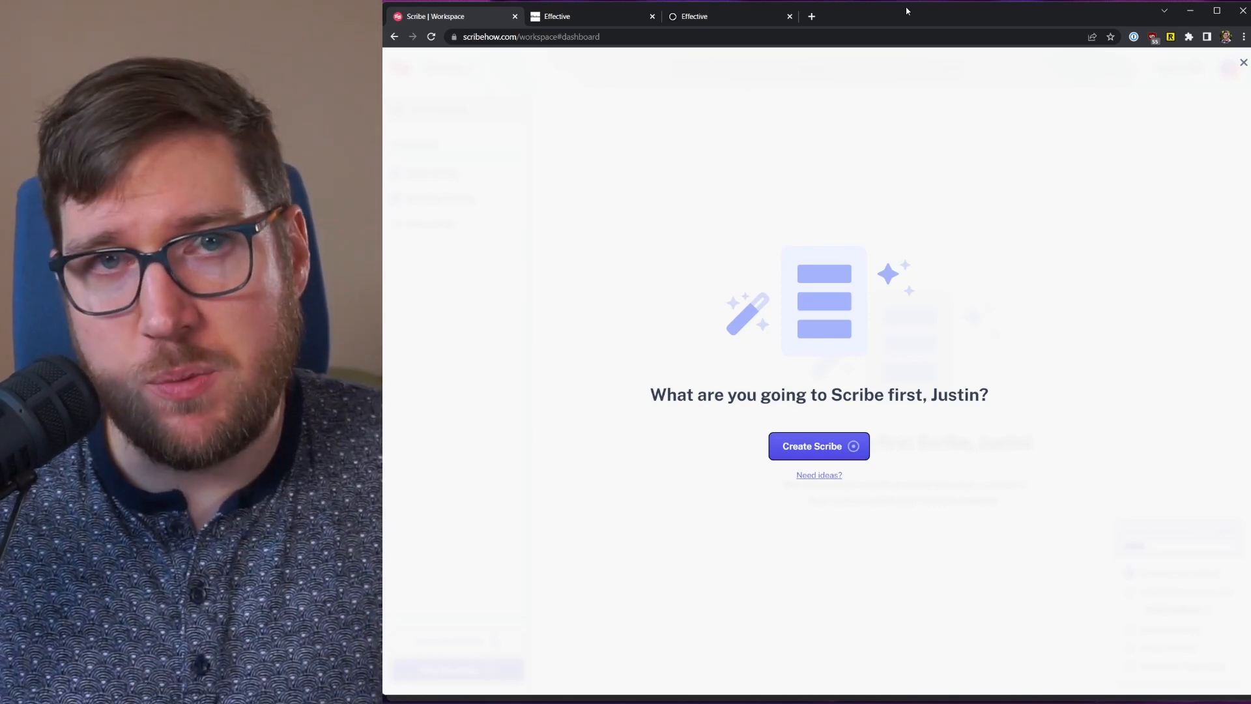
Step: Glance at the Effective blog tab, return to the workspace, and open Scribe's Chrome Web Store listing
{"action": "left_click", "coordinate": [557, 16]}
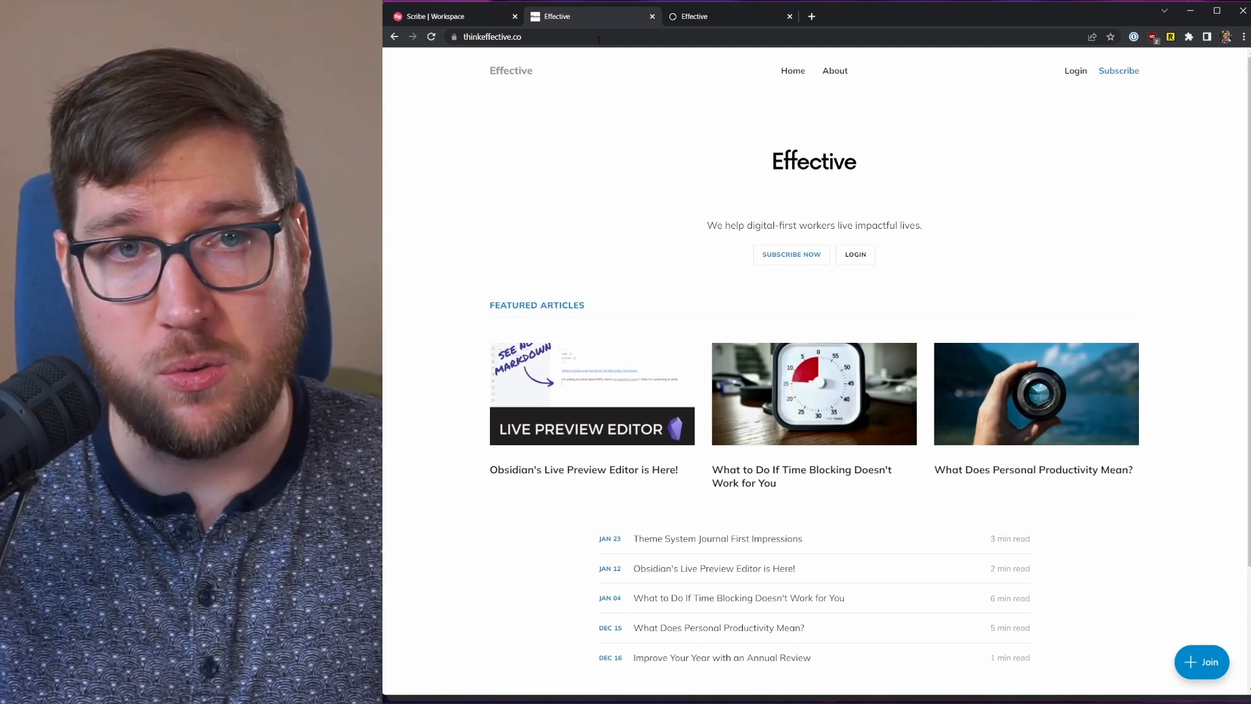
{"action": "left_click", "coordinate": [435, 16]}
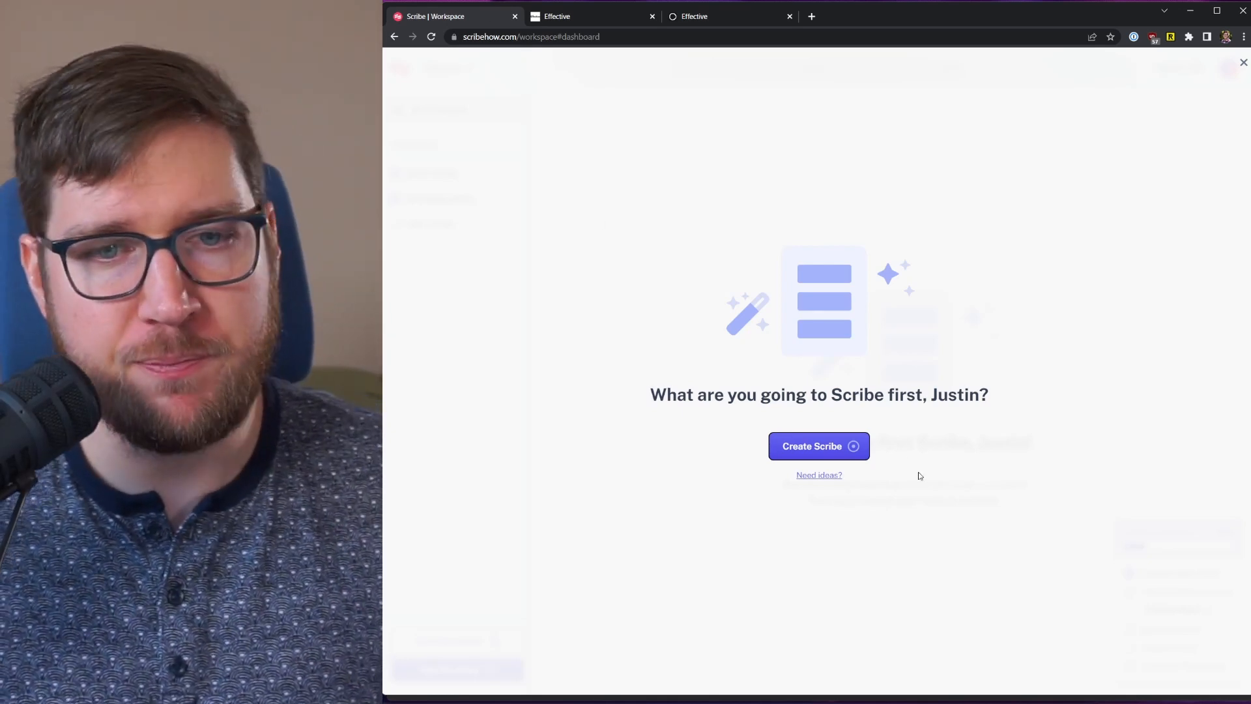
{"action": "left_click", "coordinate": [819, 446]}
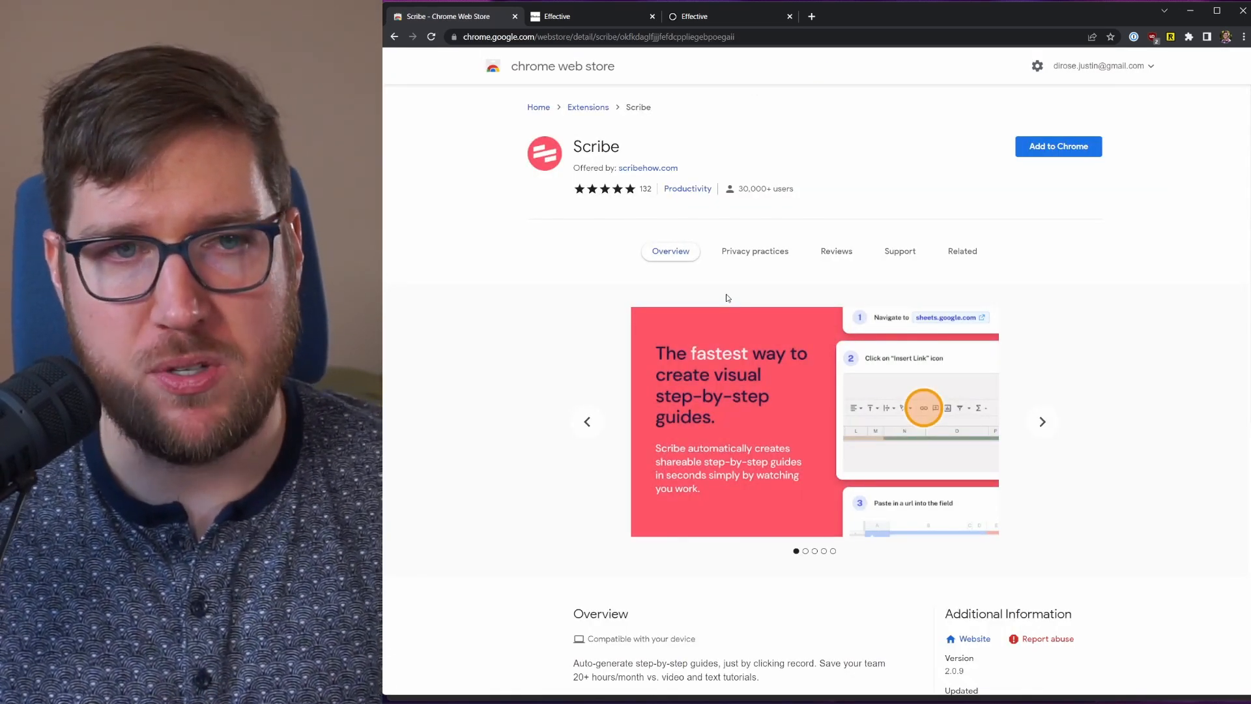
Step: Add the Scribe extension to Chrome and confirm the installation
{"action": "left_click", "coordinate": [1058, 146]}
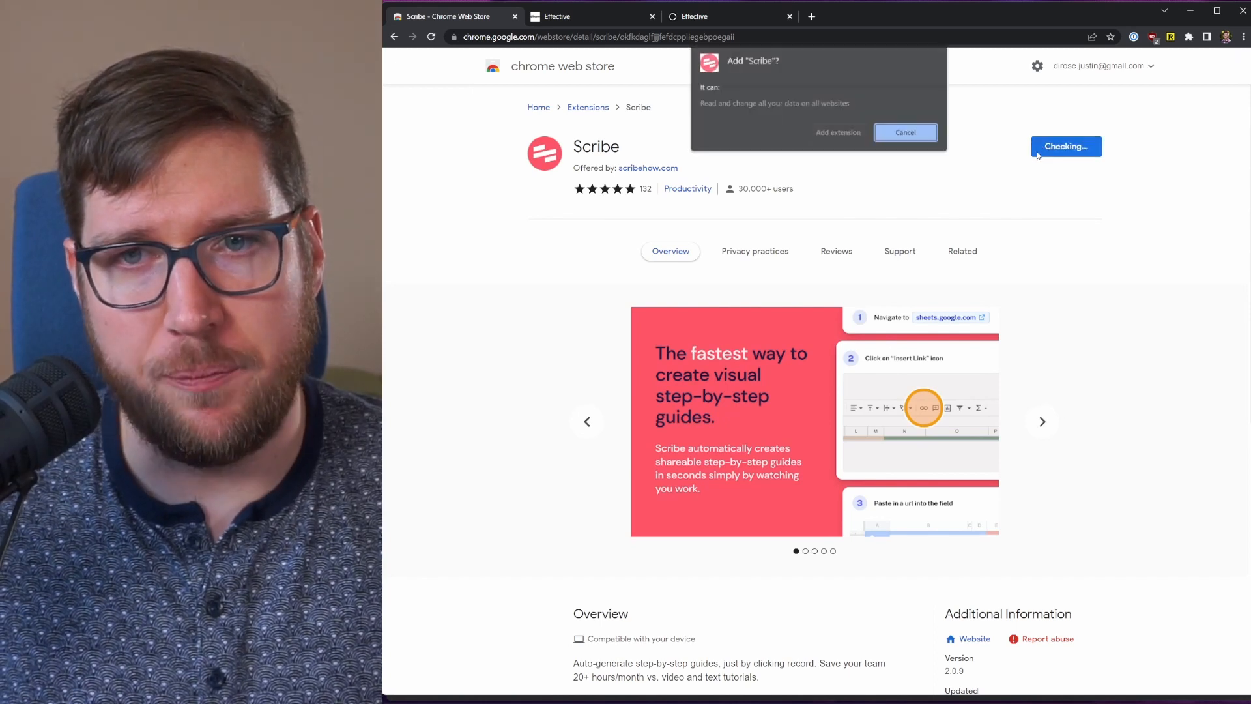
{"action": "left_click", "coordinate": [904, 131]}
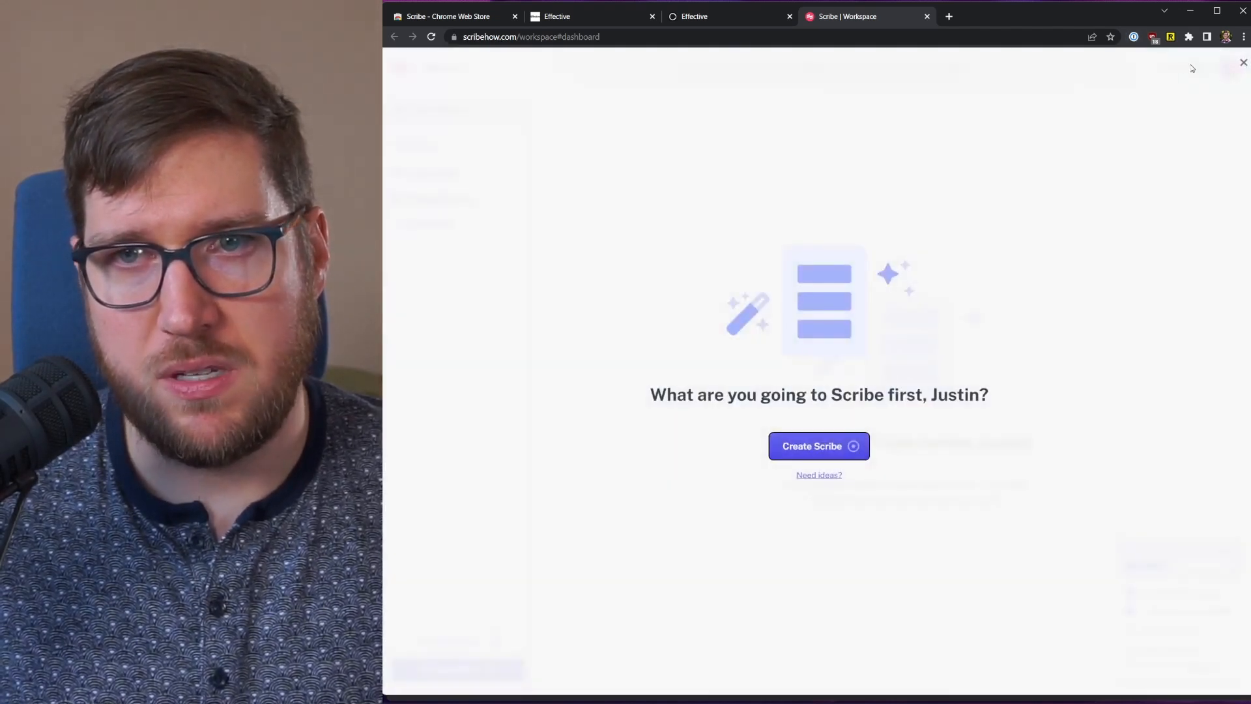
Step: Create a new Scribe and bring up the Effective site's Ghost dashboard to capture
{"action": "left_click", "coordinate": [1207, 37]}
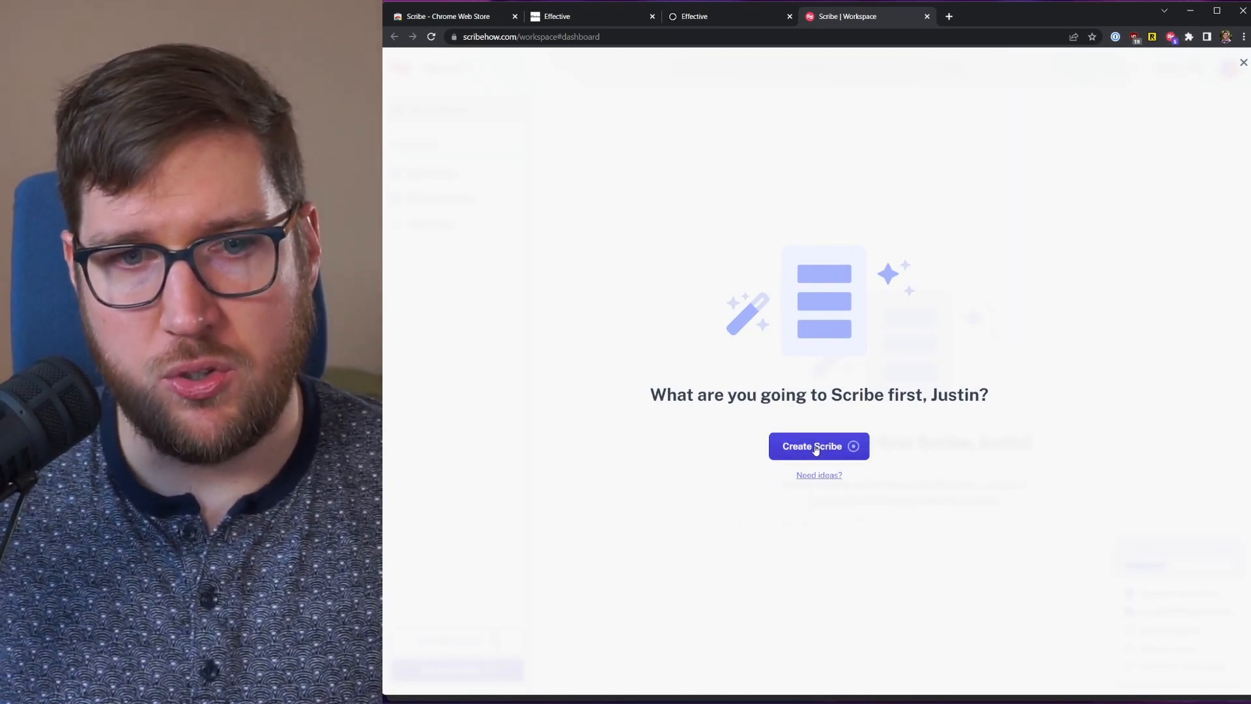
{"action": "left_click", "coordinate": [819, 445]}
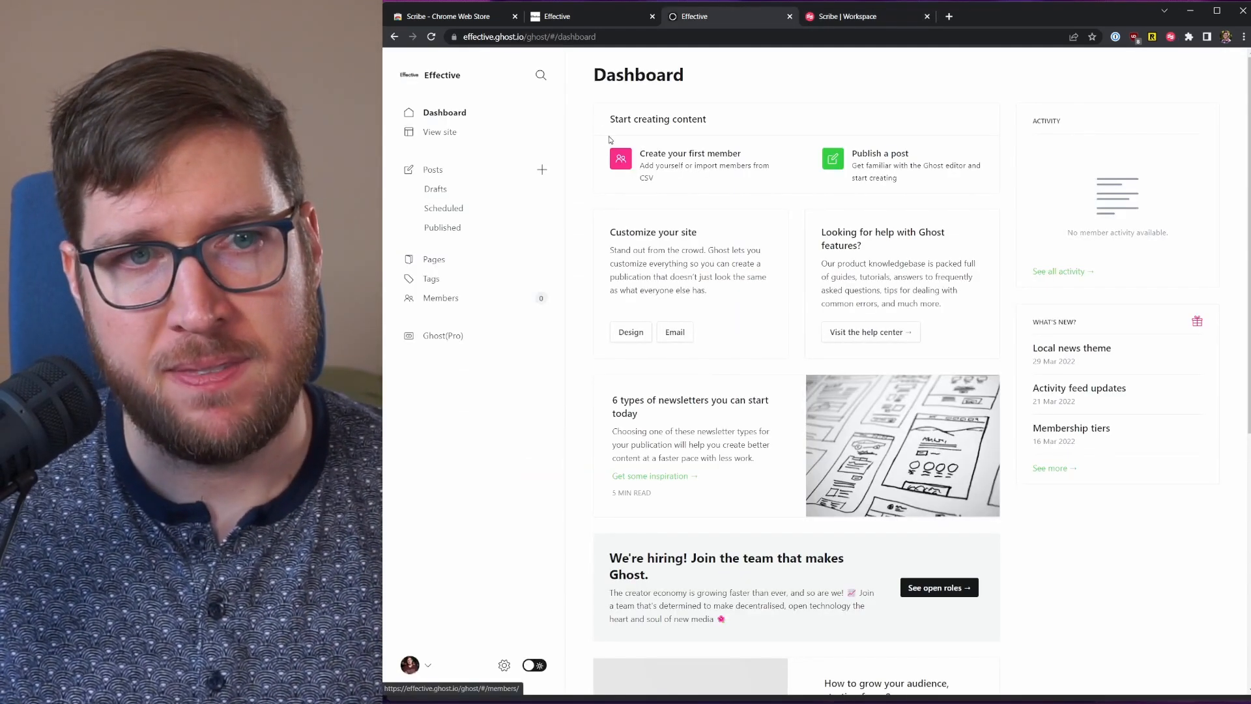
{"action": "mouse_move", "coordinate": [571, 175]}
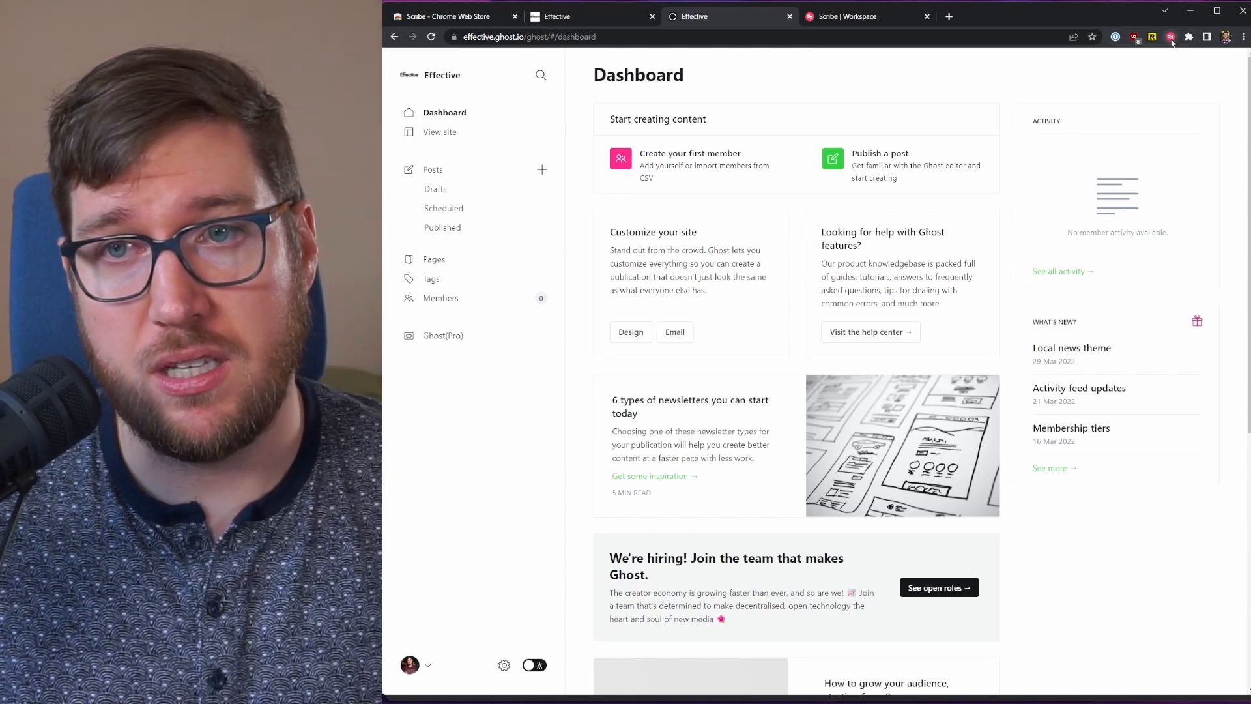
Step: Start a Scribe recording from the extension panel and show its controls over the Ghost dashboard
{"action": "left_click", "coordinate": [1172, 37]}
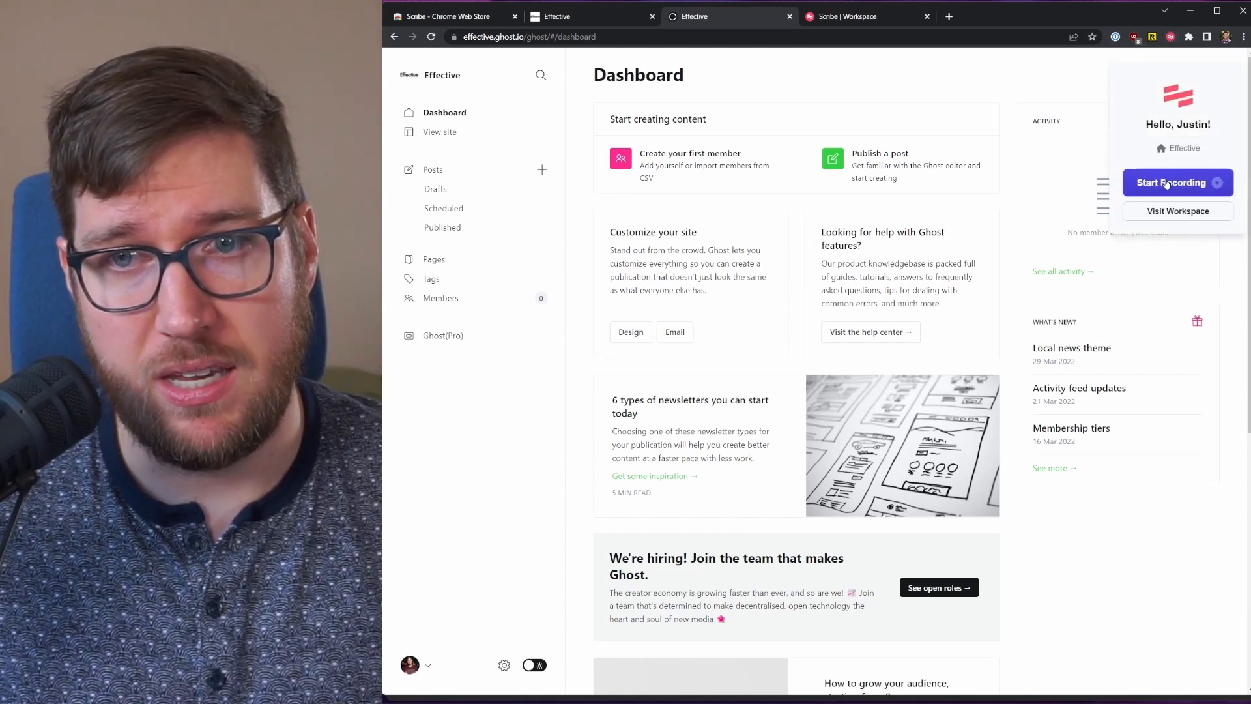
{"action": "left_click", "coordinate": [1172, 183]}
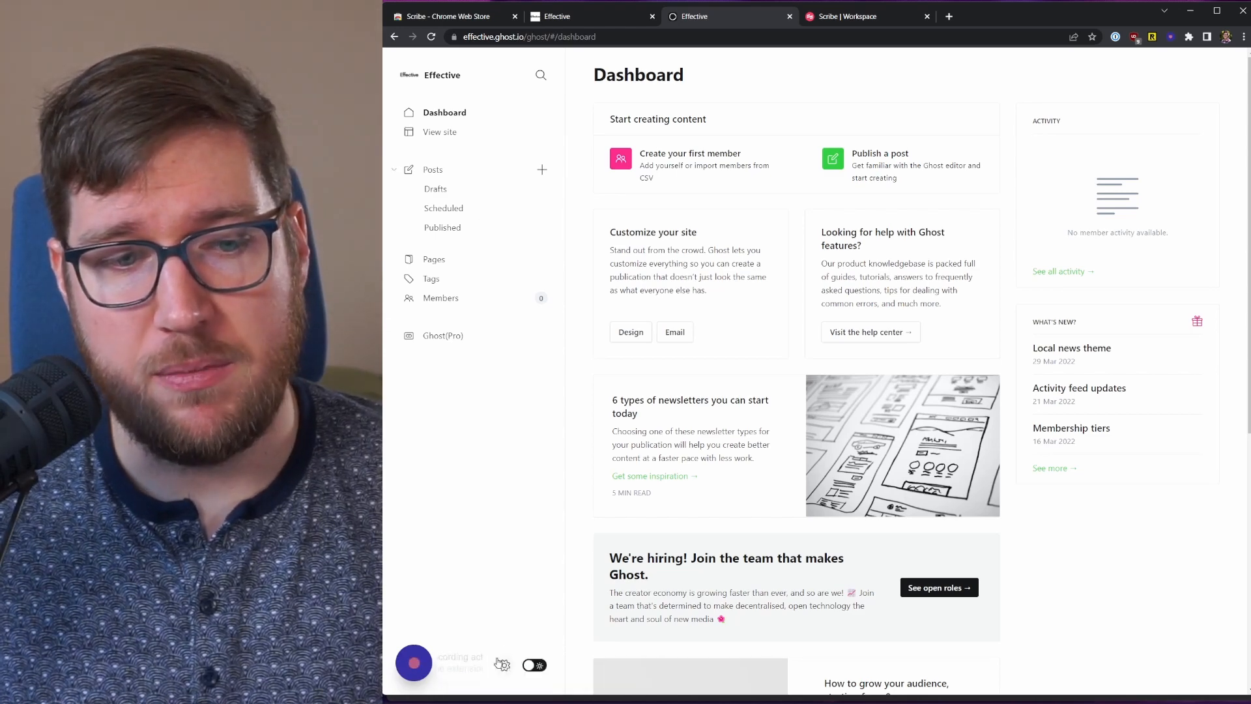
{"action": "mouse_move", "coordinate": [413, 664]}
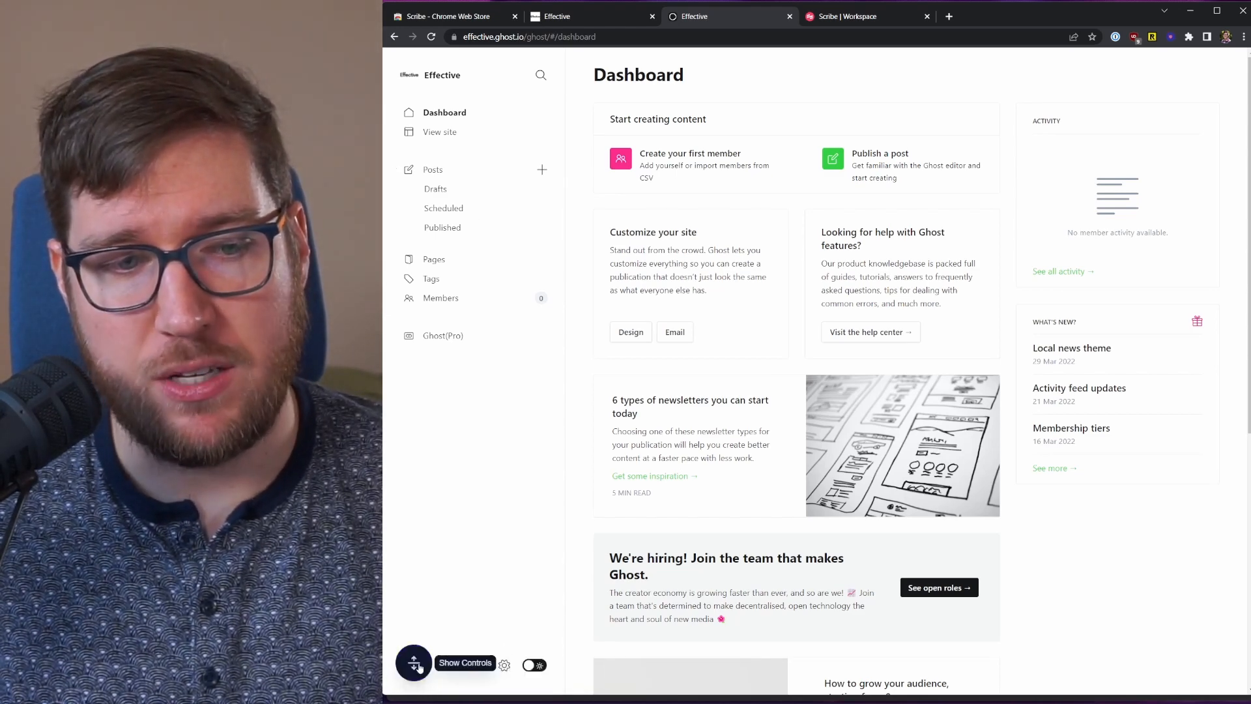
{"action": "left_click", "coordinate": [413, 664]}
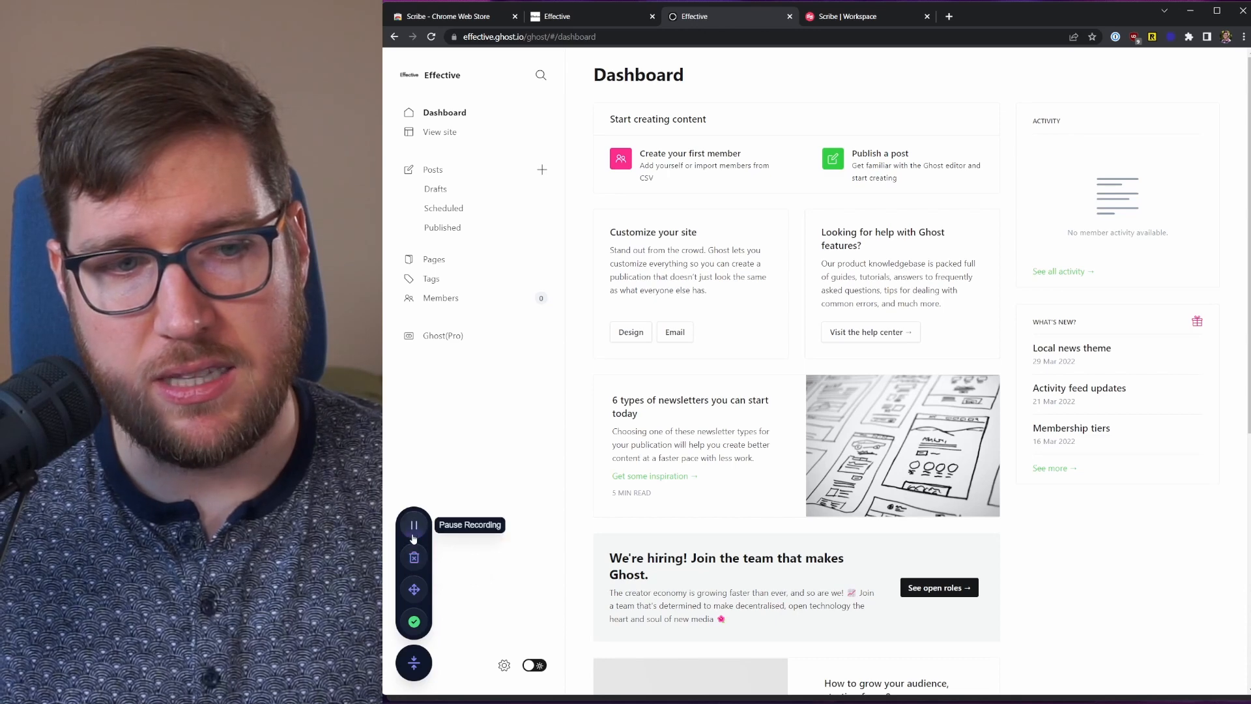
{"action": "mouse_move", "coordinate": [415, 595]}
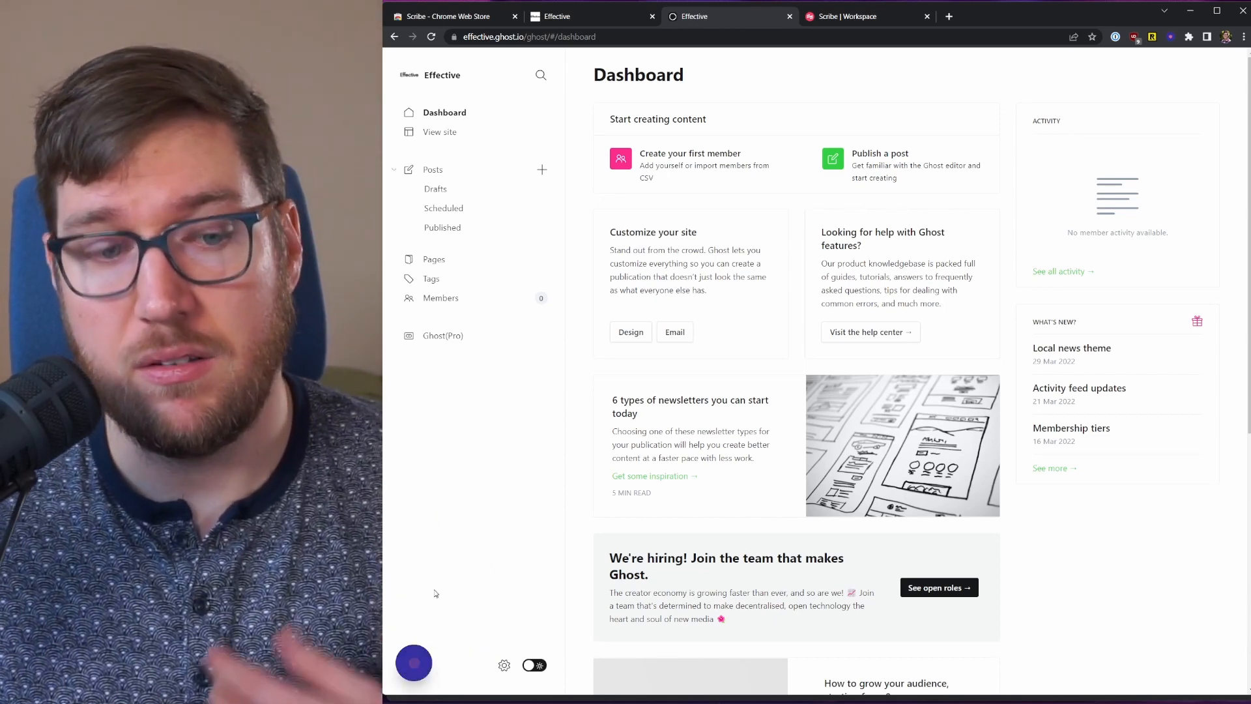
{"action": "mouse_move", "coordinate": [493, 257]}
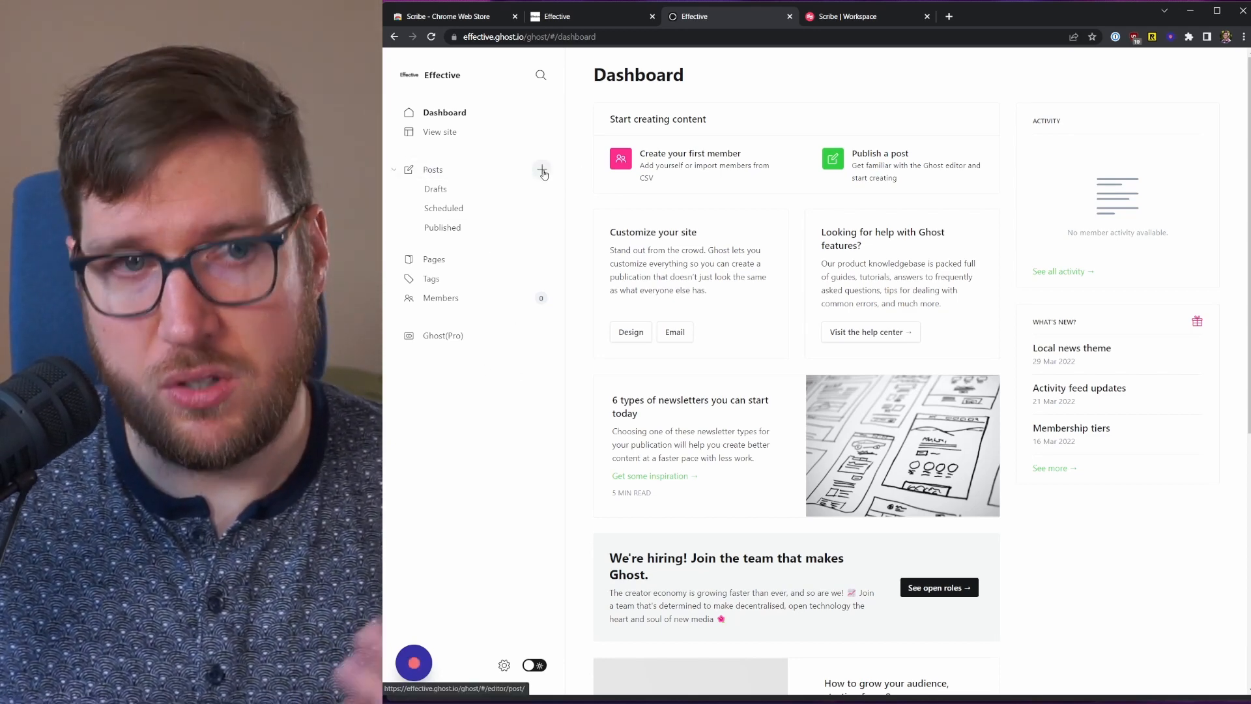
Step: Create a new post titled "Hello I'm a newsletter." with body "Please write my content."
{"action": "left_click", "coordinate": [542, 171]}
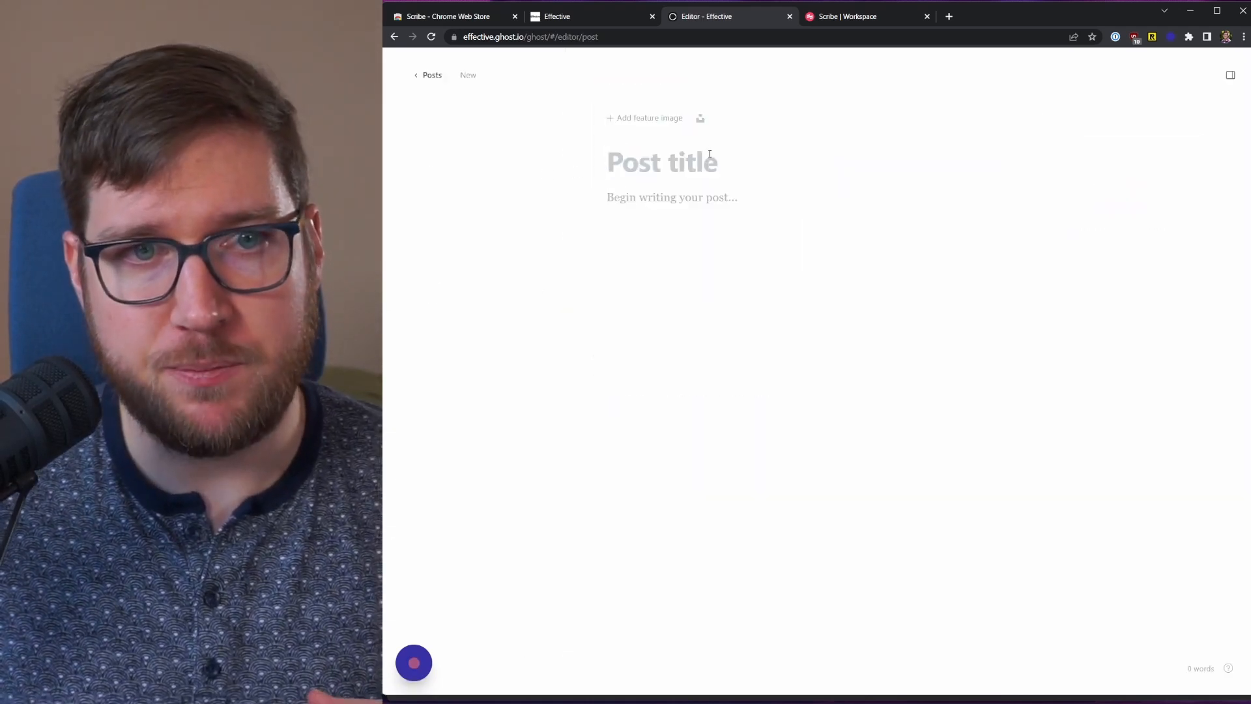
{"action": "type", "text": "Hello"}
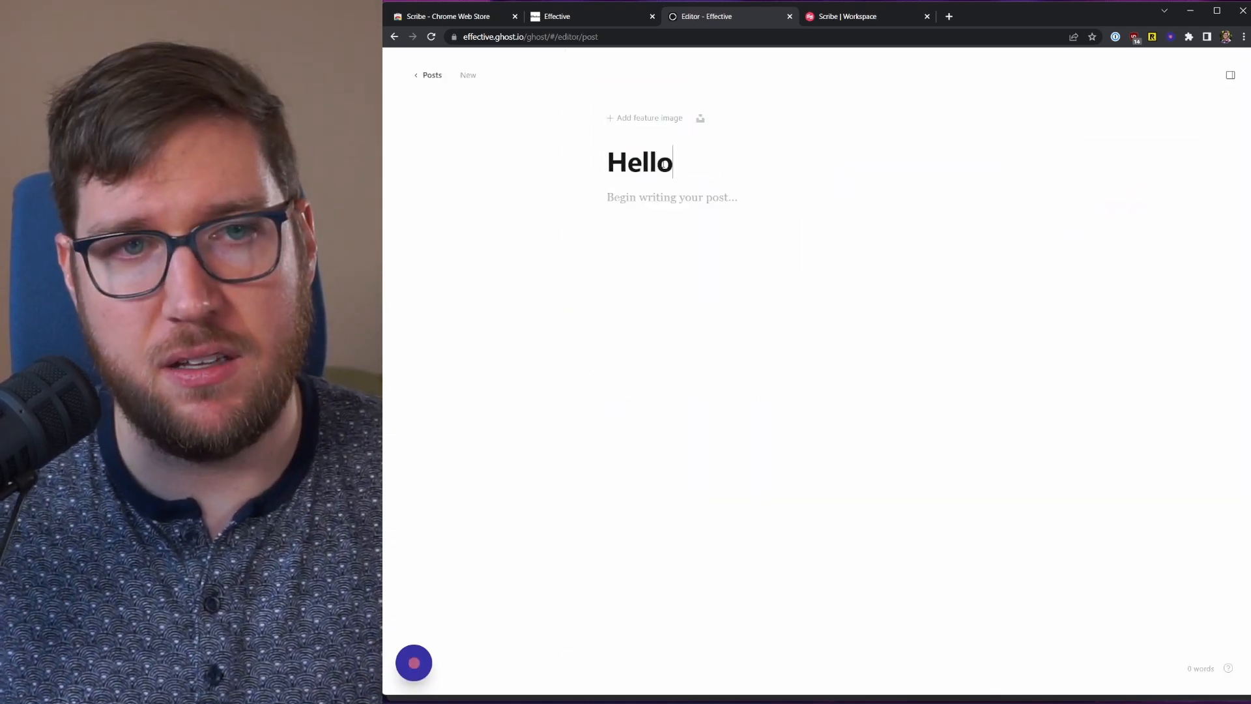
{"action": "type", "text": "I'm a newsletter."}
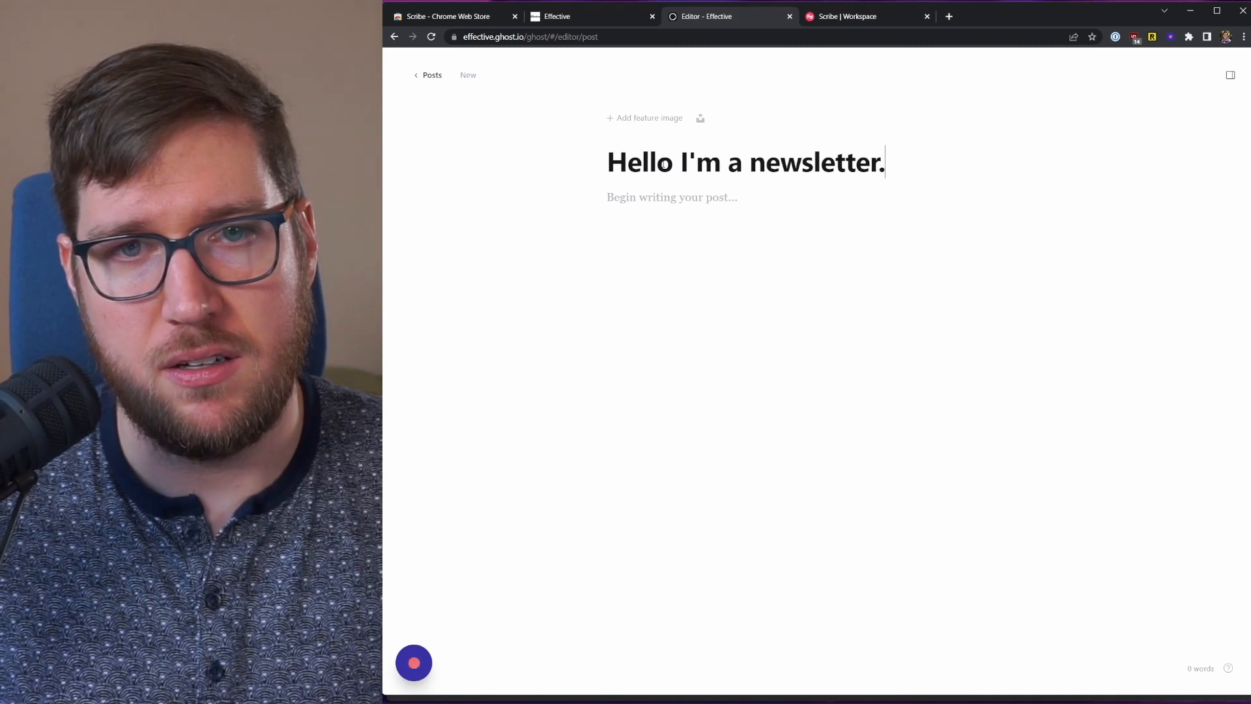
{"action": "type", "text": "Please w"}
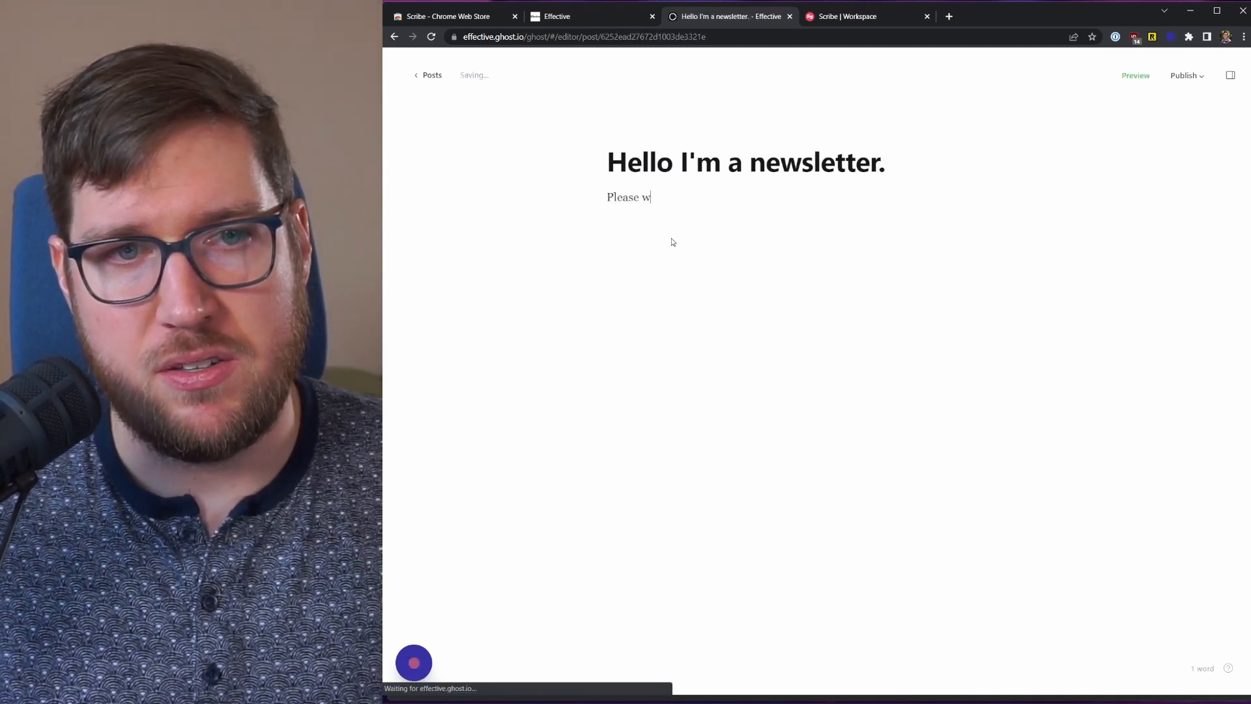
{"action": "type", "text": "rite my contn"}
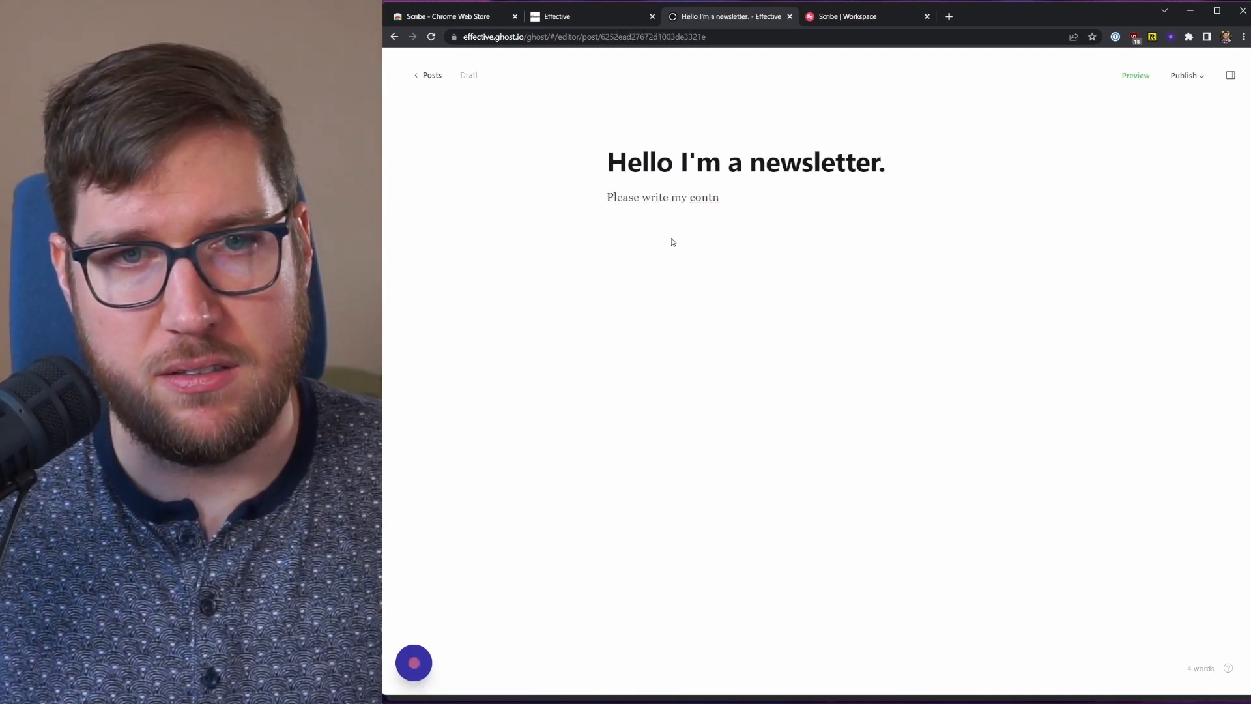
{"action": "type", "text": "ent."}
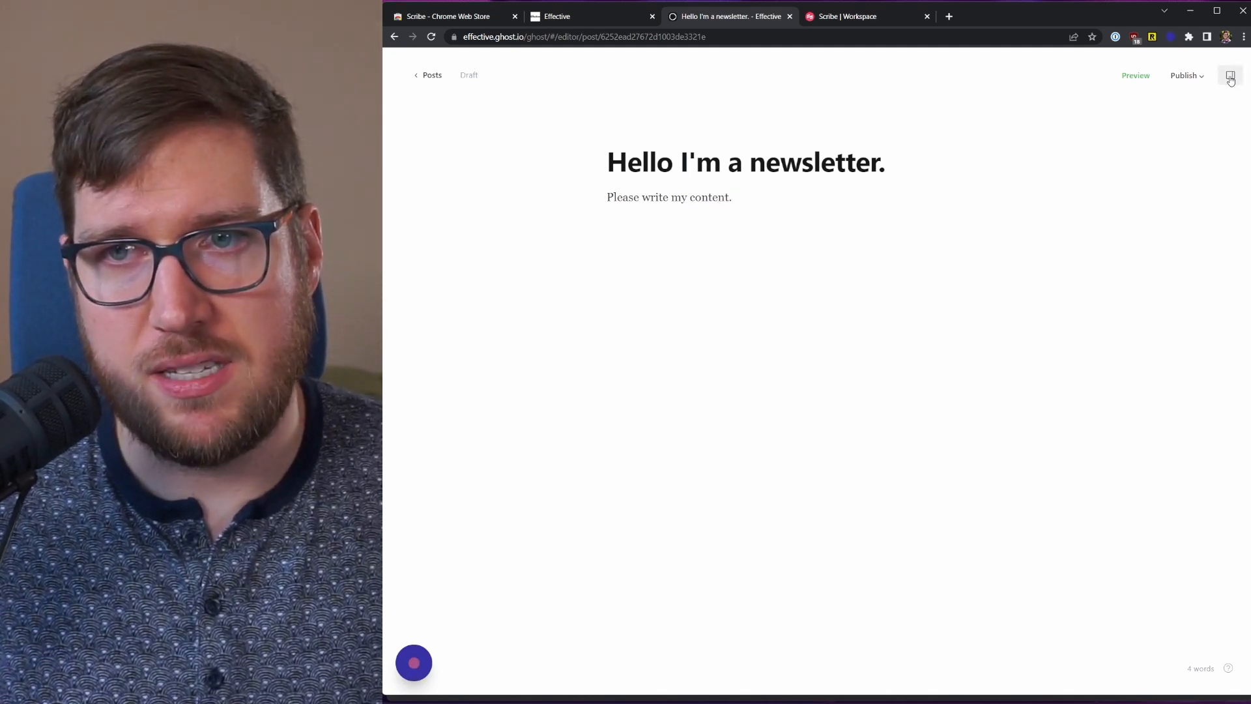
Step: In post settings, add the #newsletter tag, set access to Members only, and review the excerpt field
{"action": "left_click", "coordinate": [1231, 75]}
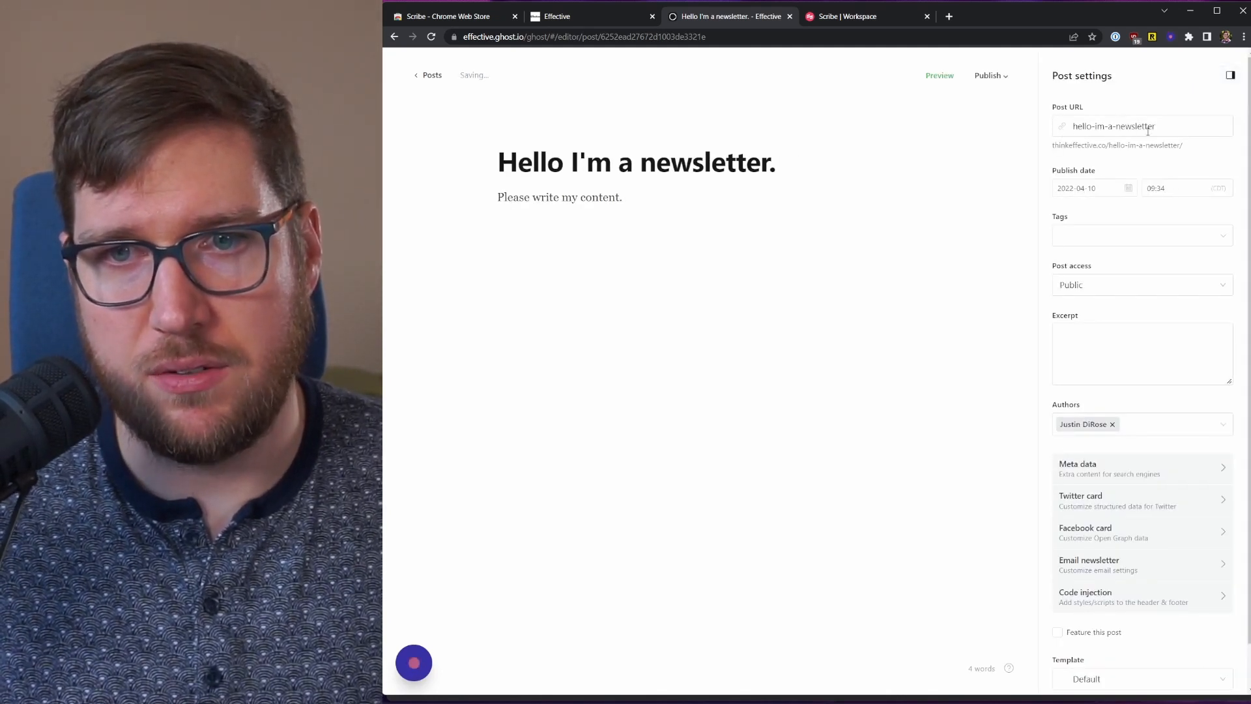
{"action": "type", "text": "#news"}
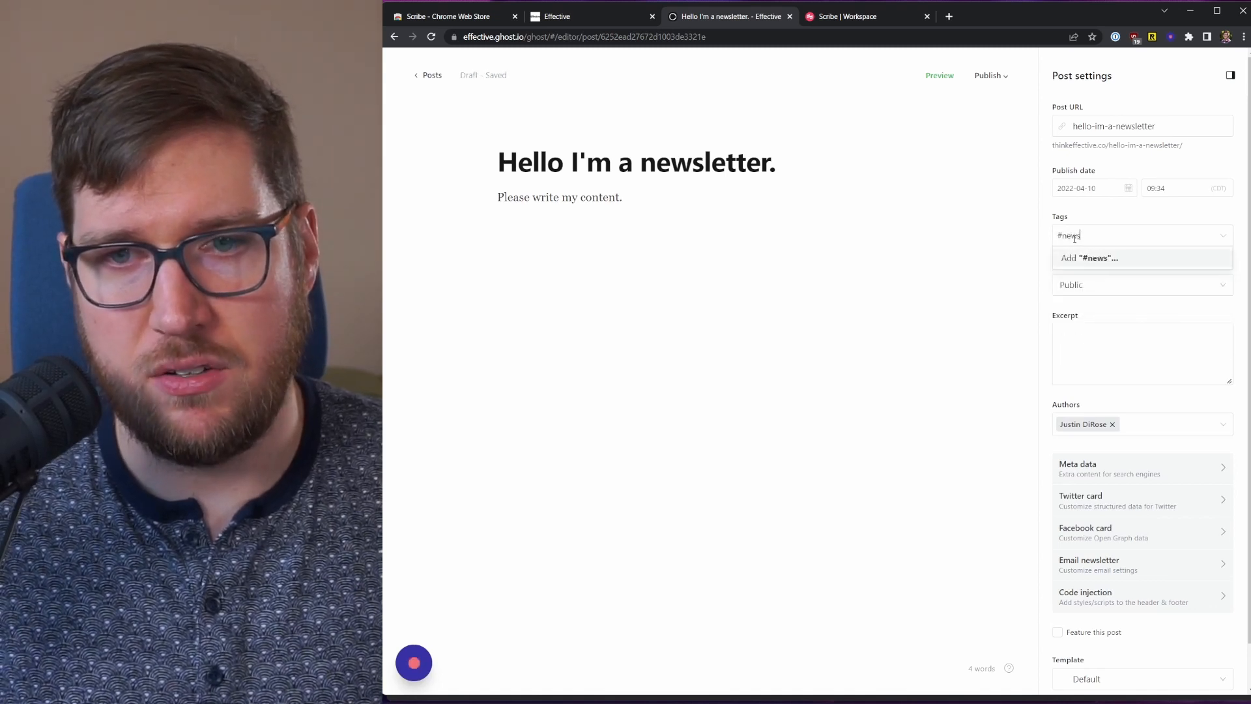
{"action": "left_click", "coordinate": [1092, 257]}
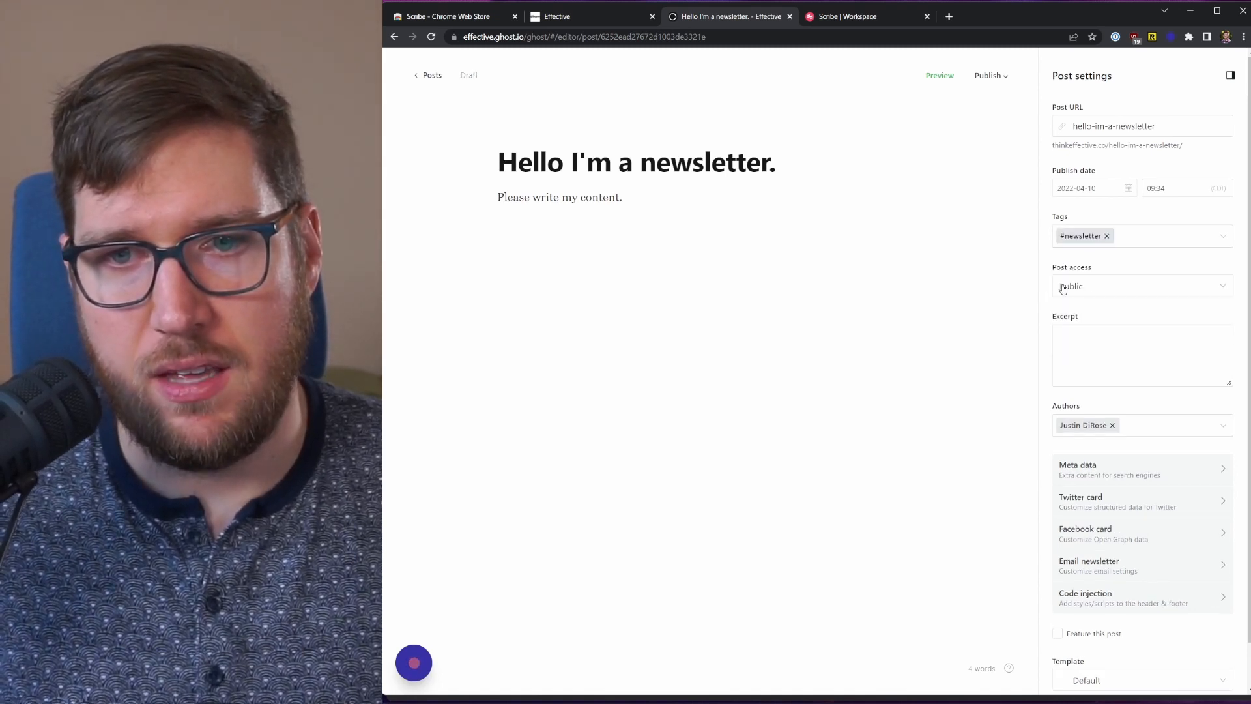
{"action": "left_click", "coordinate": [1142, 285]}
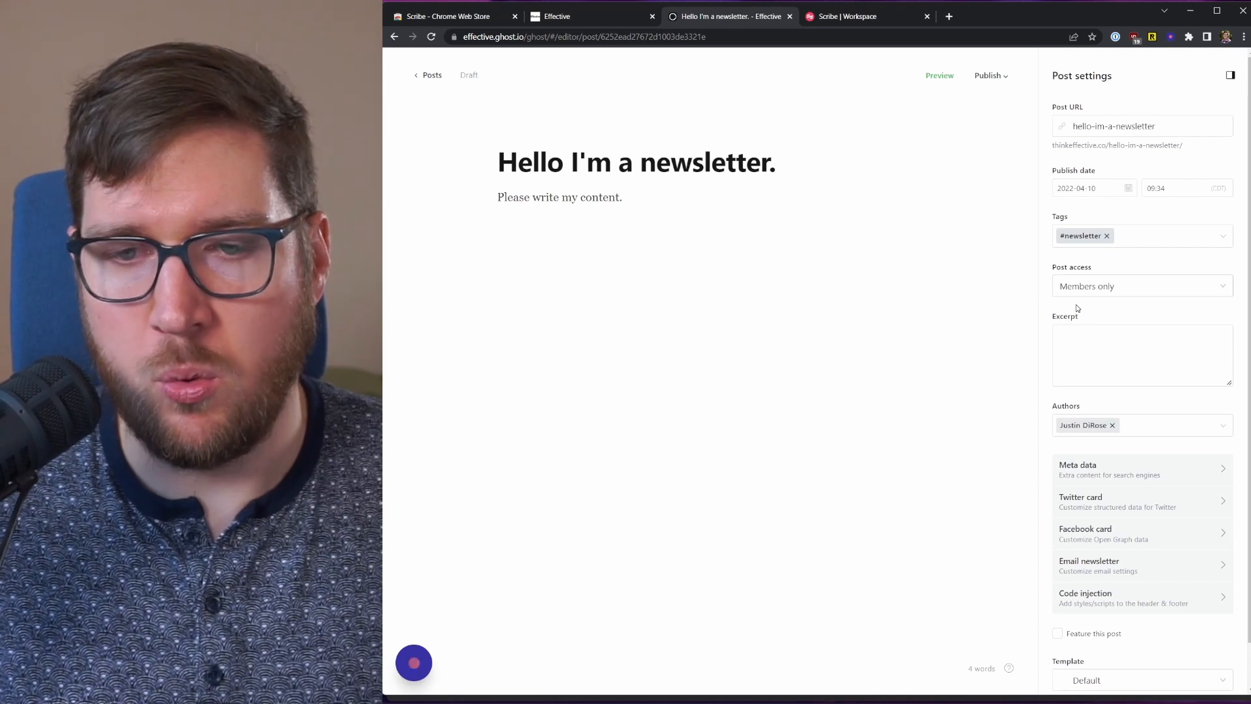
{"action": "scroll", "scroll_direction": "down", "scroll_amount": 3}
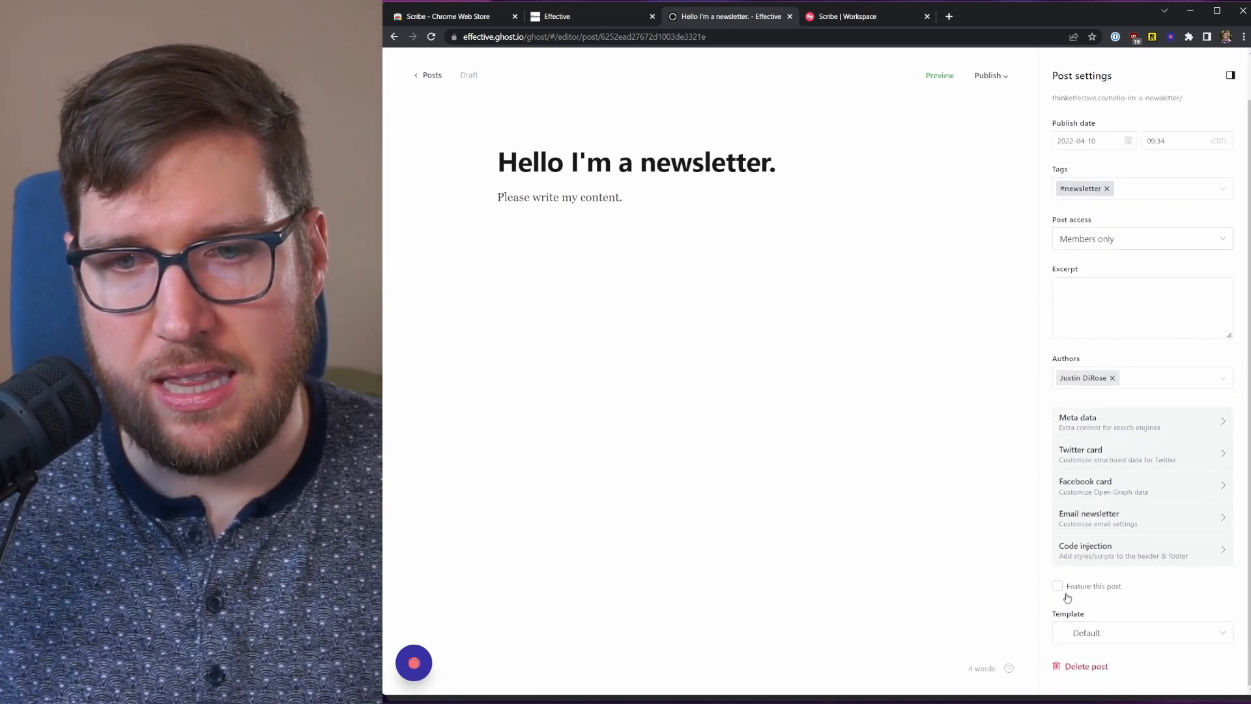
{"action": "scroll", "scroll_direction": "up", "scroll_amount": 3}
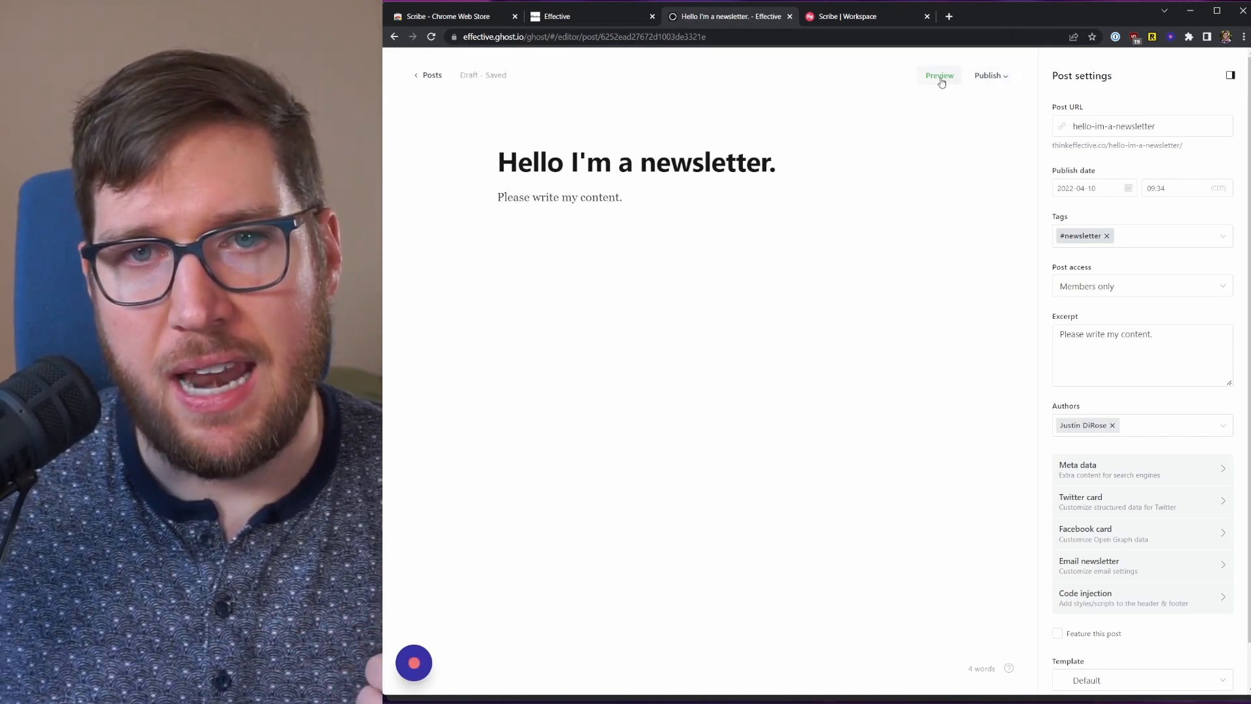
{"action": "left_click", "coordinate": [940, 76]}
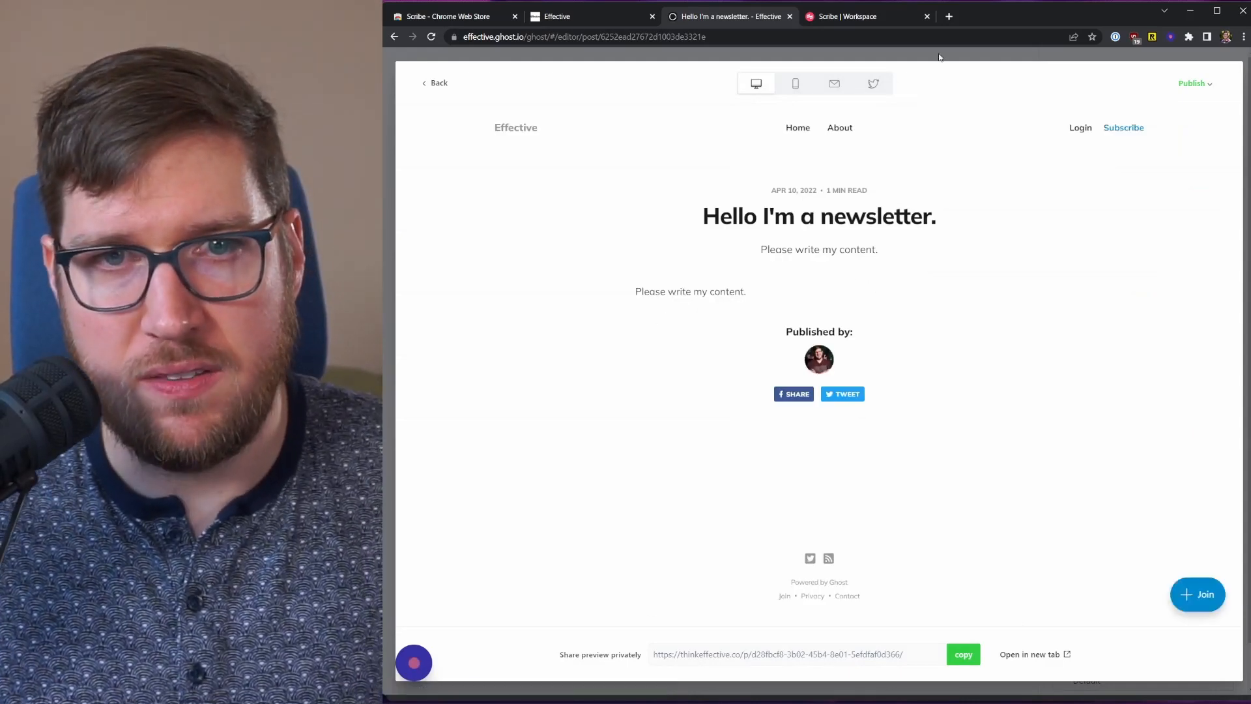
{"action": "left_click", "coordinate": [436, 82]}
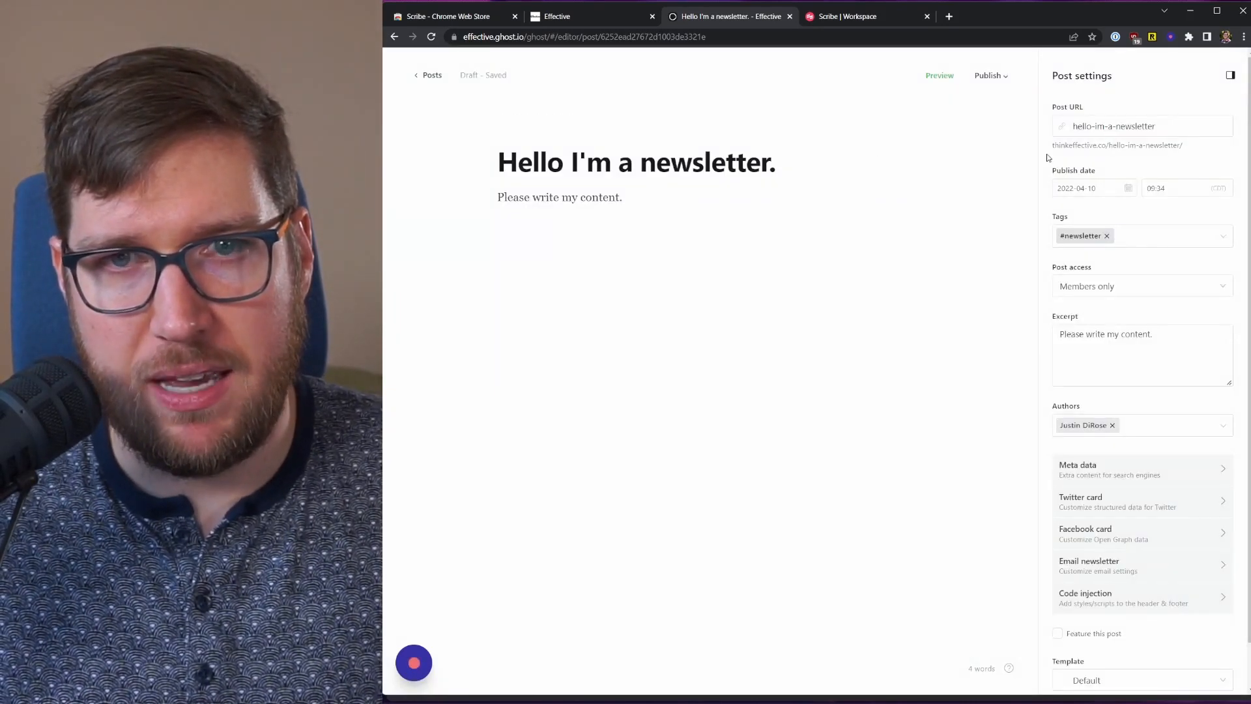
{"action": "left_click", "coordinate": [989, 75]}
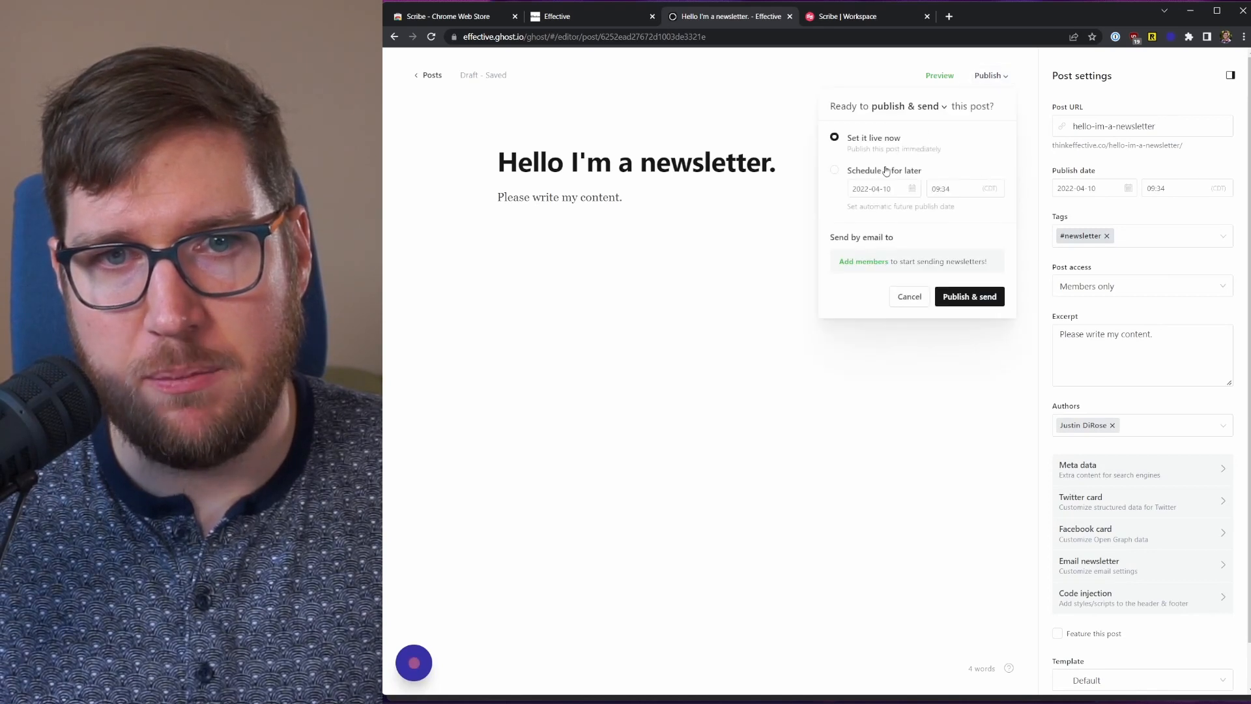
{"action": "left_click", "coordinate": [834, 169]}
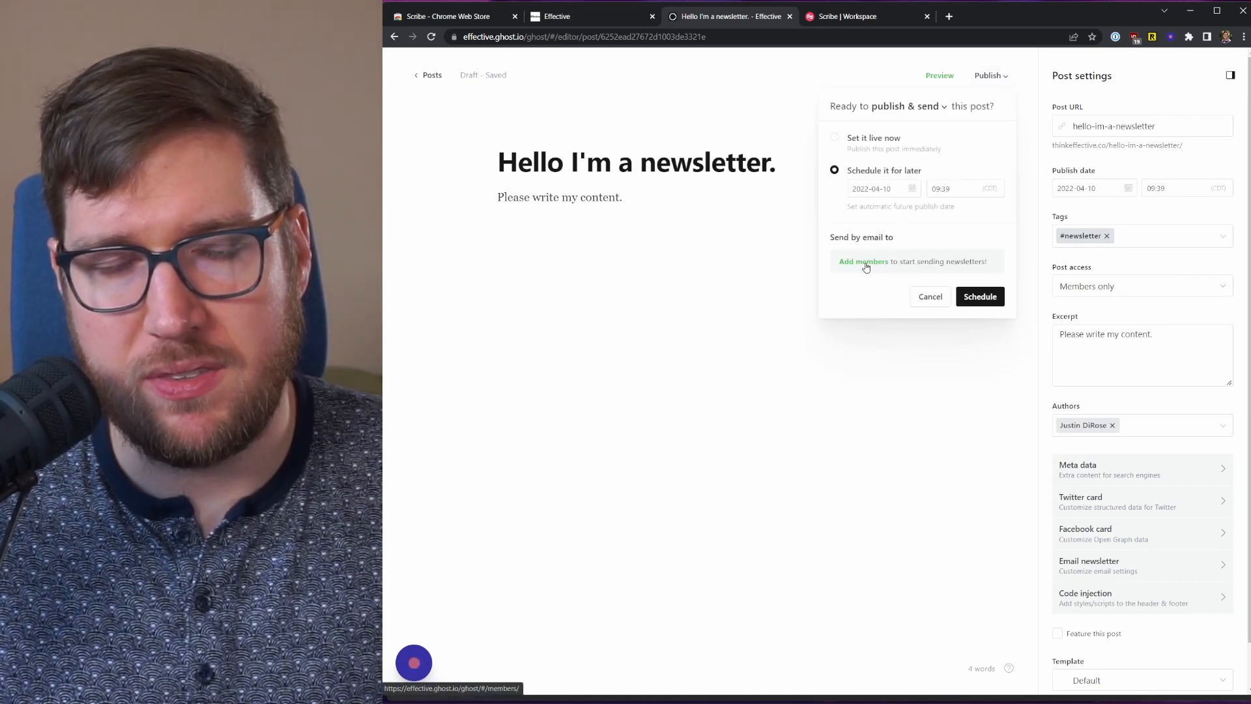
{"action": "mouse_move", "coordinate": [940, 310]}
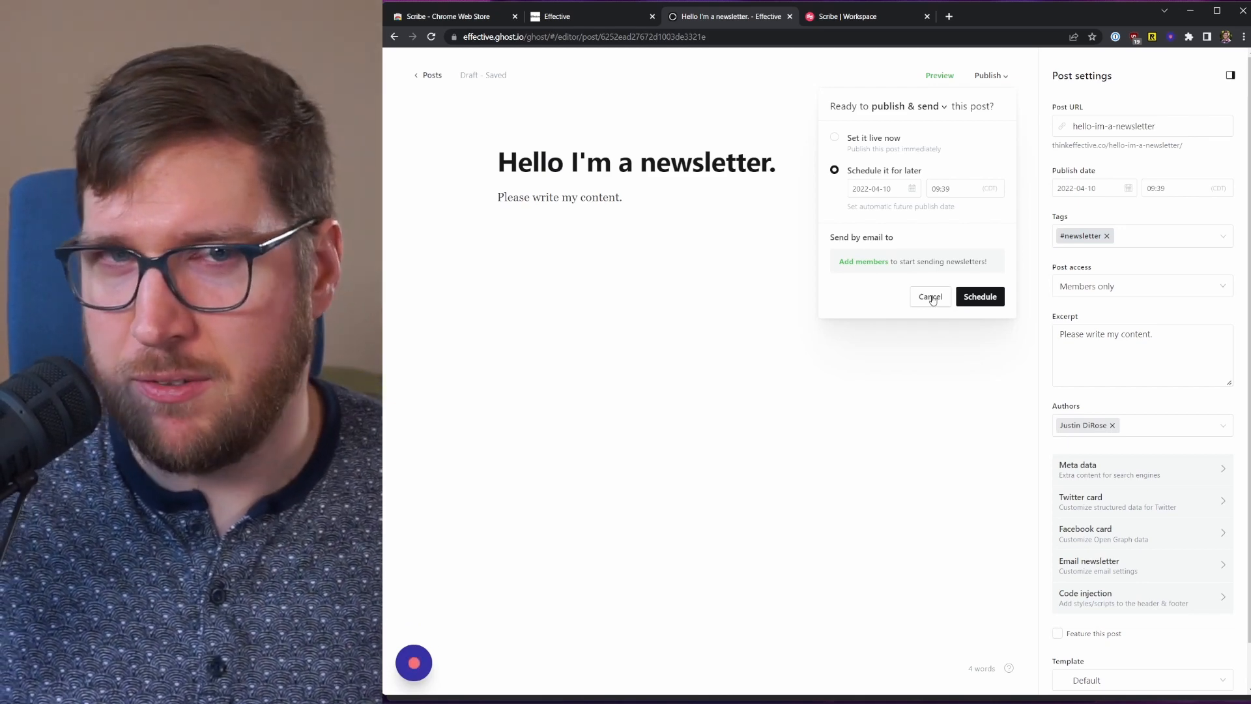
{"action": "left_click", "coordinate": [929, 295]}
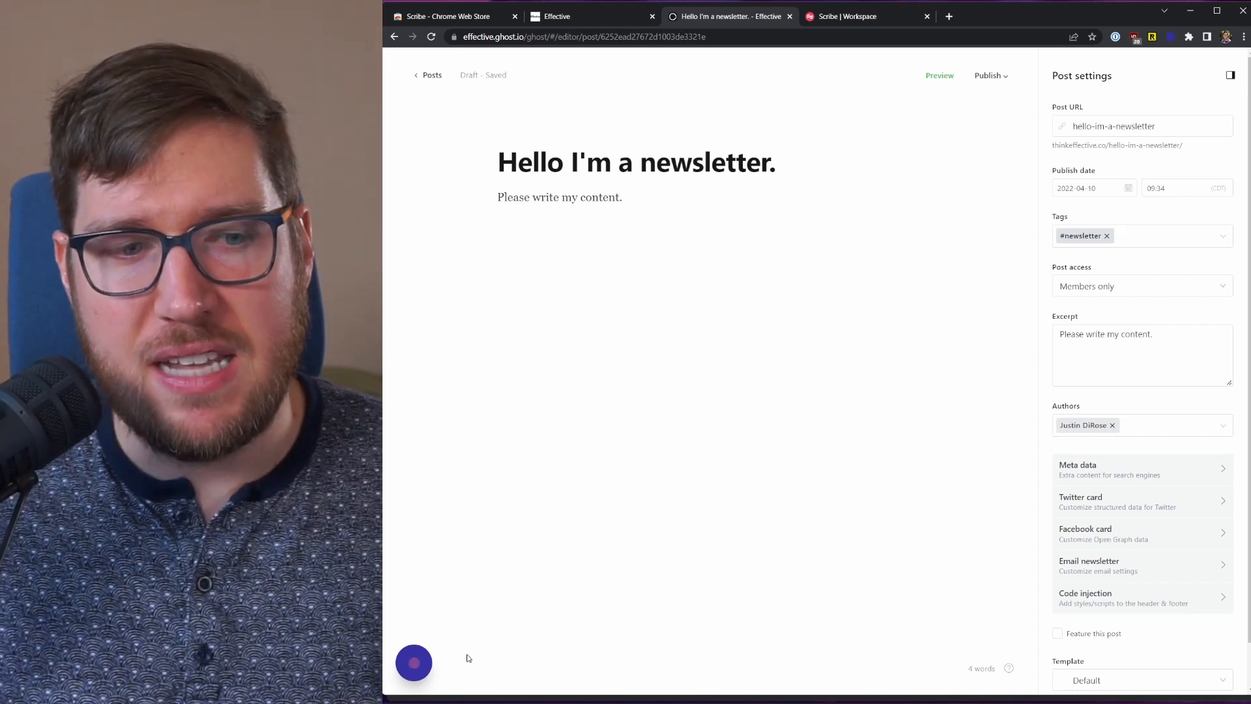
Step: Finish the Scribe recording to produce the 22-step Ghost Workflow guide
{"action": "left_click", "coordinate": [414, 664]}
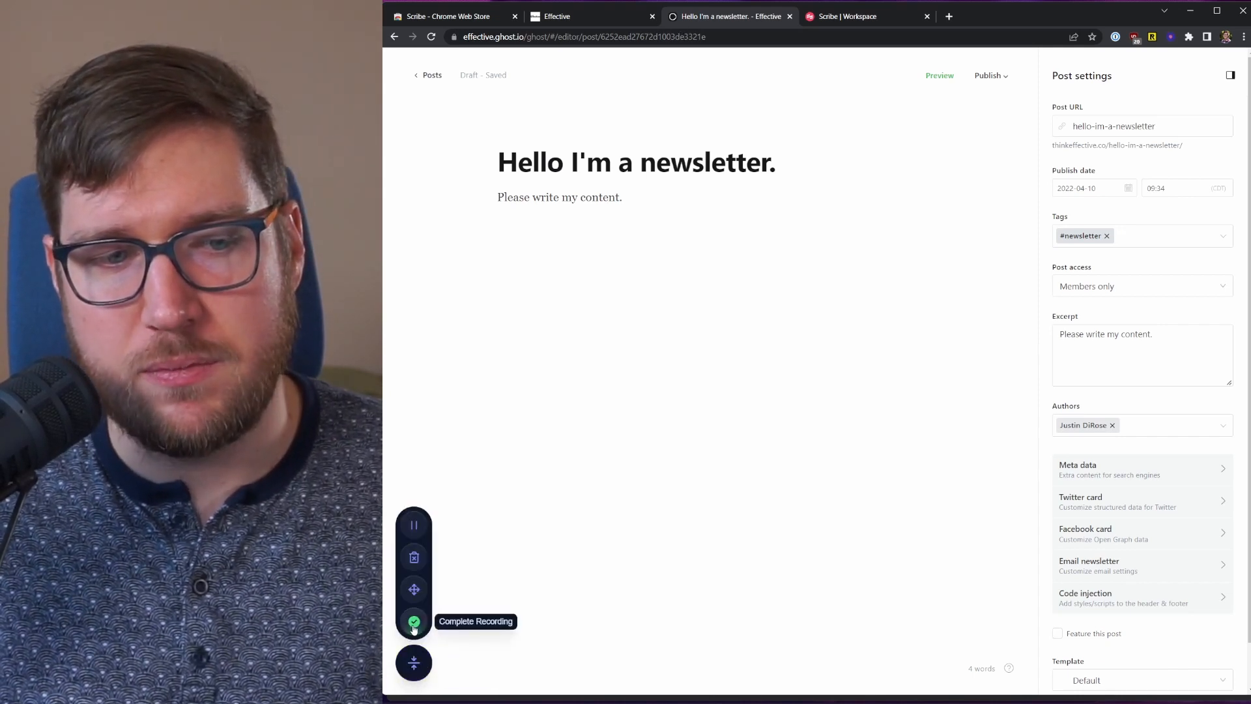
{"action": "left_click", "coordinate": [413, 621]}
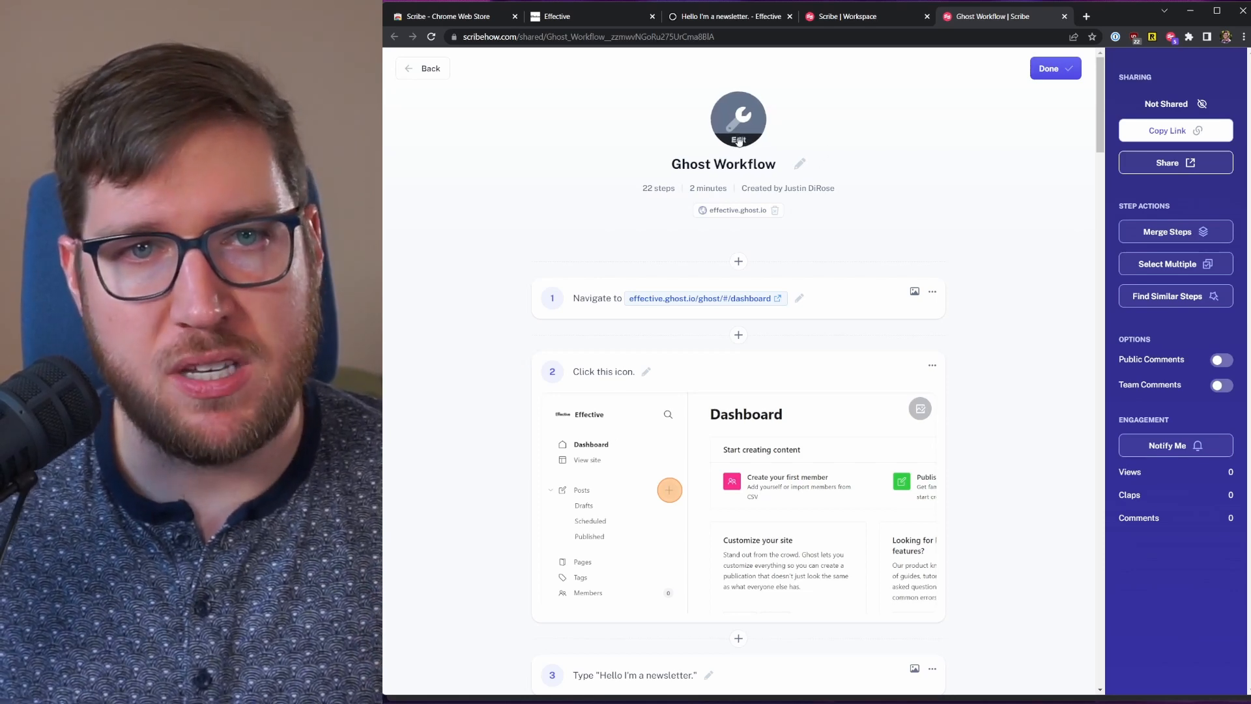
Step: Retitle the 22-step guide 'How to publish a newsletter'
{"action": "left_click", "coordinate": [738, 118]}
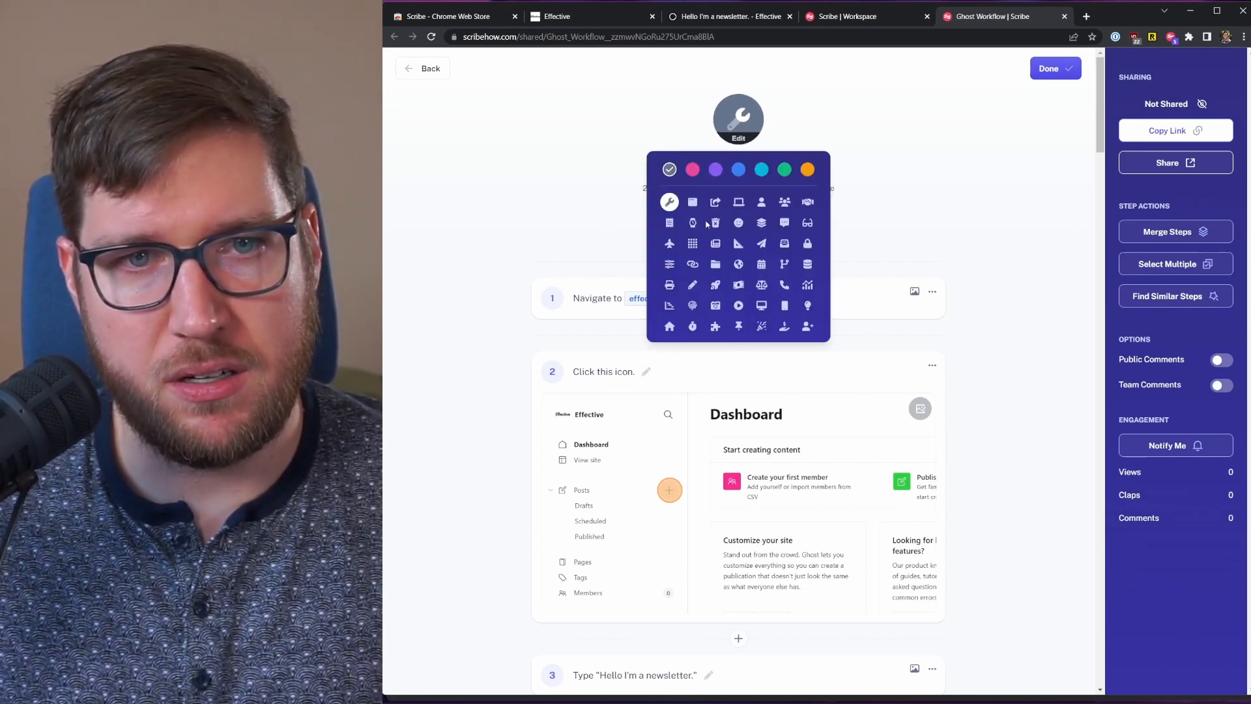
{"action": "mouse_move", "coordinate": [595, 194]}
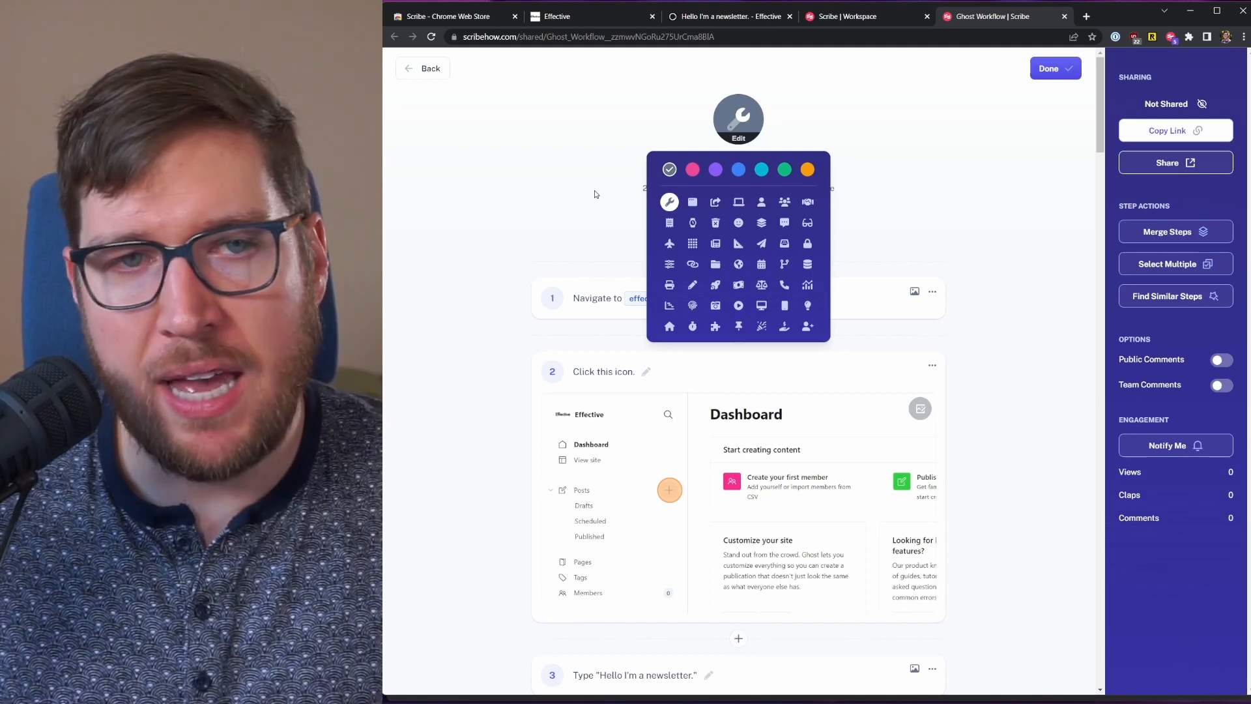
{"action": "left_click", "coordinate": [594, 195]}
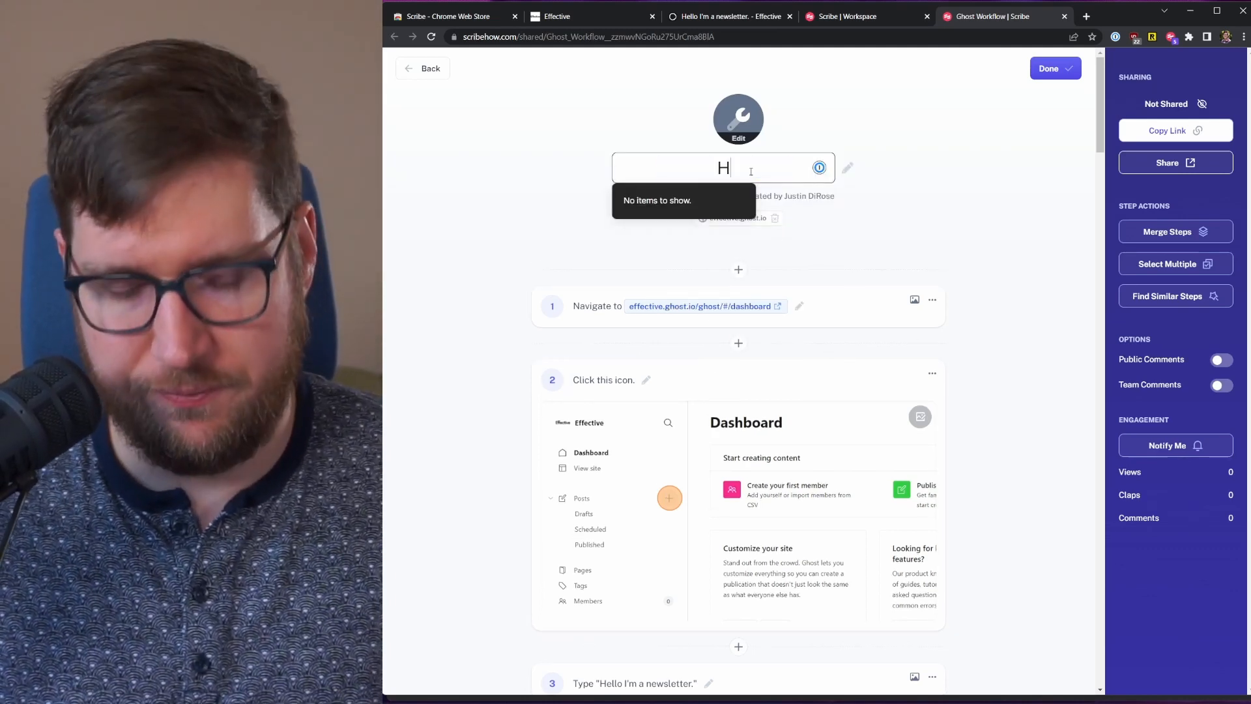
{"action": "type", "text": "How to publish a newsletter"}
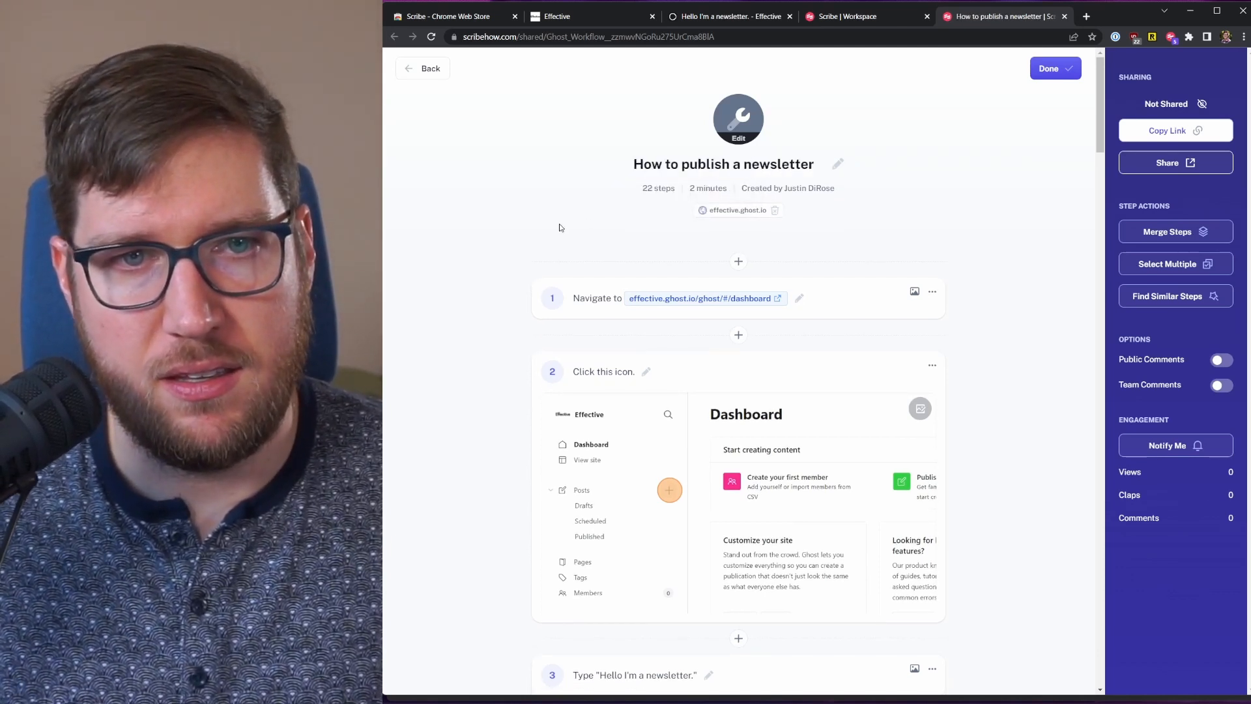
{"action": "mouse_move", "coordinate": [662, 211]}
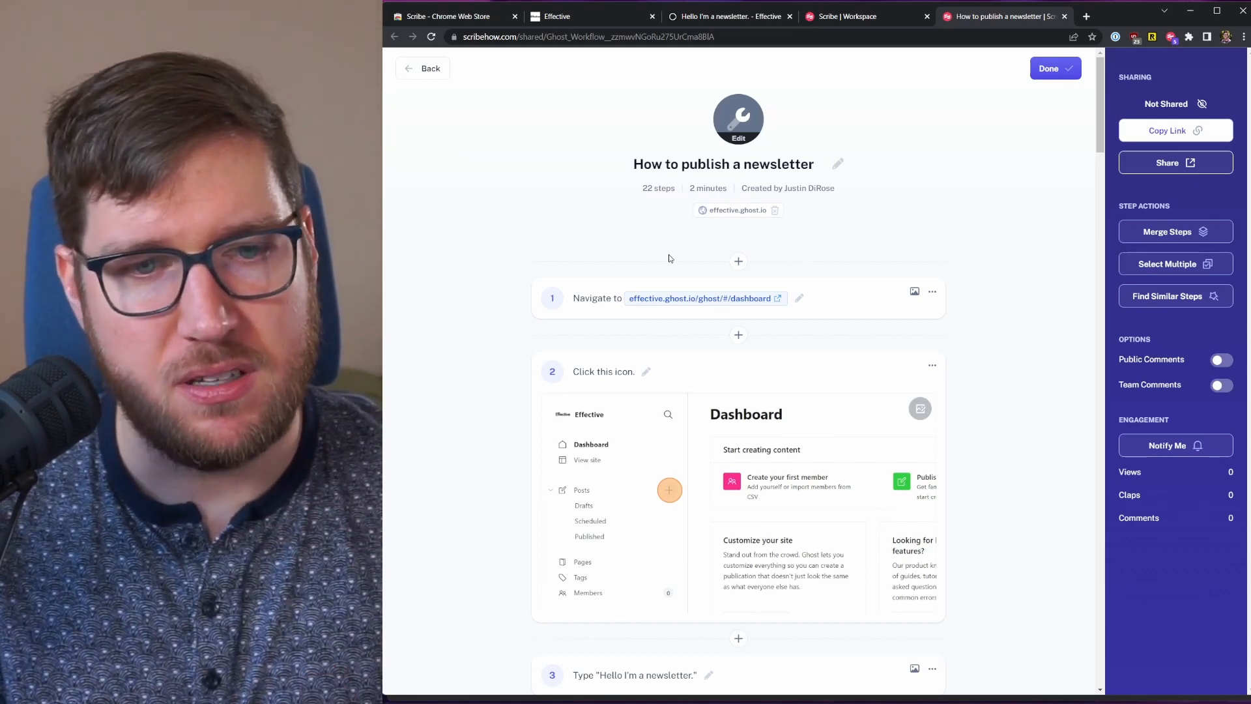
{"action": "mouse_move", "coordinate": [646, 376]}
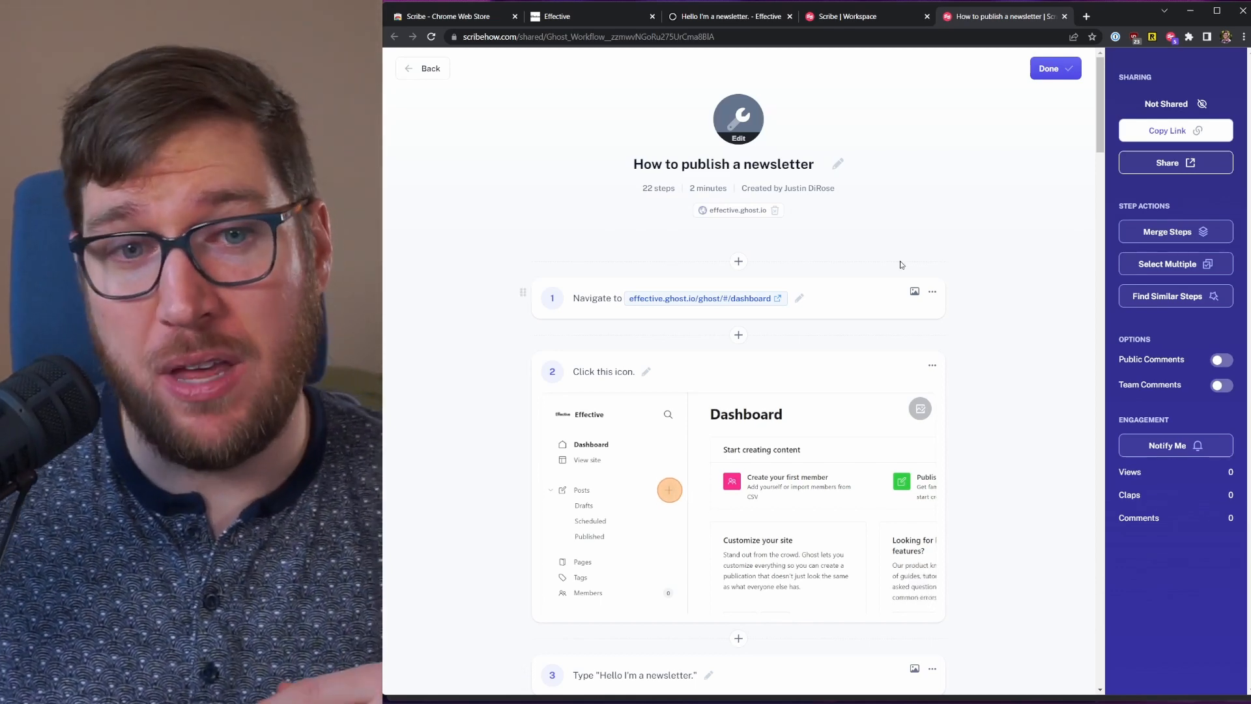
{"action": "mouse_move", "coordinate": [974, 279]}
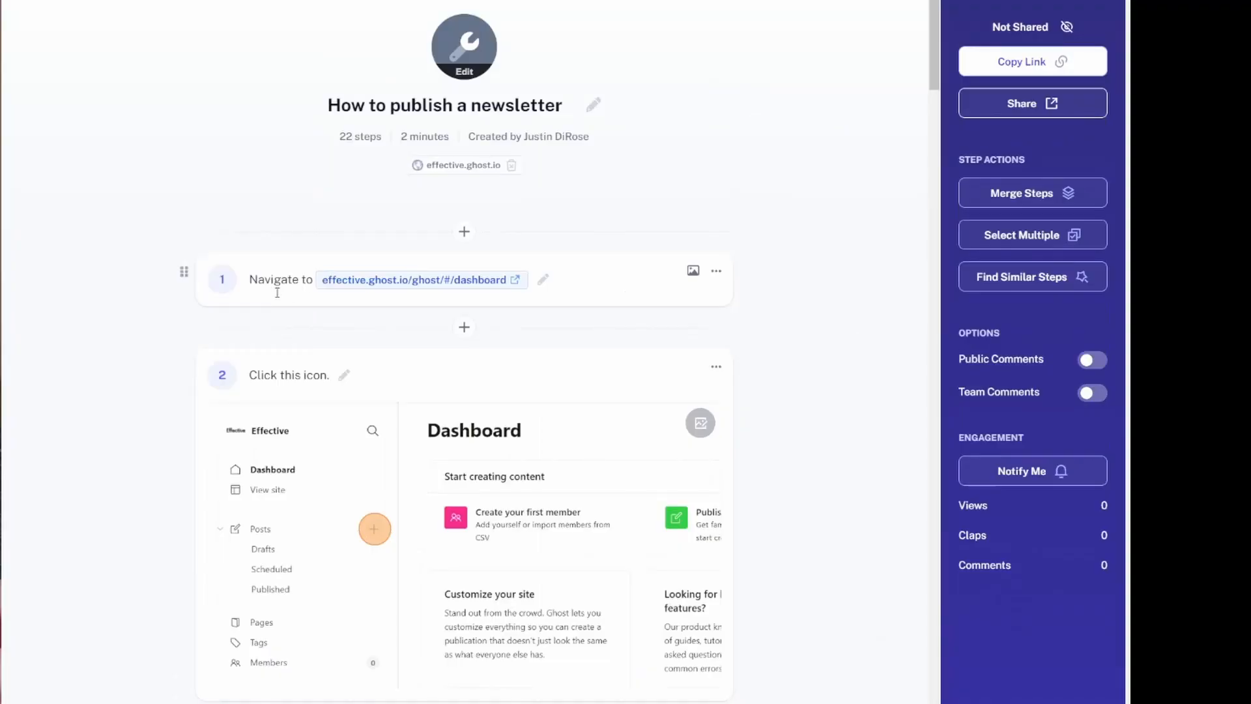
{"action": "mouse_move", "coordinate": [355, 286]}
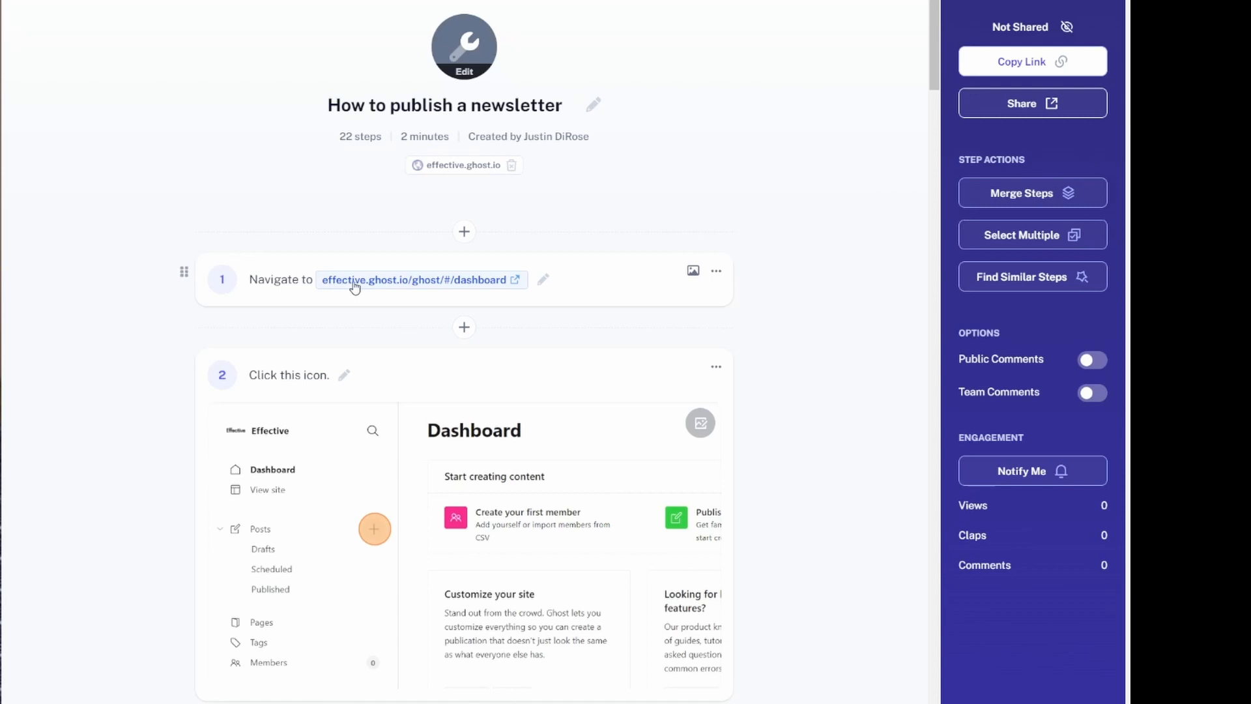
{"action": "mouse_move", "coordinate": [503, 290]}
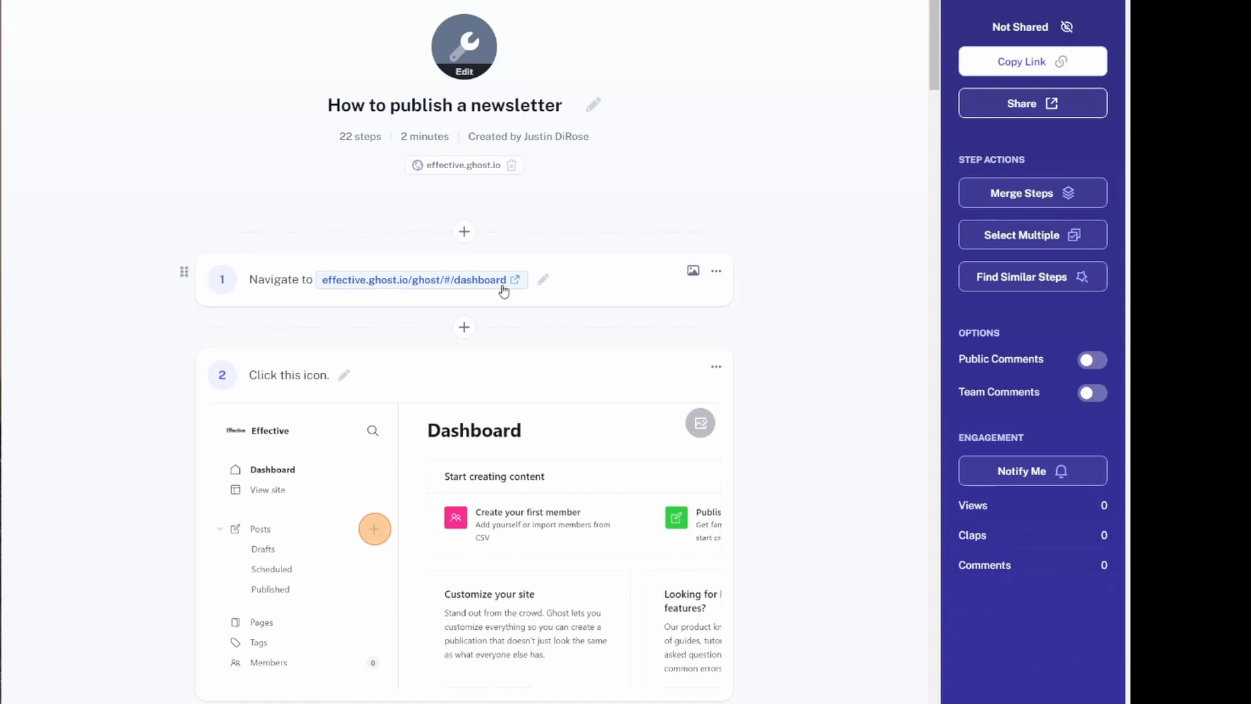
{"action": "mouse_move", "coordinate": [454, 267]}
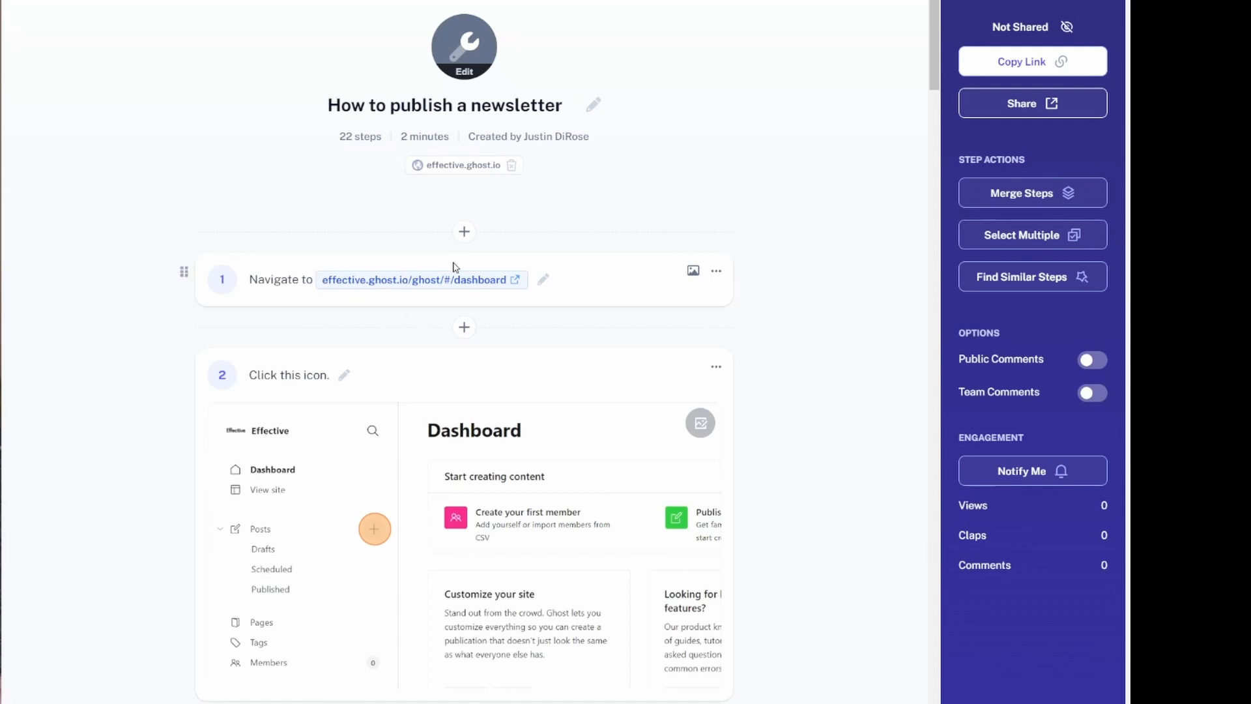
Step: Reword step 2's caption to 'Click the add post button.'
{"action": "scroll", "scroll_direction": "down", "scroll_amount": 3}
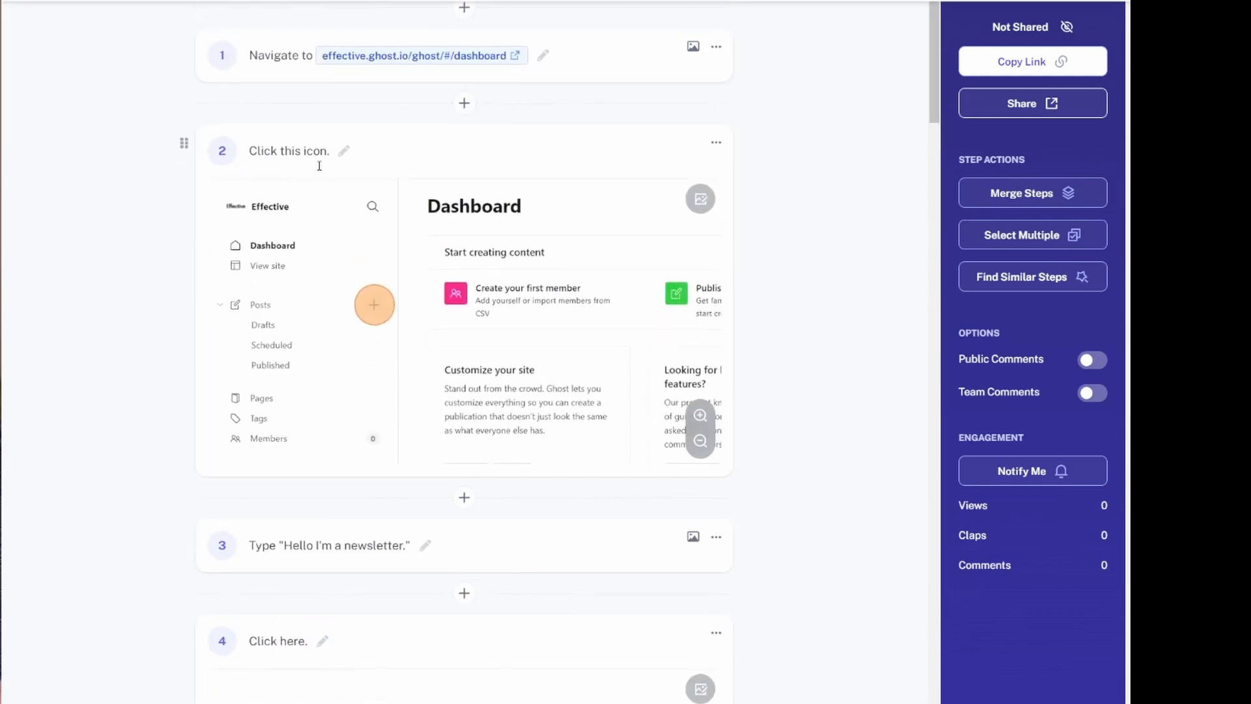
{"action": "left_click", "coordinate": [290, 151]}
{"action": "type", "text": "e"}
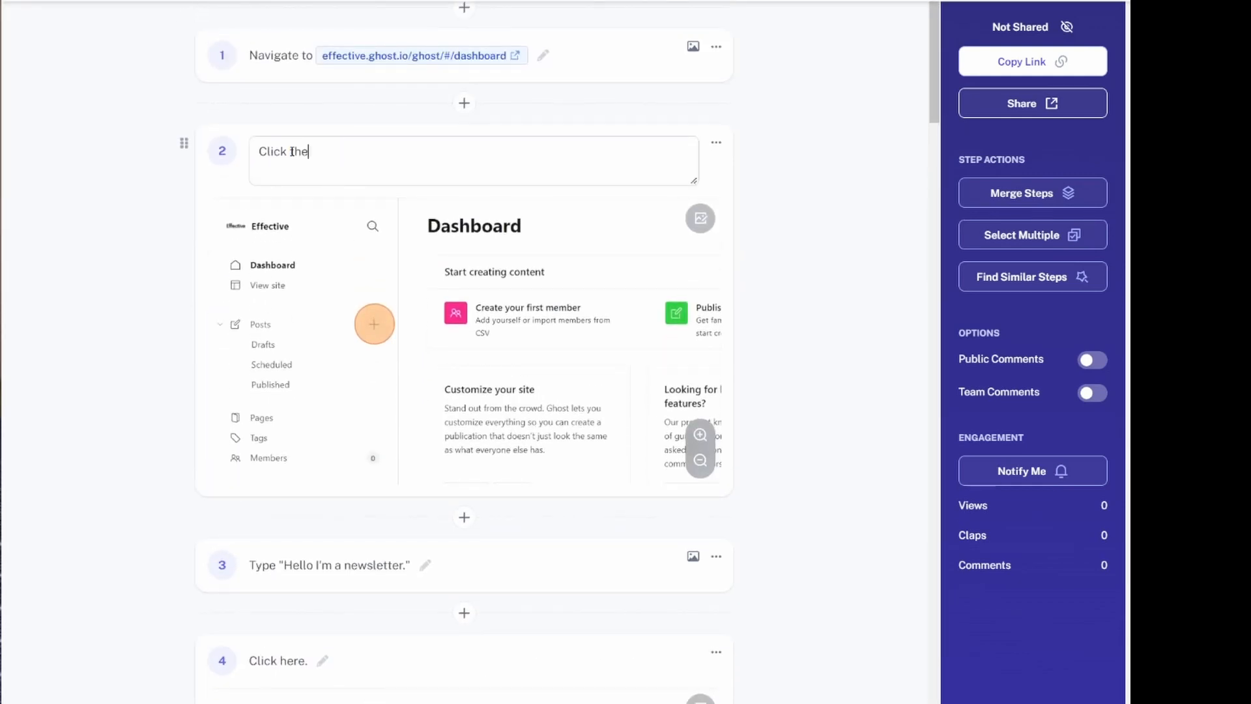
{"action": "type", "text": "add post button."}
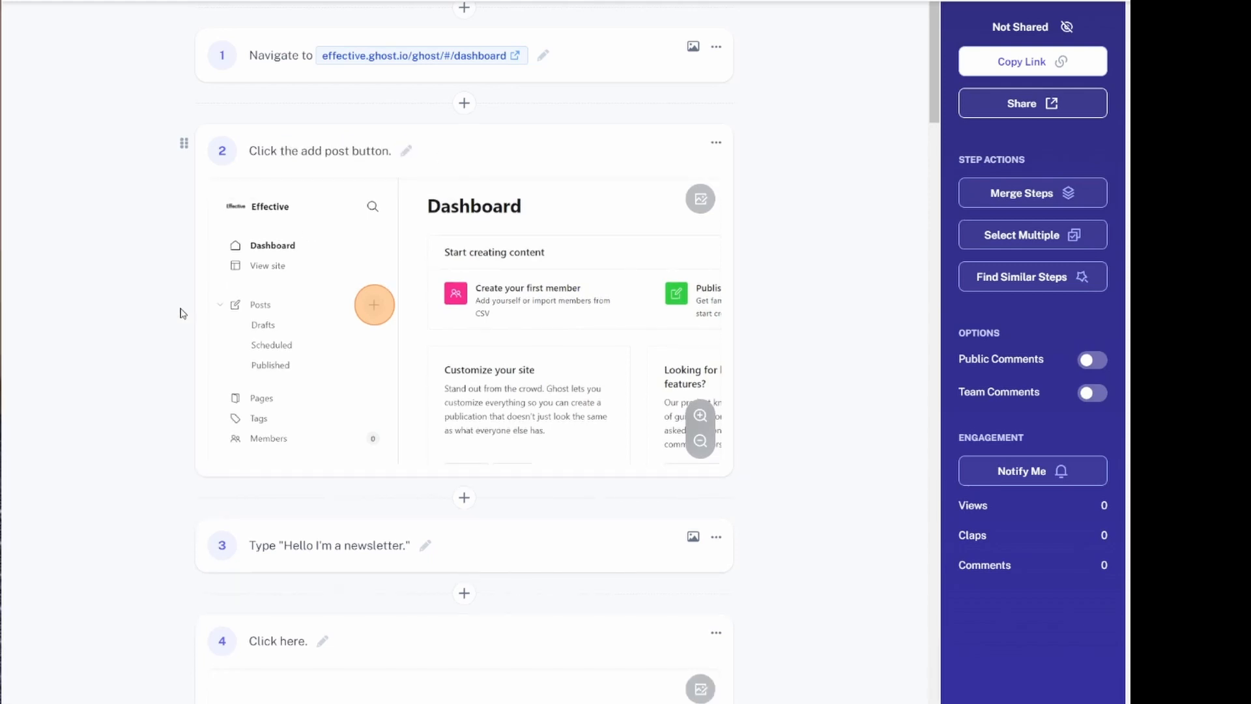
{"action": "scroll", "scroll_direction": "down", "scroll_amount": 3}
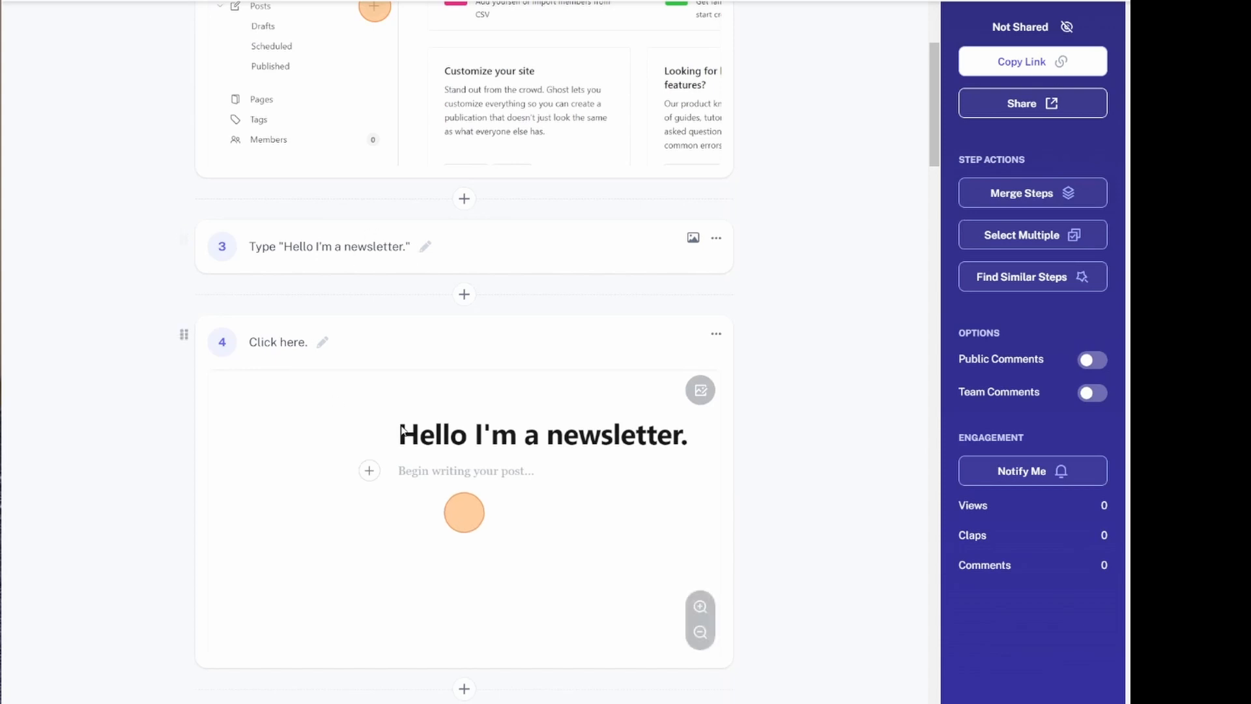
{"action": "mouse_move", "coordinate": [471, 500]}
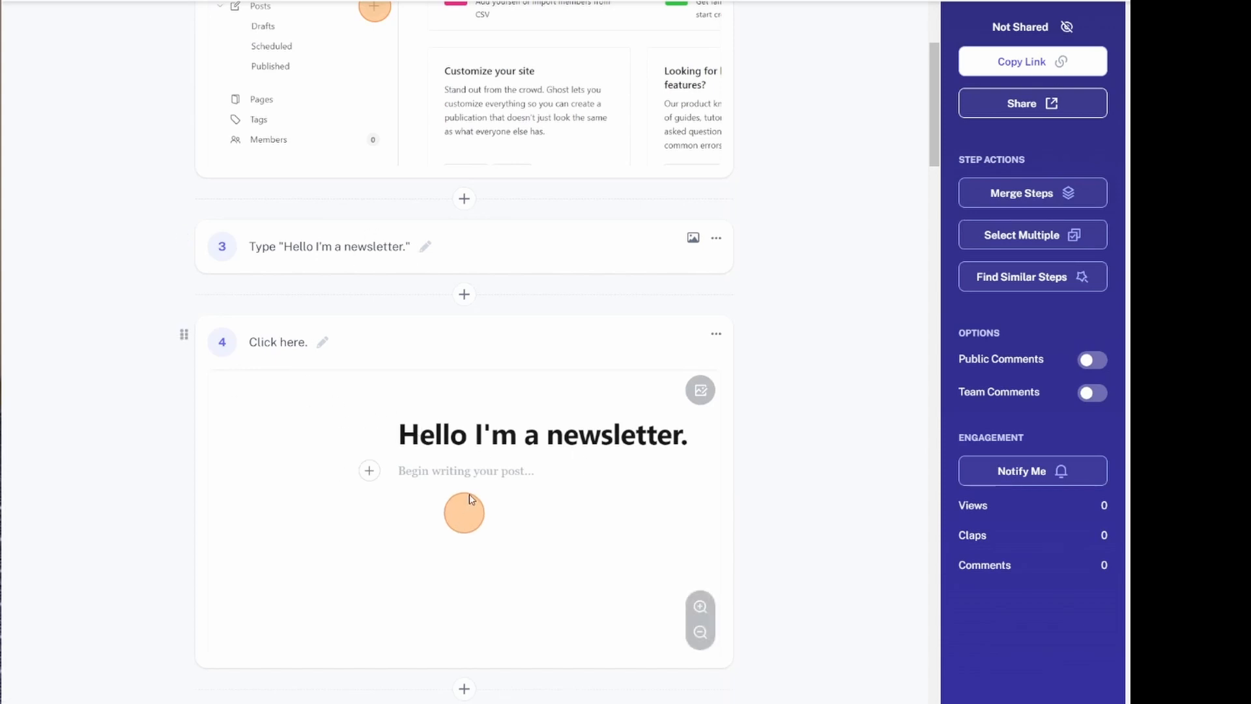
{"action": "mouse_move", "coordinate": [456, 492]}
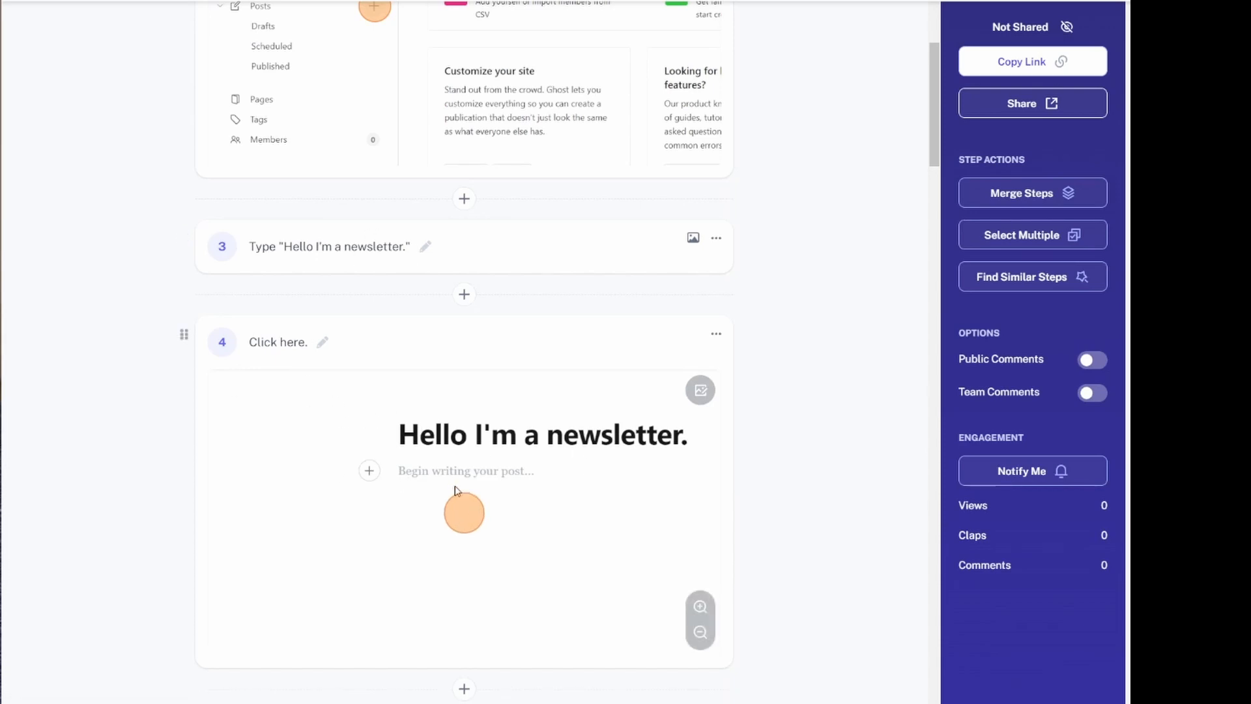
{"action": "scroll", "scroll_direction": "down", "scroll_amount": 3}
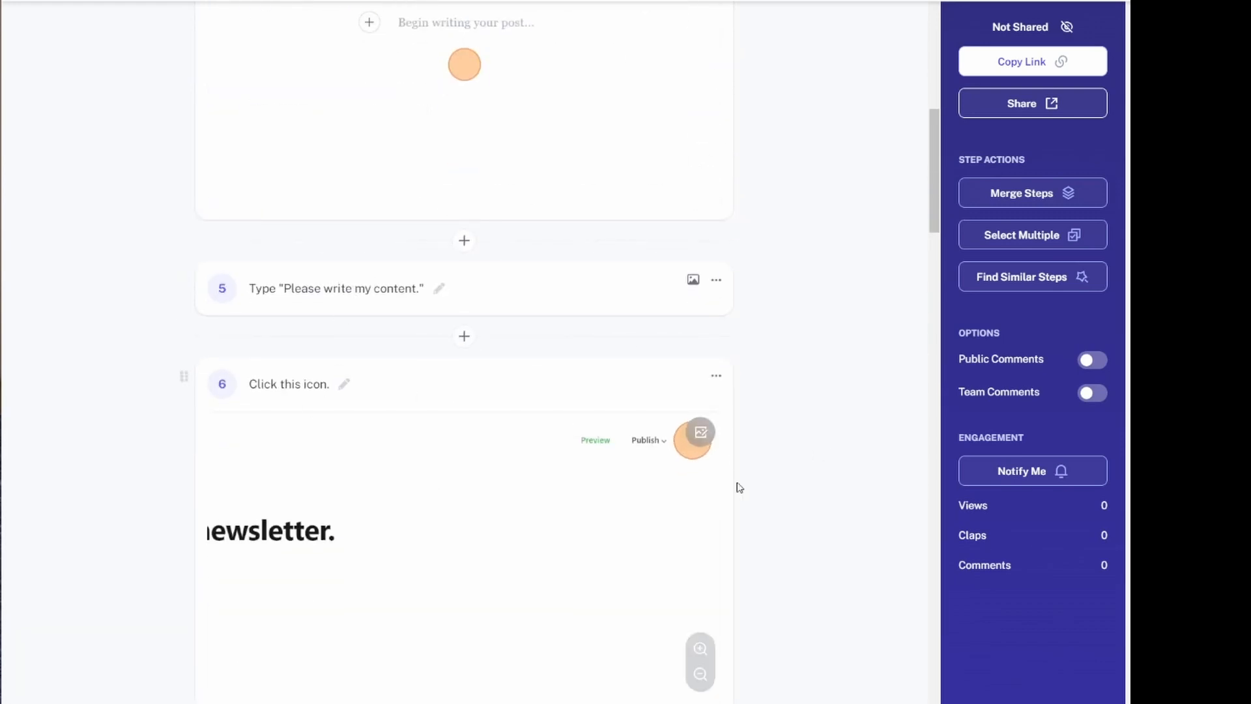
Step: Reword step 6's caption to 'Click the sidepanel icon.'
{"action": "left_click", "coordinate": [289, 383]}
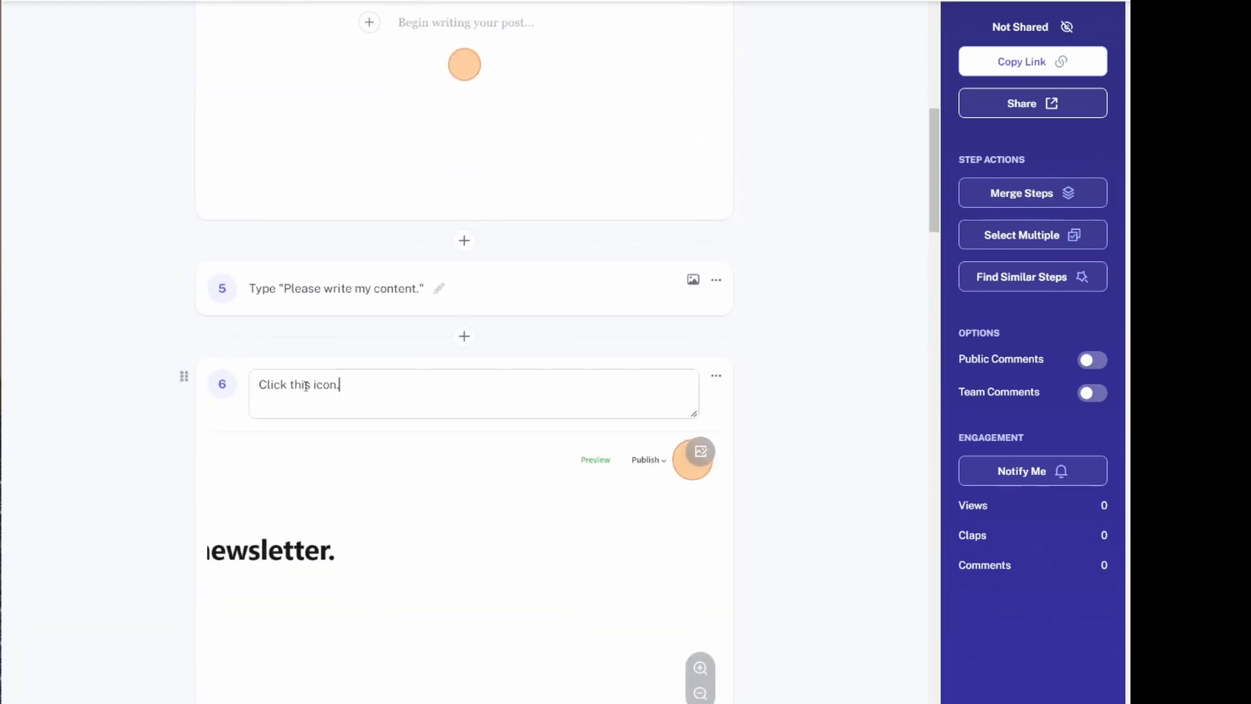
{"action": "type", "text": "Click the ham"}
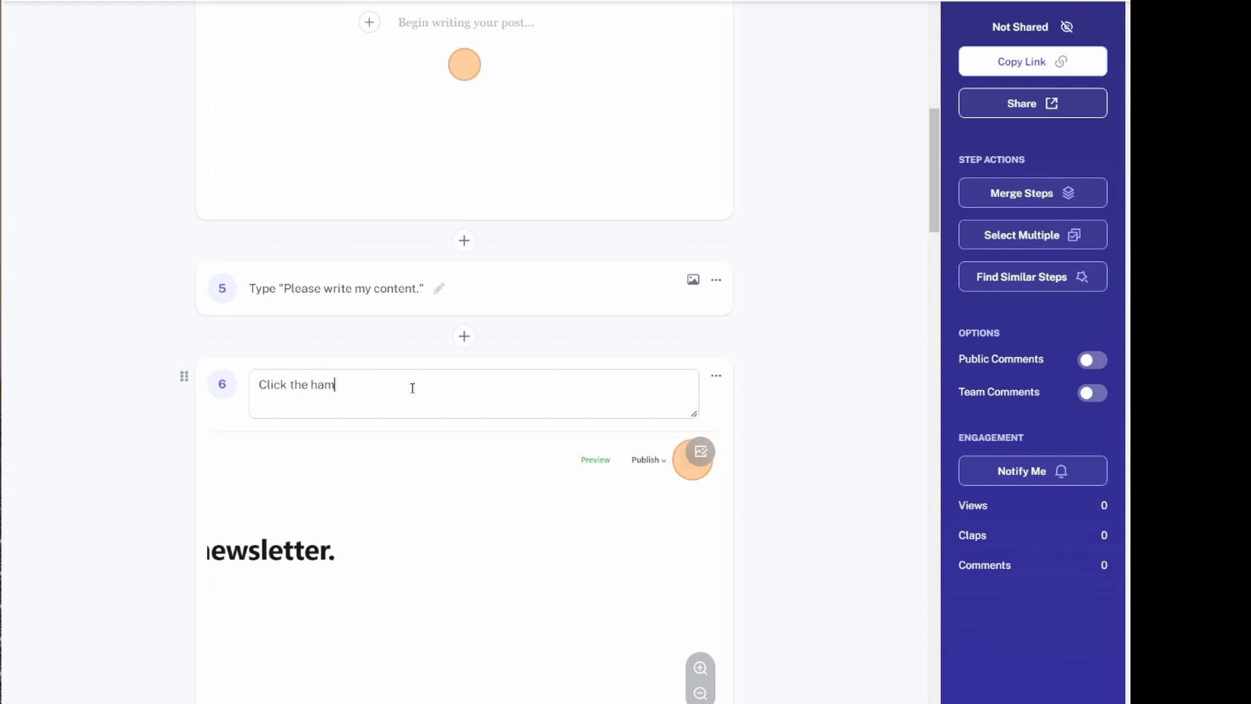
{"action": "key", "text": "Backspace"}
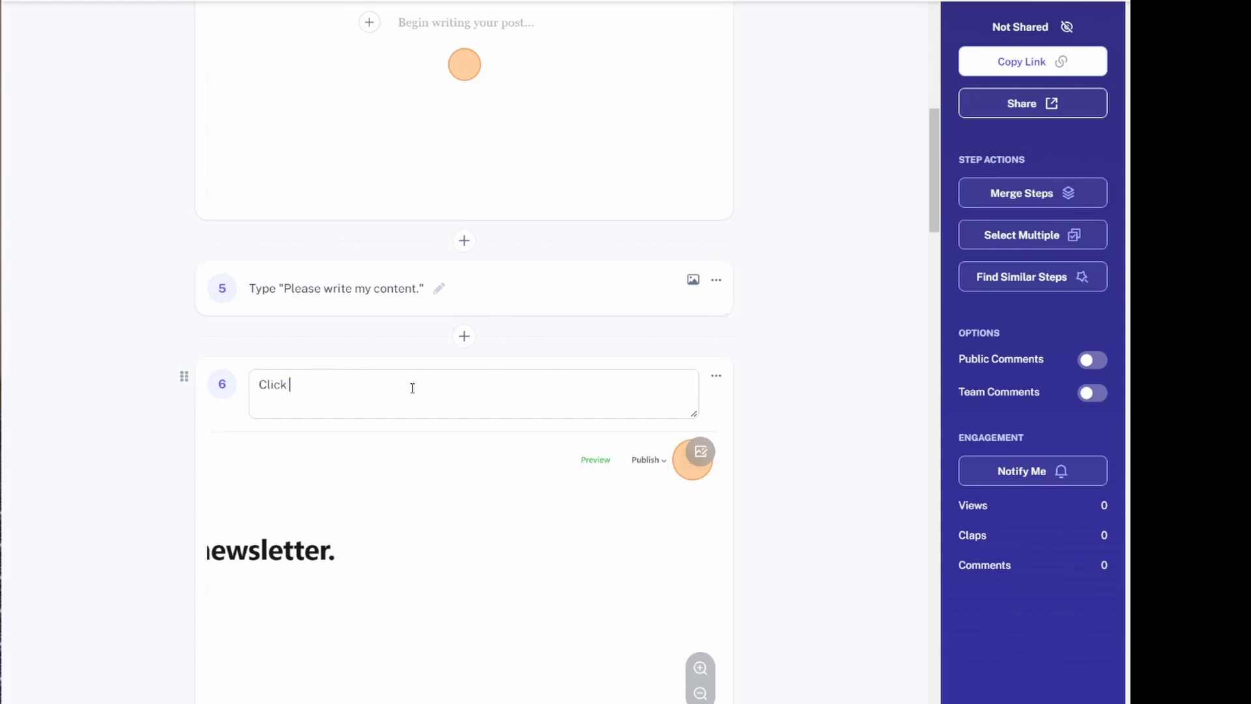
{"action": "type", "text": "the sidepanel icon."}
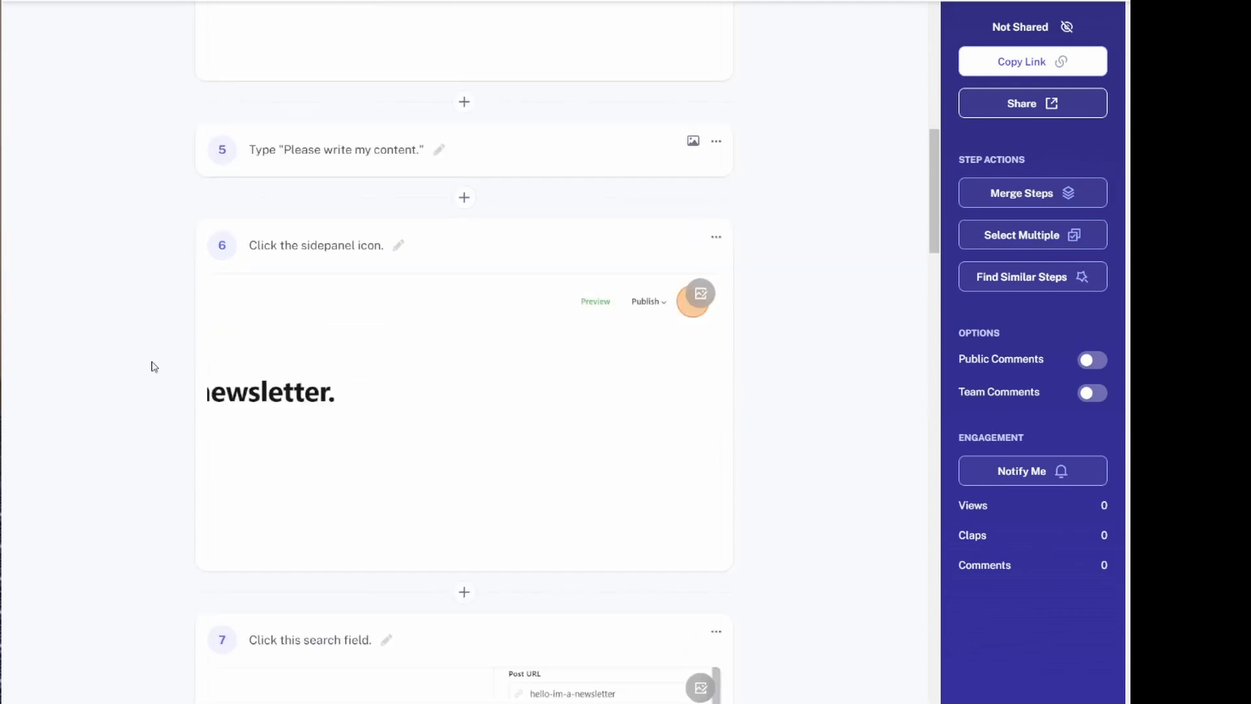
Step: Delete the redundant 'Click here.' step from the guide
{"action": "scroll", "scroll_direction": "down", "scroll_amount": 3}
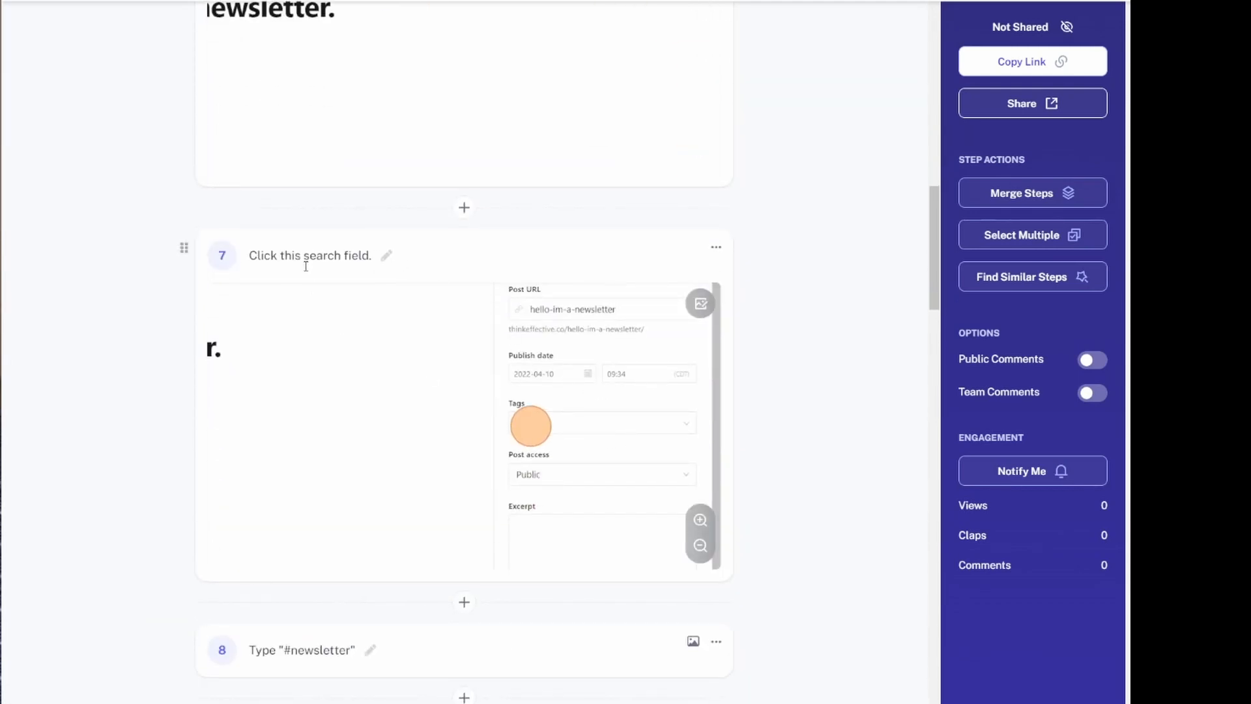
{"action": "scroll", "scroll_direction": "down", "scroll_amount": 3}
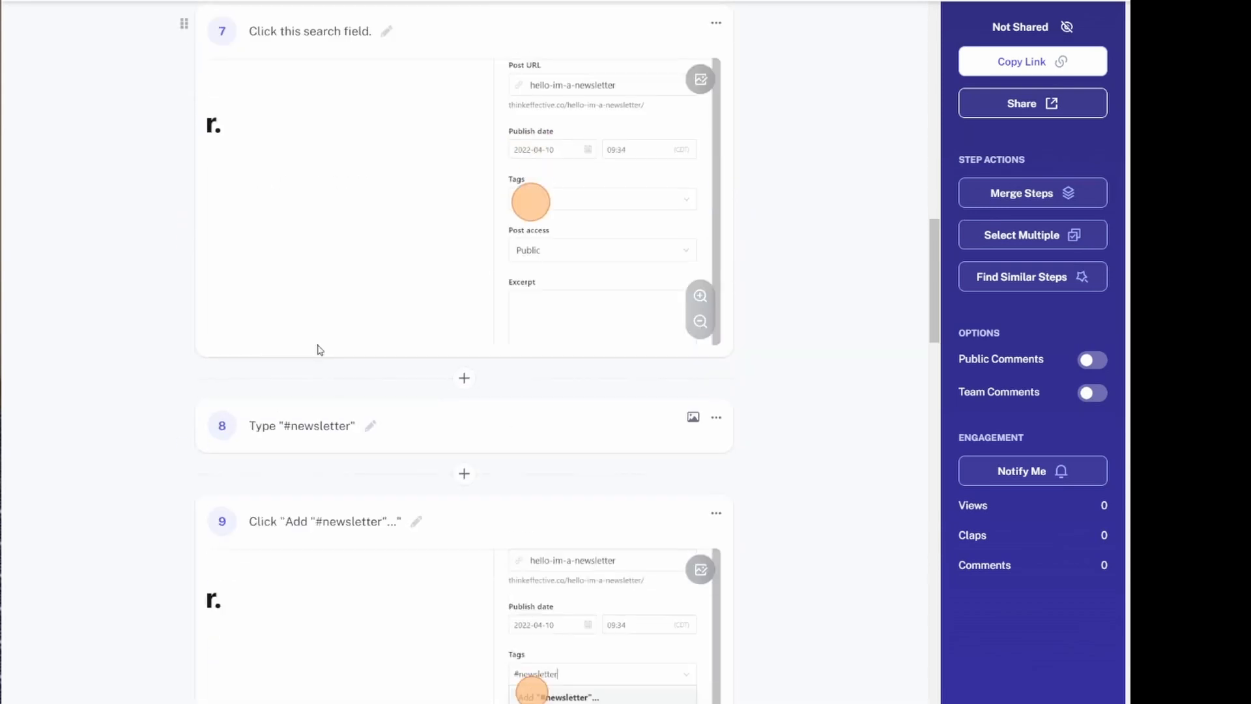
{"action": "scroll", "scroll_direction": "down", "scroll_amount": 3}
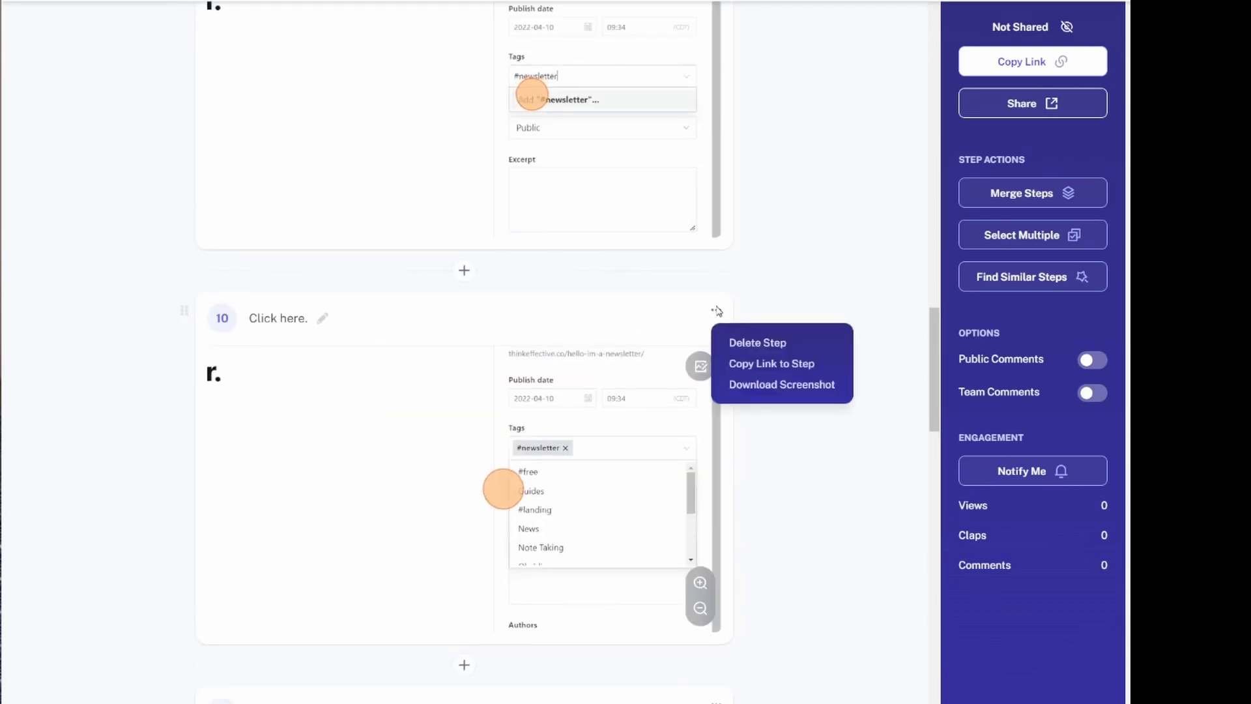
{"action": "left_click", "coordinate": [756, 343]}
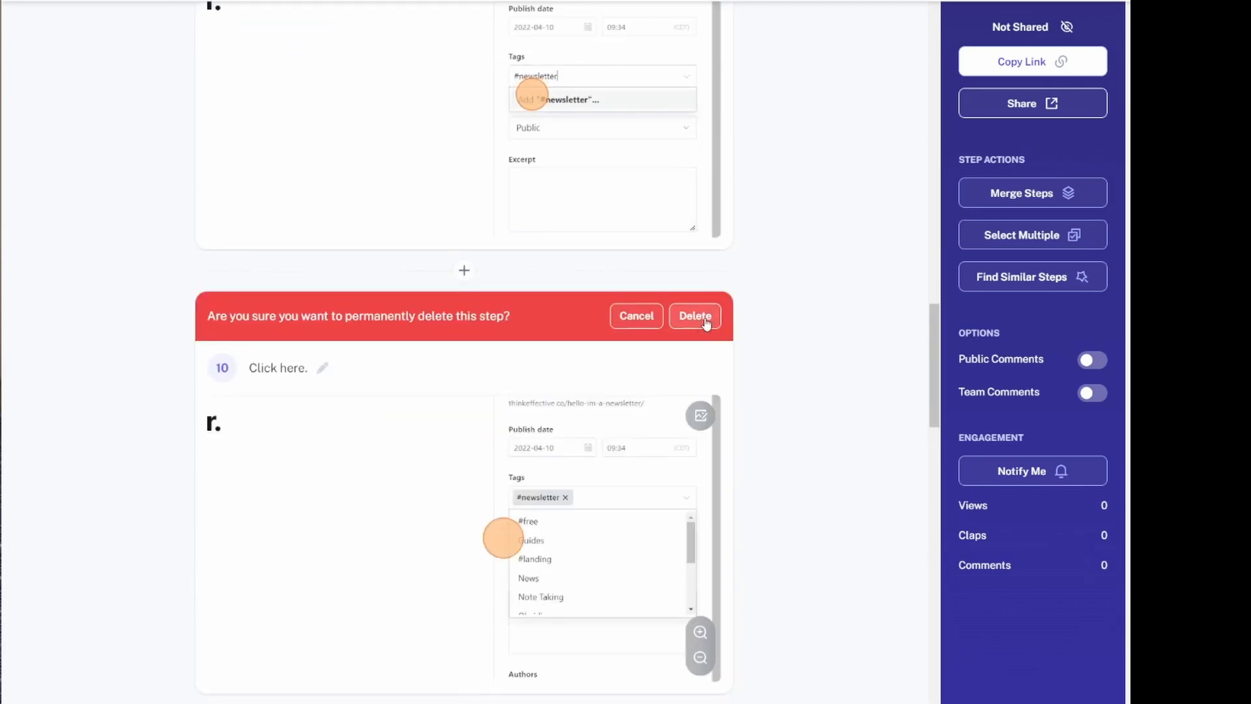
{"action": "left_click", "coordinate": [693, 315]}
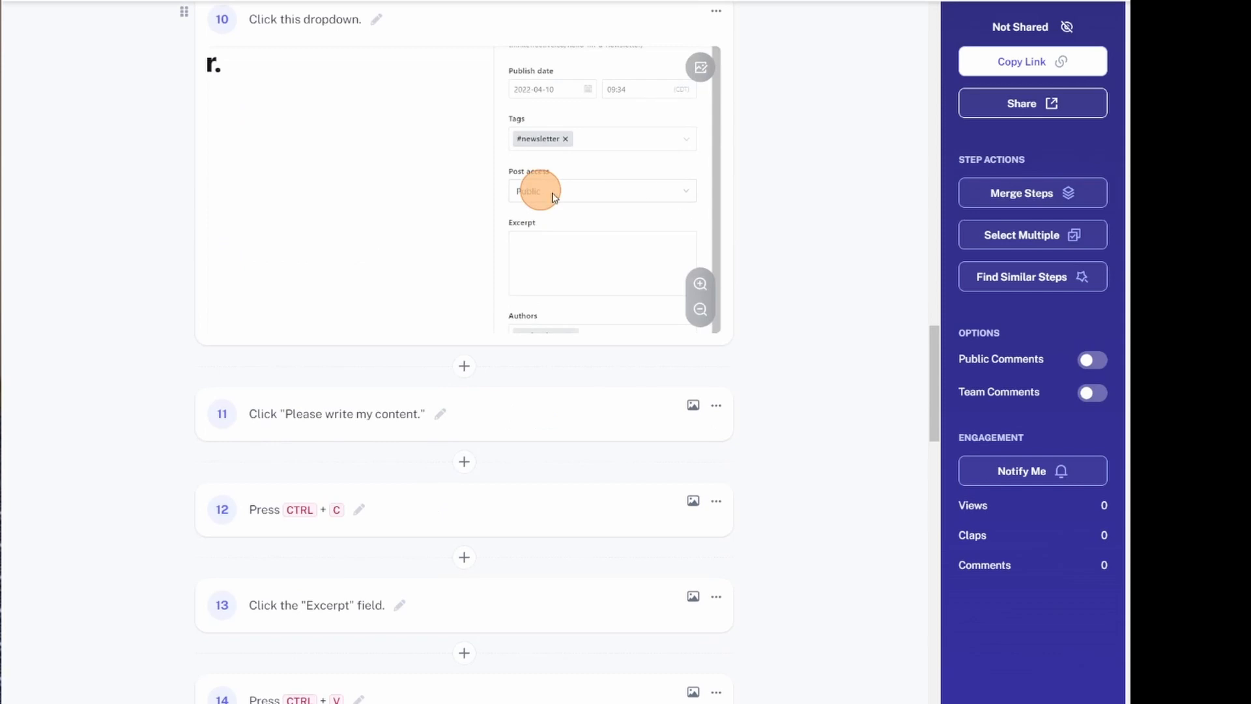
Step: Reword step 10 to 'Click this dropdown and change access to Members Only.'
{"action": "scroll", "scroll_direction": "up", "scroll_amount": 3}
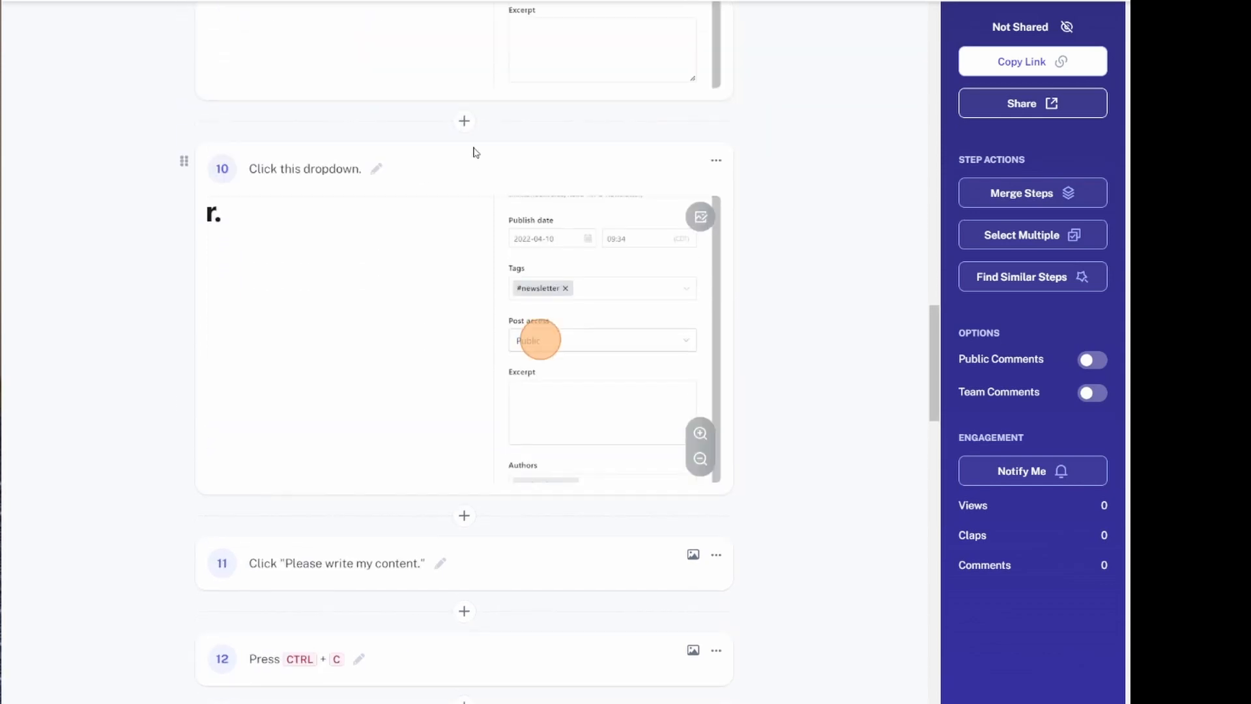
{"action": "mouse_move", "coordinate": [550, 351]}
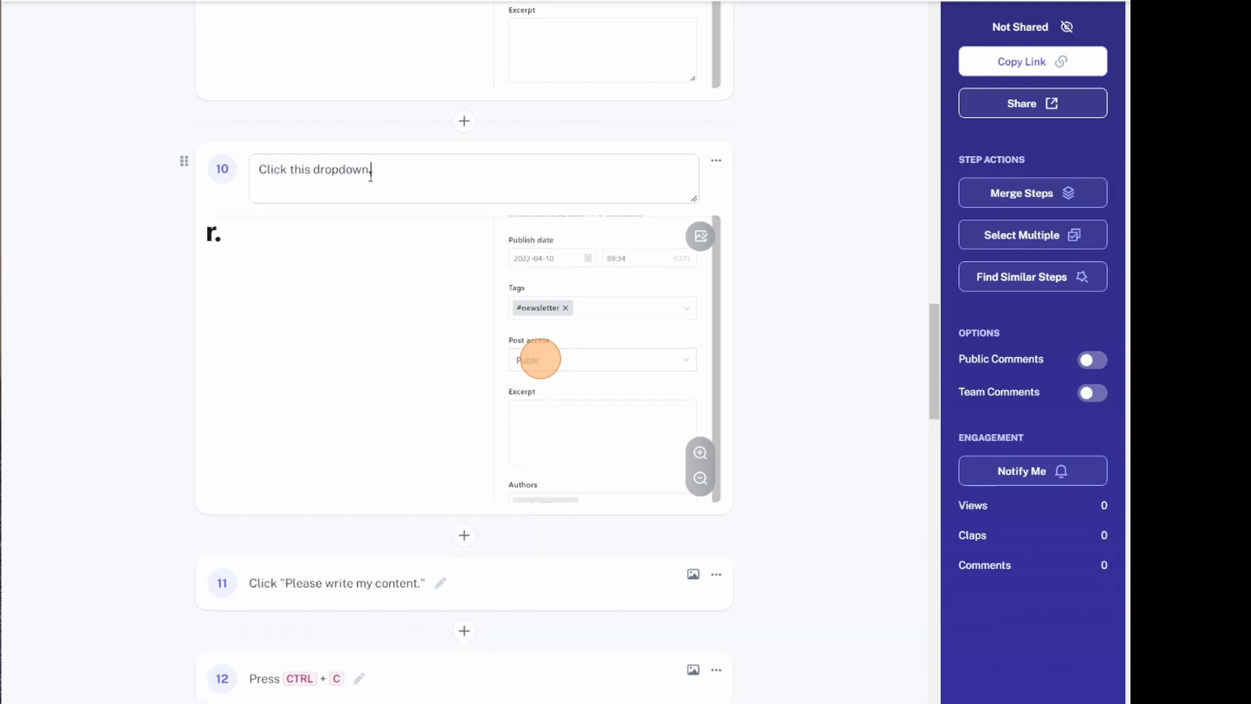
{"action": "double_click", "coordinate": [330, 169]}
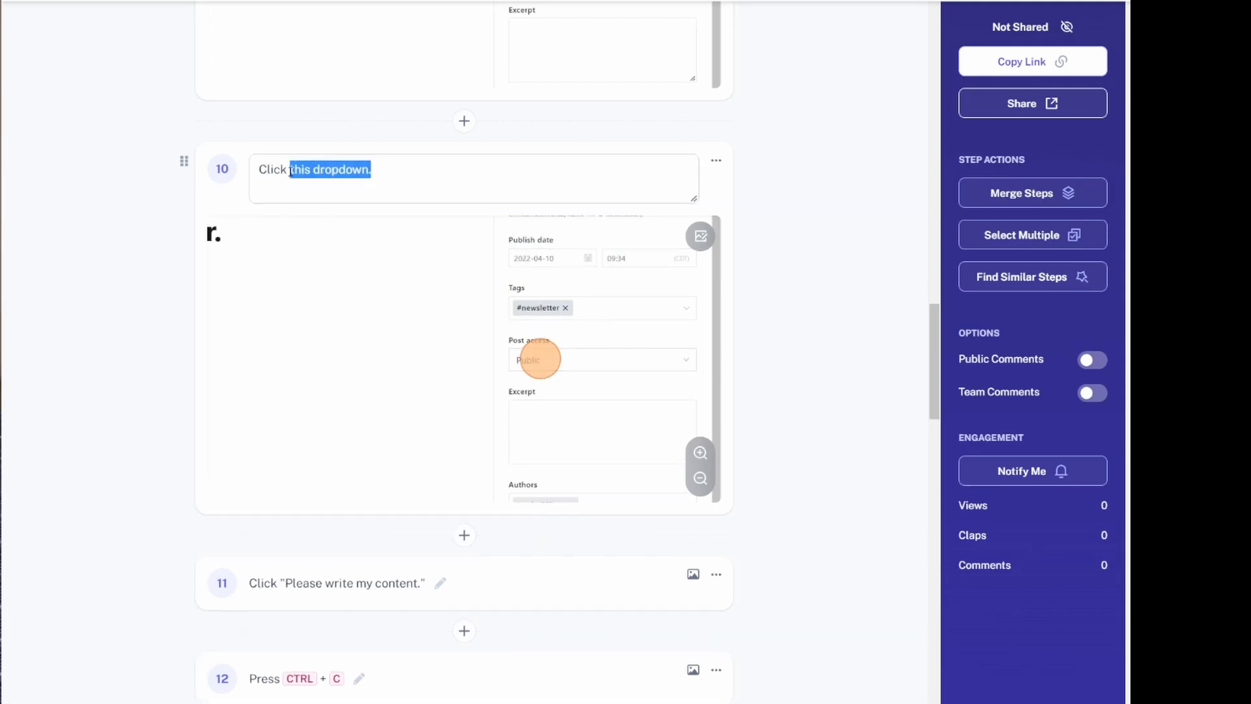
{"action": "key", "text": "Backspace"}
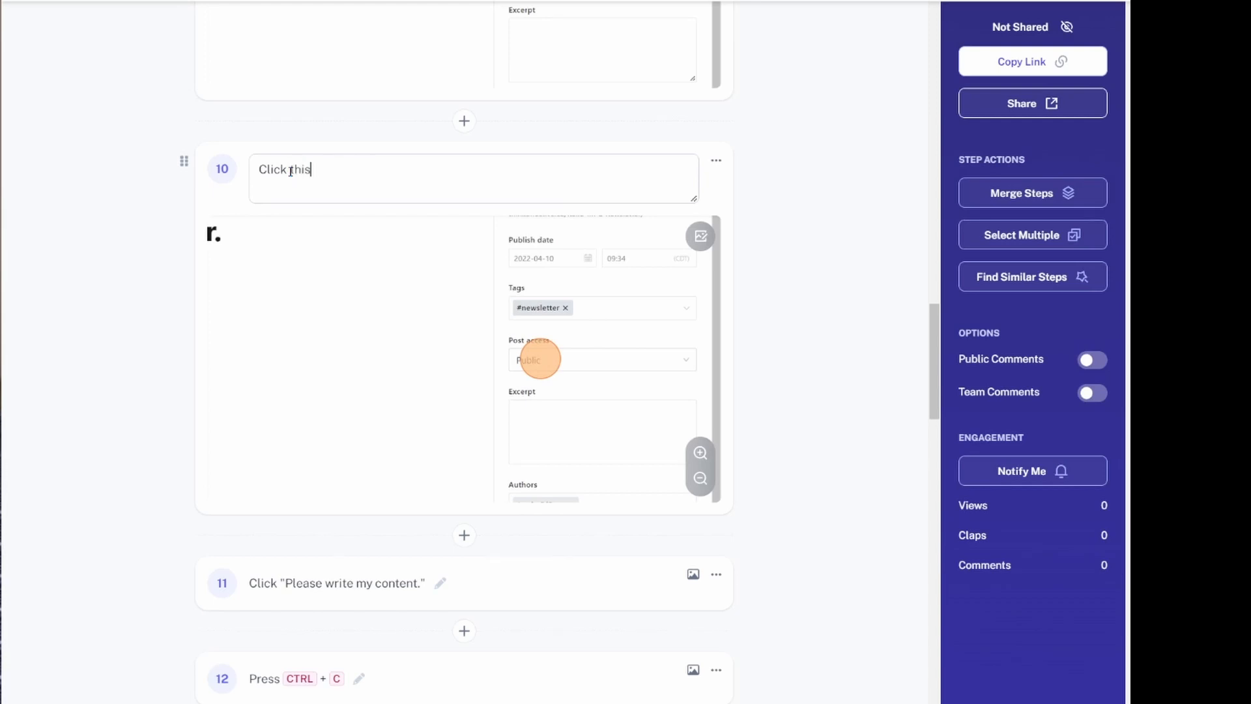
{"action": "type", "text": "dropdown and"}
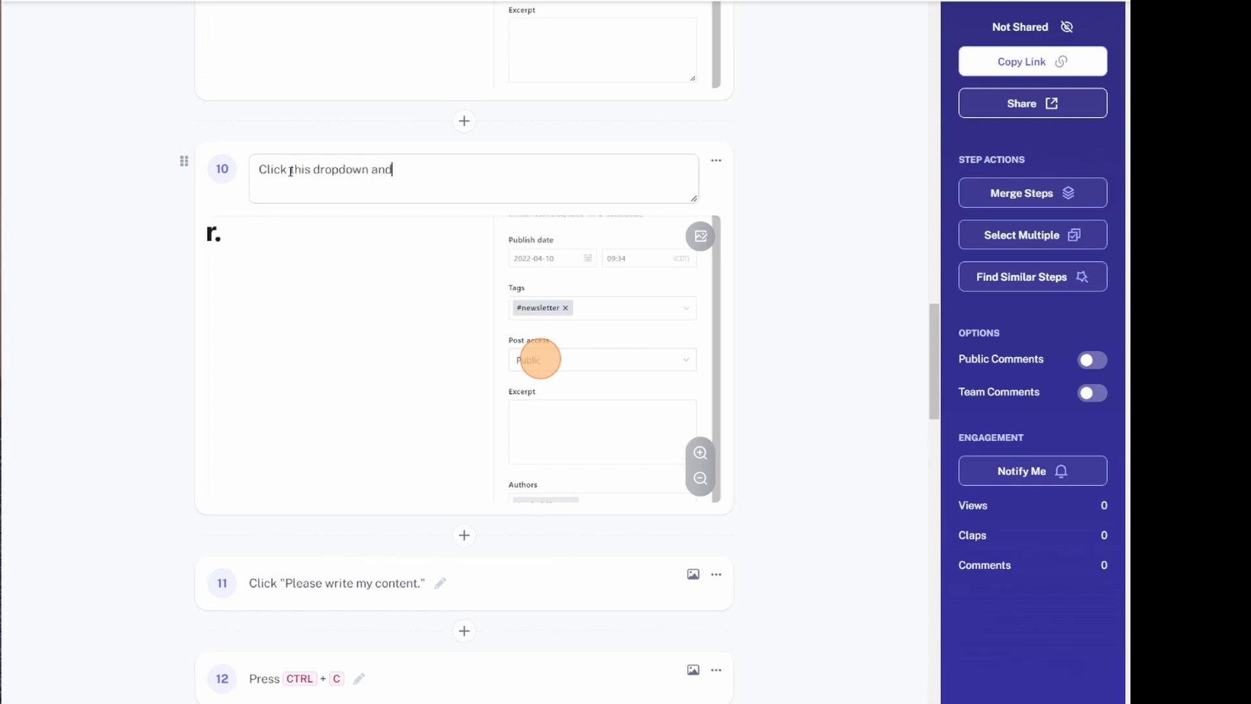
{"action": "type", "text": "change access to Members Only."}
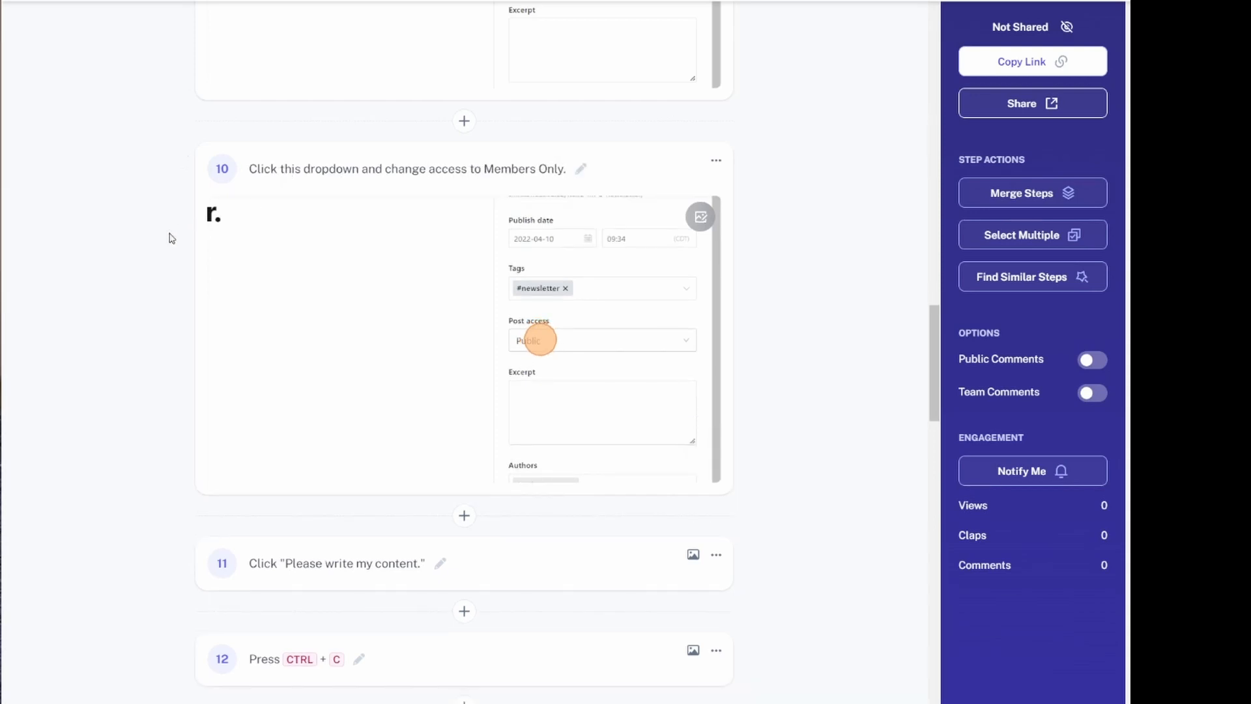
{"action": "scroll", "scroll_direction": "down", "scroll_amount": 3}
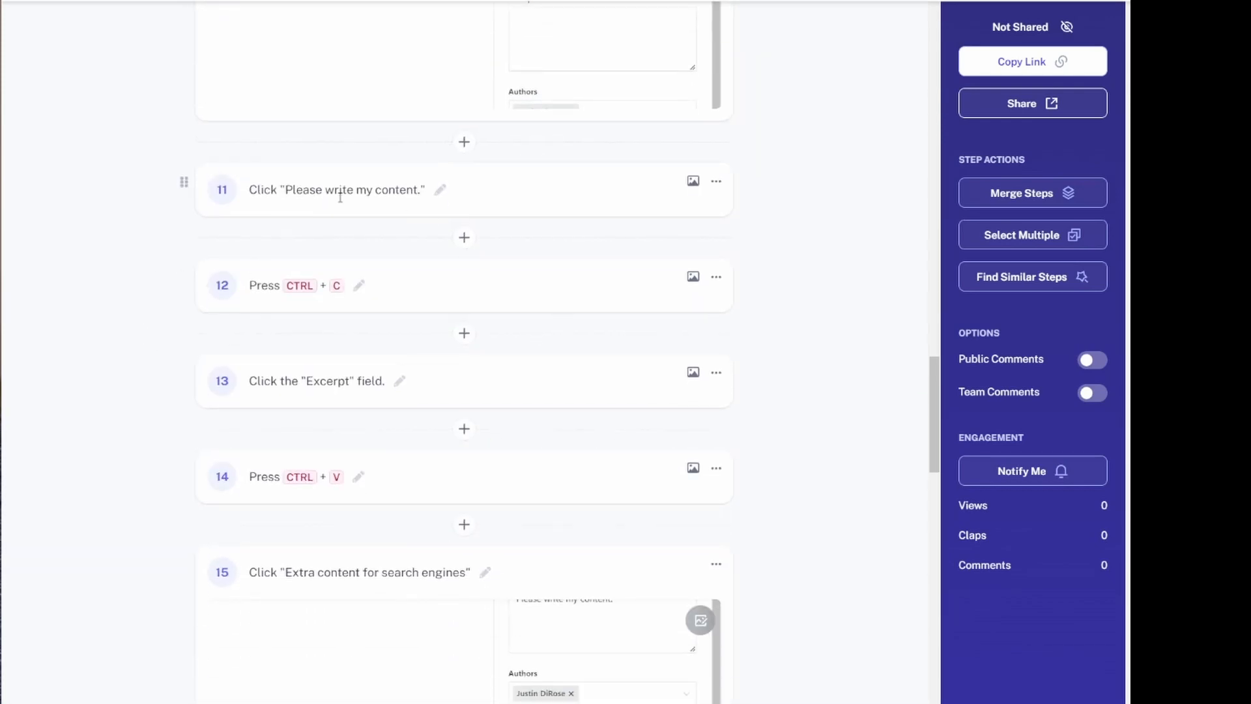
{"action": "mouse_move", "coordinate": [591, 191]}
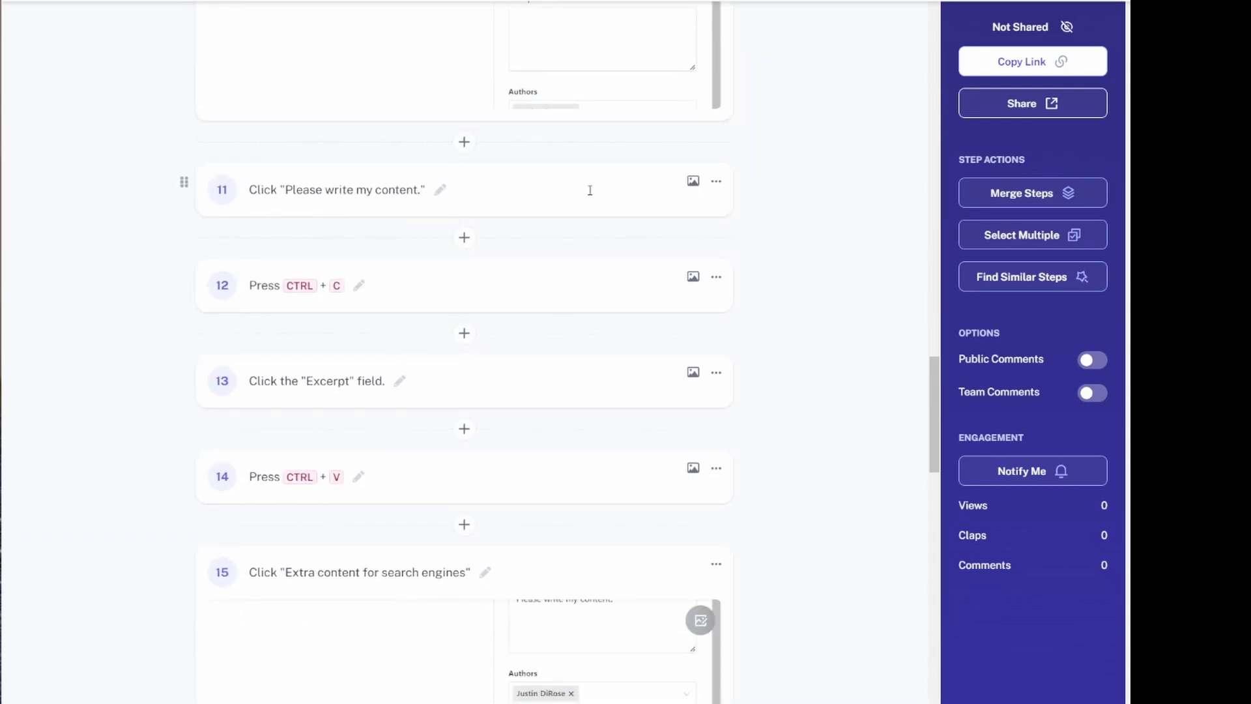
Step: Delete the 'Please write my content' and copy/paste steps, and reword the Excerpt step to 'Add an excerpt.'
{"action": "left_click", "coordinate": [715, 182]}
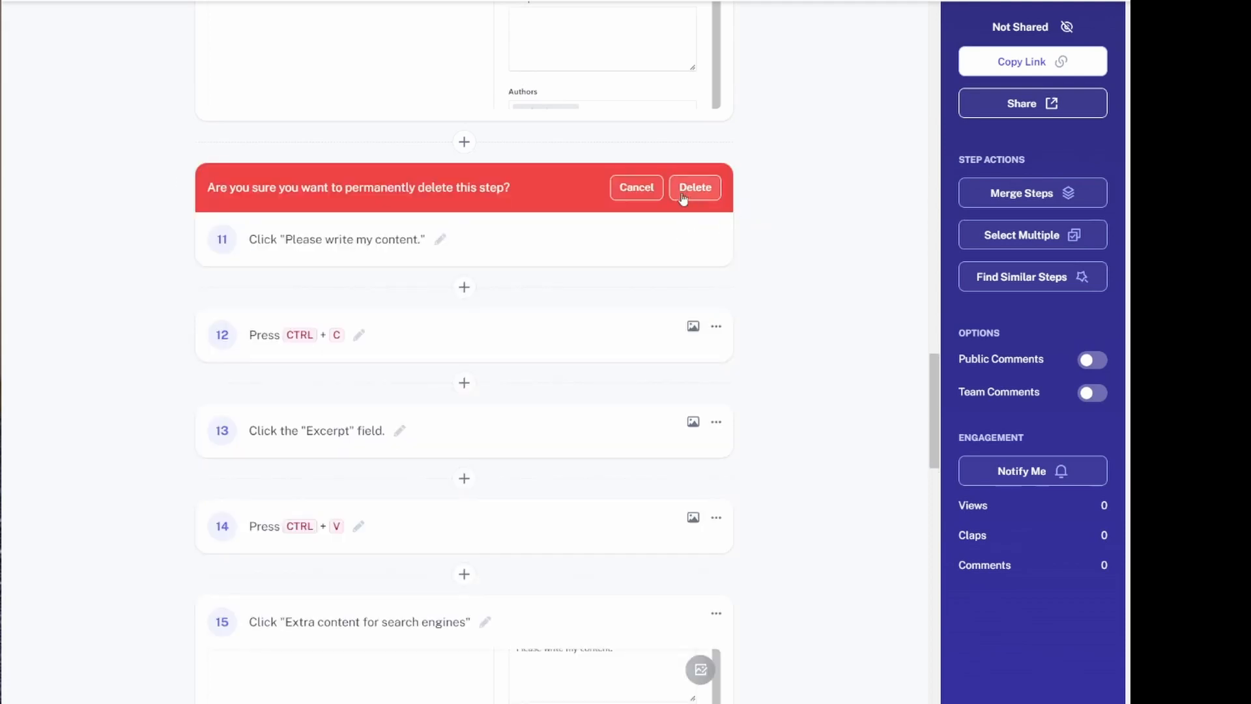
{"action": "left_click", "coordinate": [693, 186]}
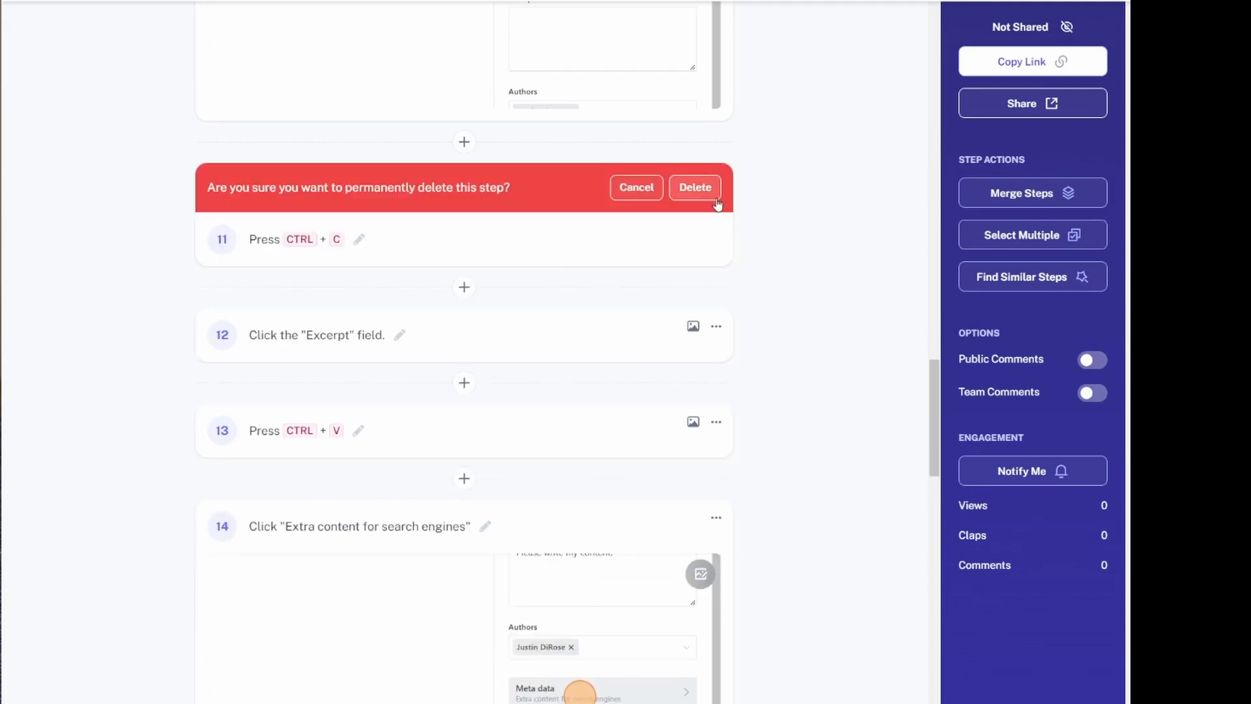
{"action": "left_click", "coordinate": [695, 186]}
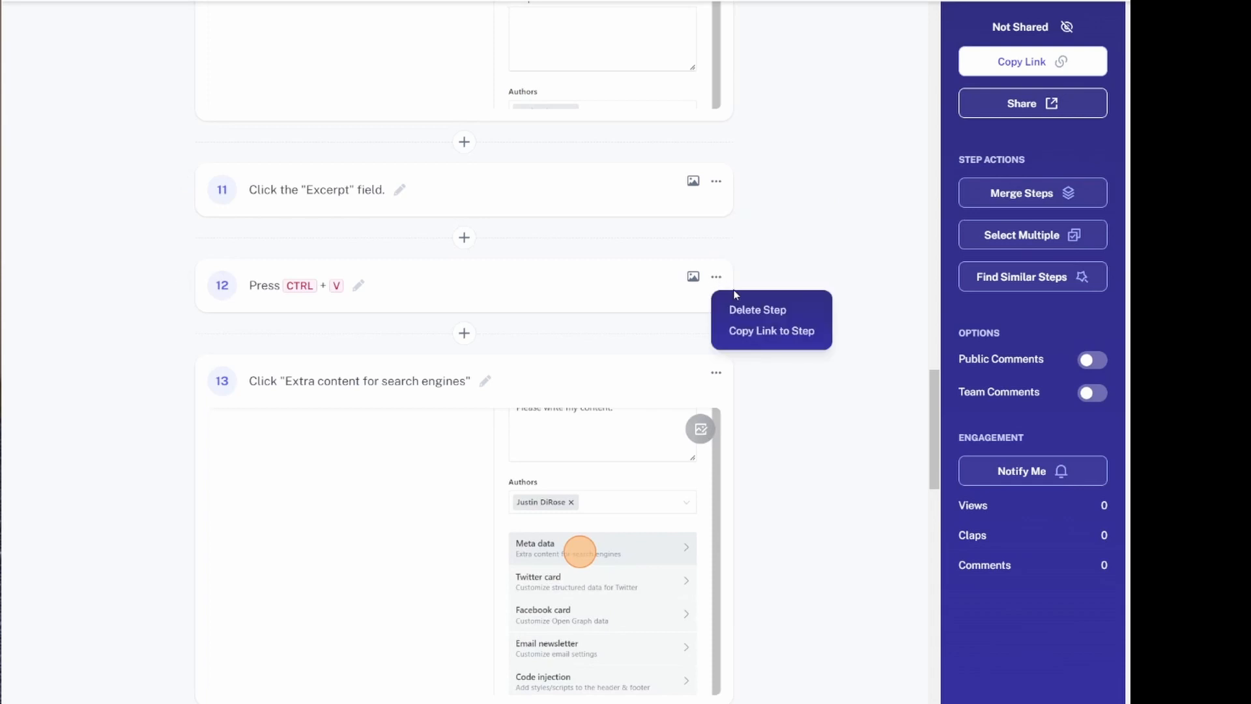
{"action": "left_click", "coordinate": [756, 311]}
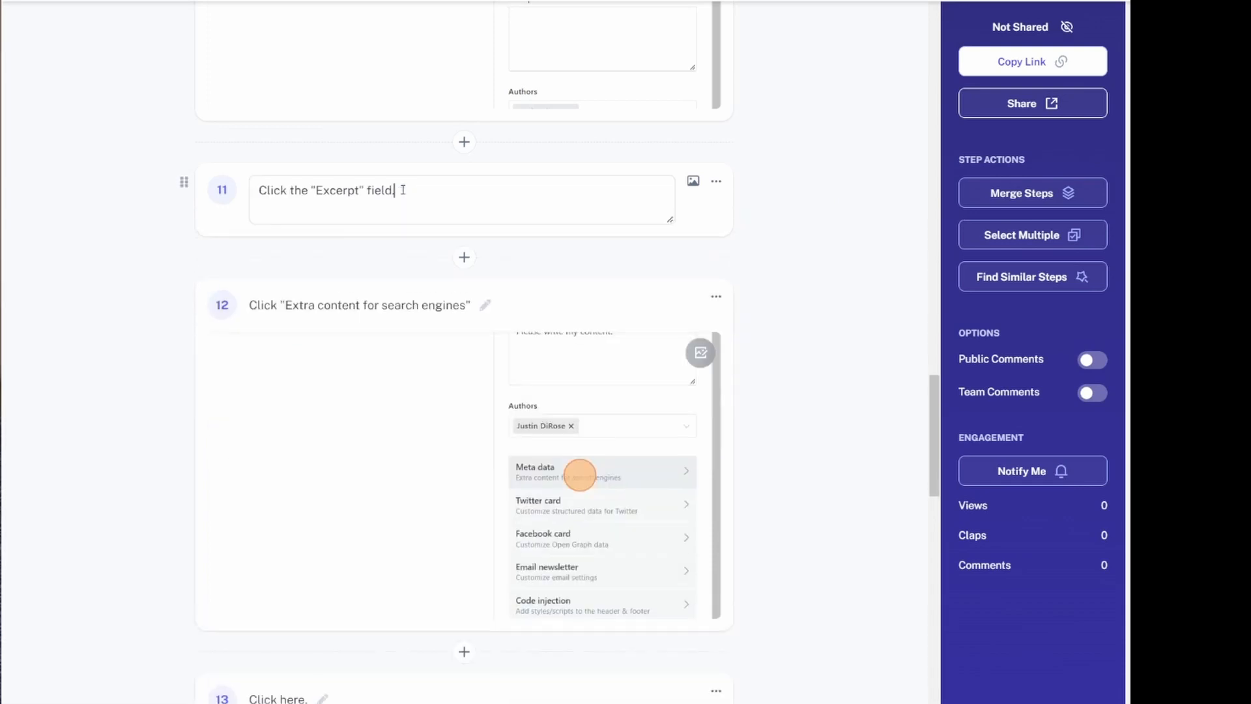
{"action": "type", "text": "Add an ex"}
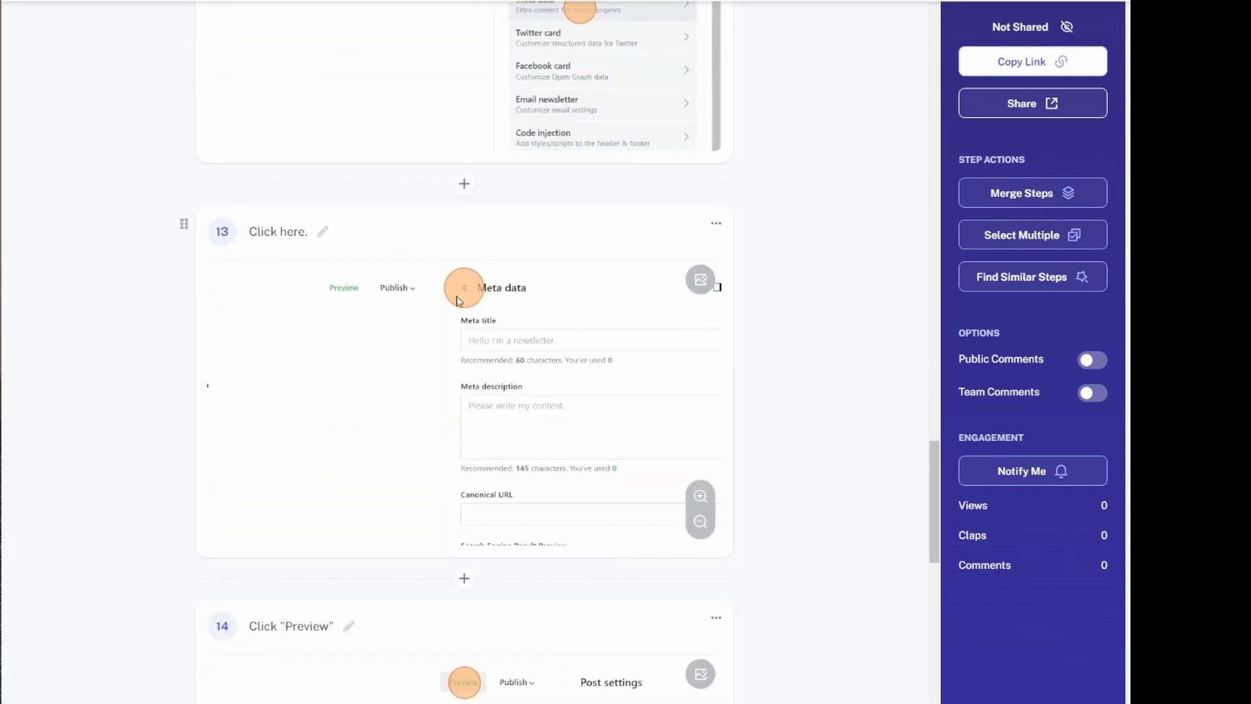
{"action": "scroll", "scroll_direction": "down", "scroll_amount": 3}
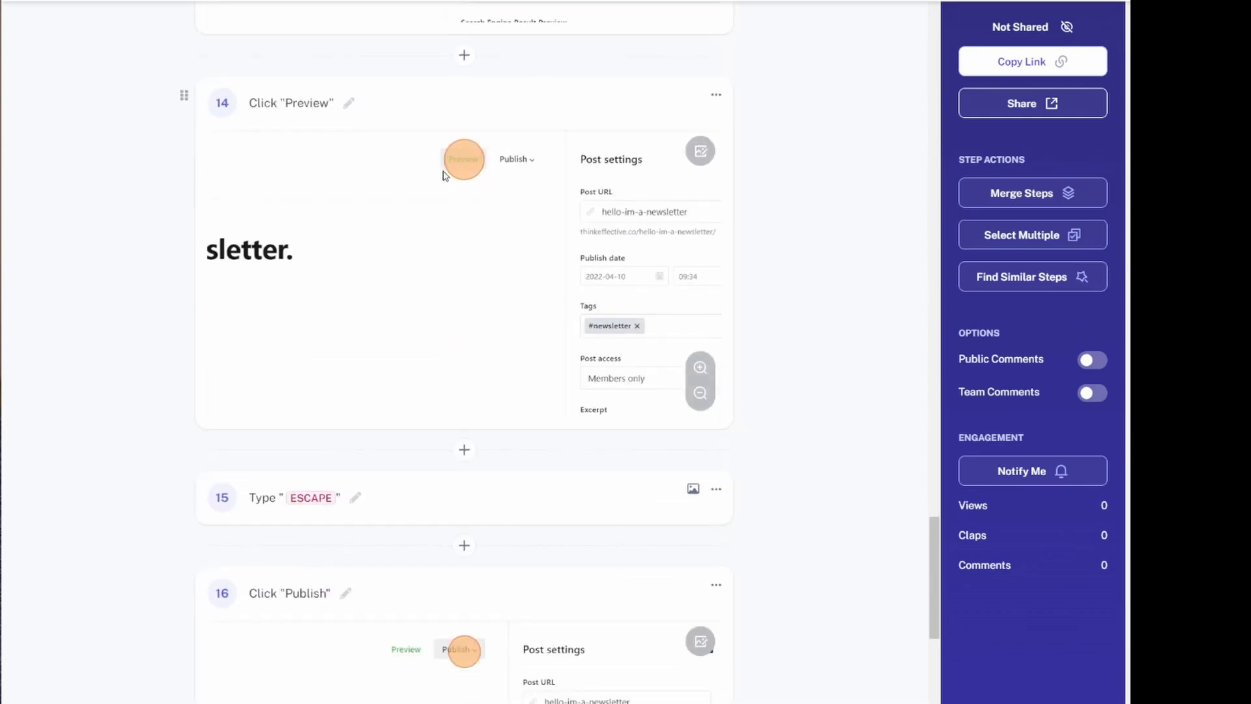
{"action": "scroll", "scroll_direction": "down", "scroll_amount": 3}
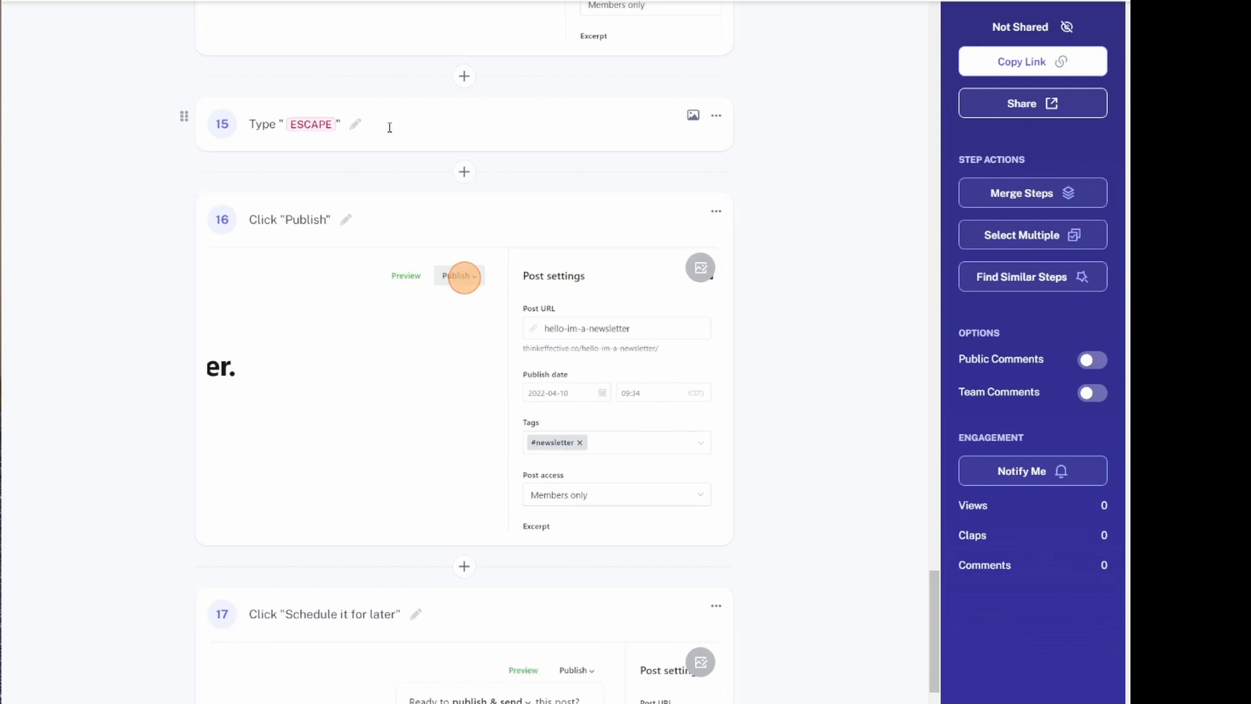
{"action": "scroll", "scroll_direction": "down", "scroll_amount": 3}
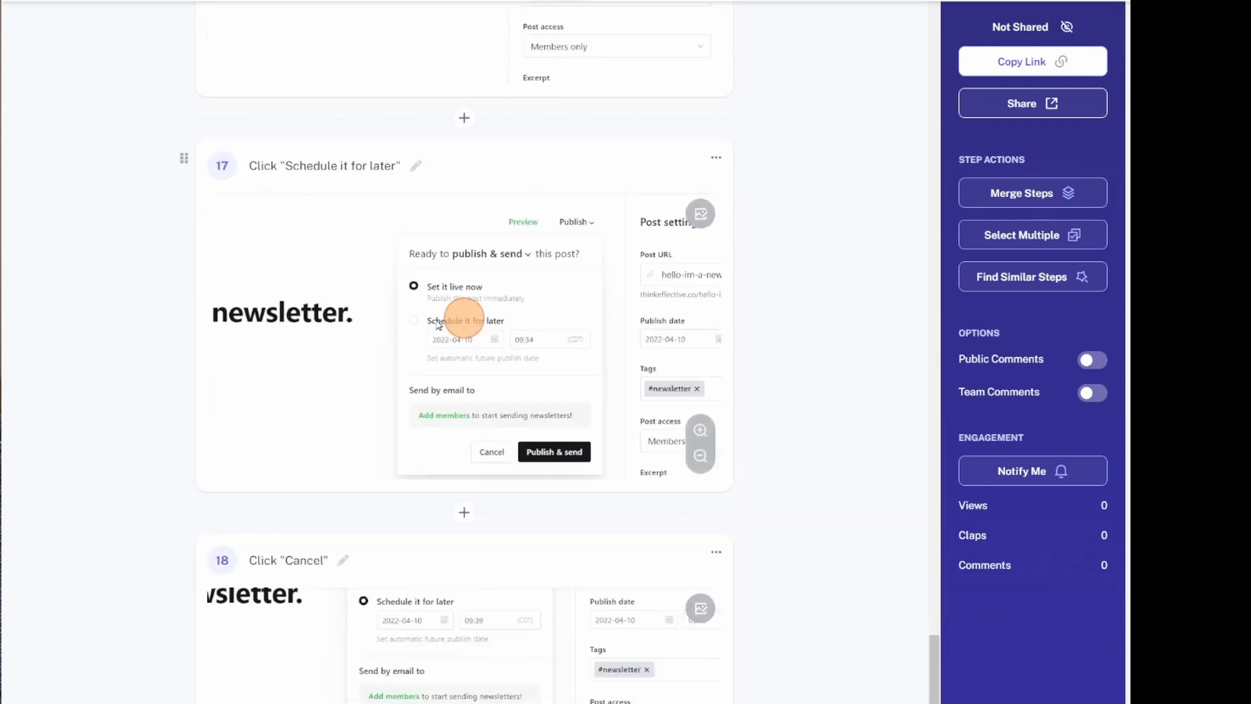
{"action": "scroll", "scroll_direction": "down", "scroll_amount": 3}
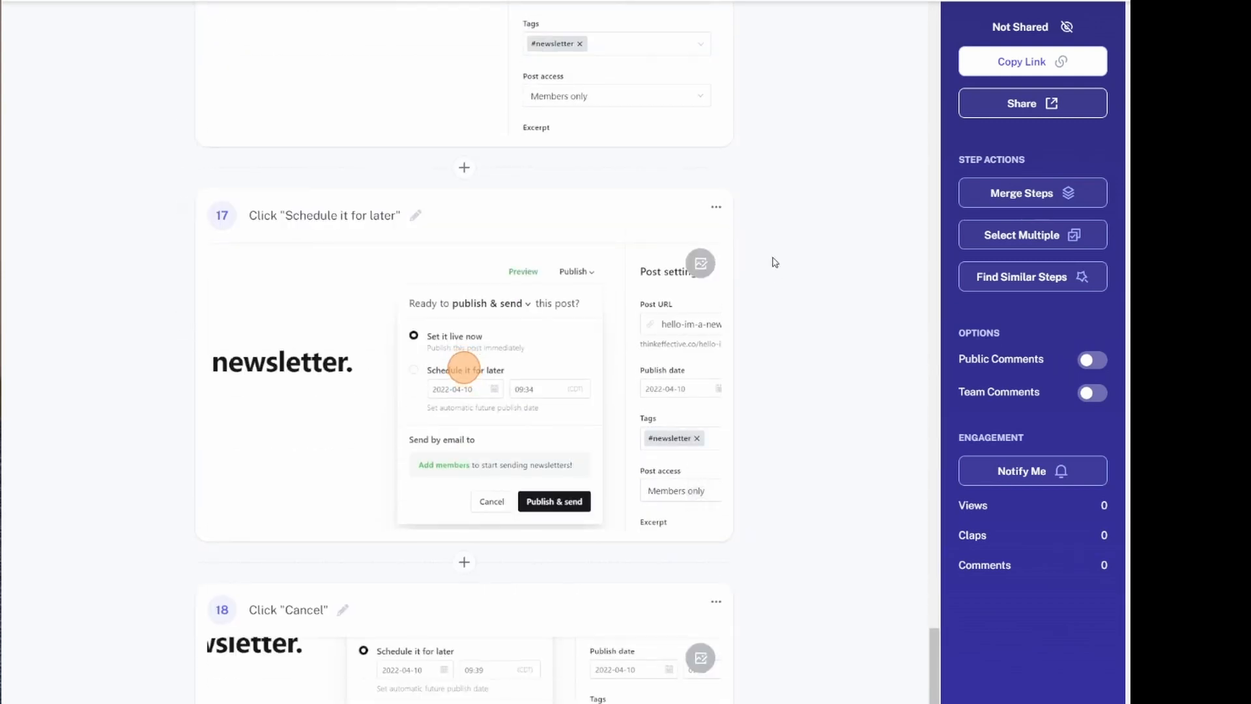
{"action": "left_click", "coordinate": [716, 378]}
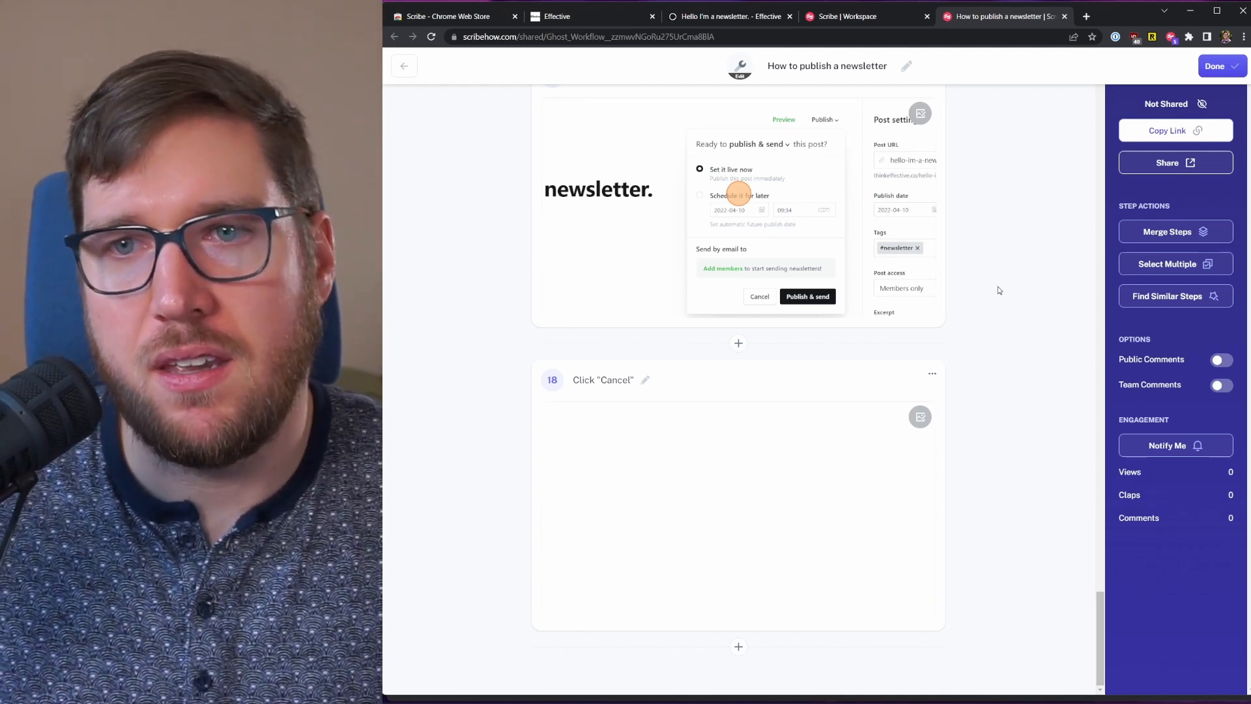
{"action": "mouse_move", "coordinate": [1028, 187]}
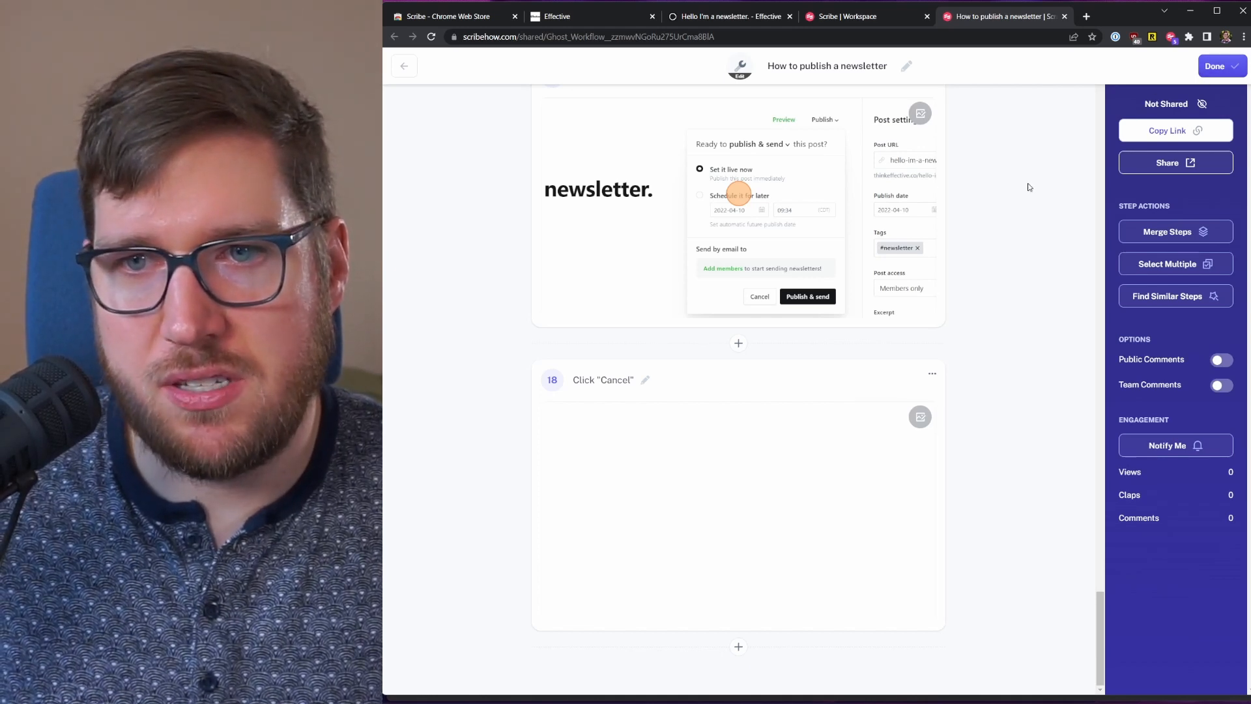
{"action": "mouse_move", "coordinate": [1174, 232]}
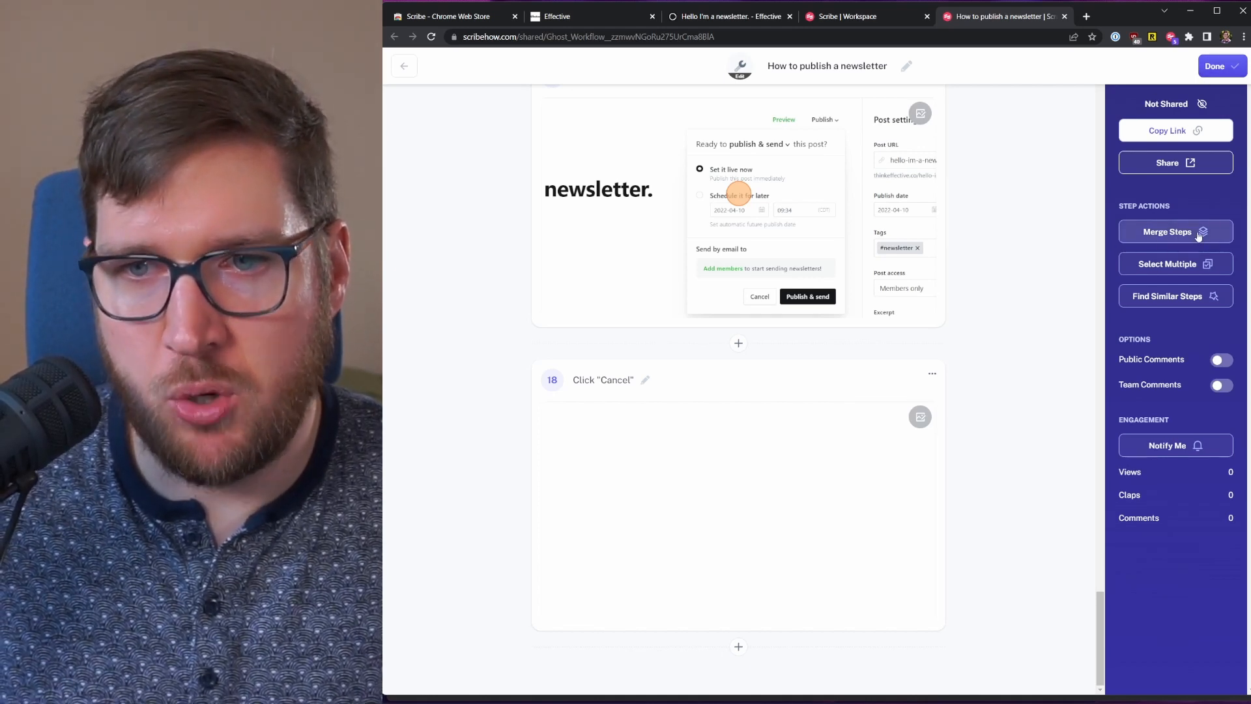
{"action": "mouse_move", "coordinate": [1195, 268]}
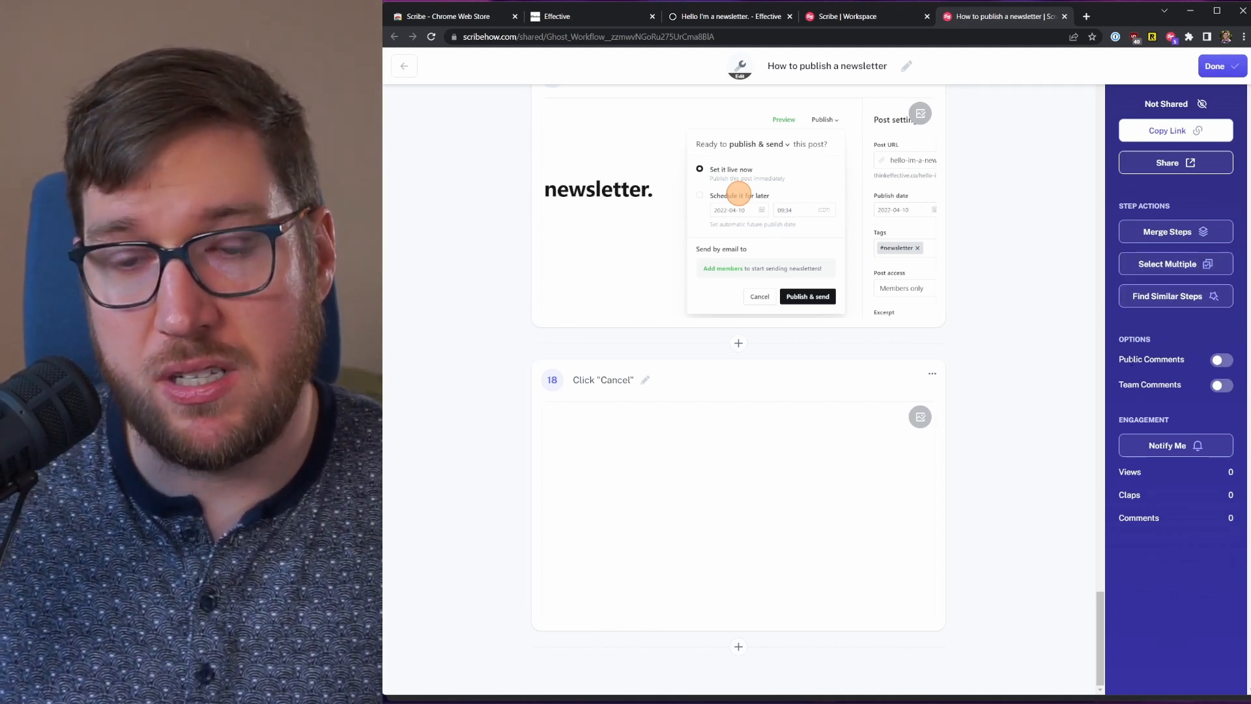
{"action": "mouse_move", "coordinate": [1158, 325]}
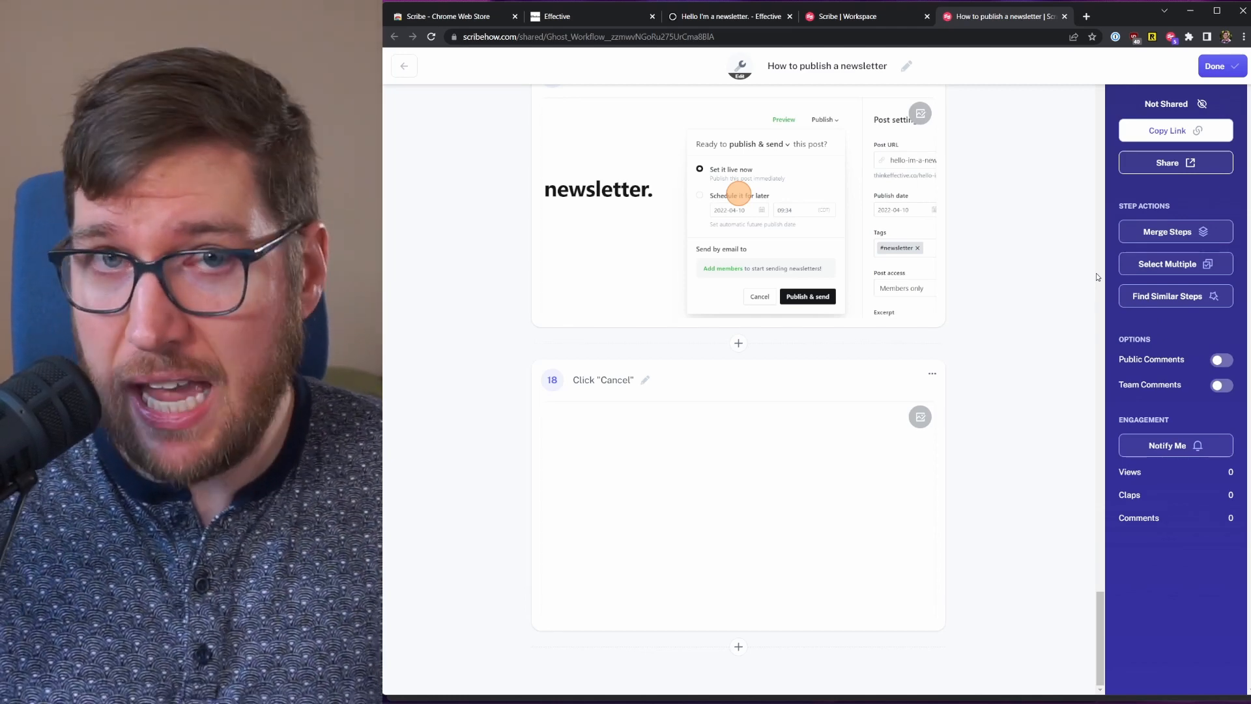
{"action": "mouse_move", "coordinate": [1117, 255]}
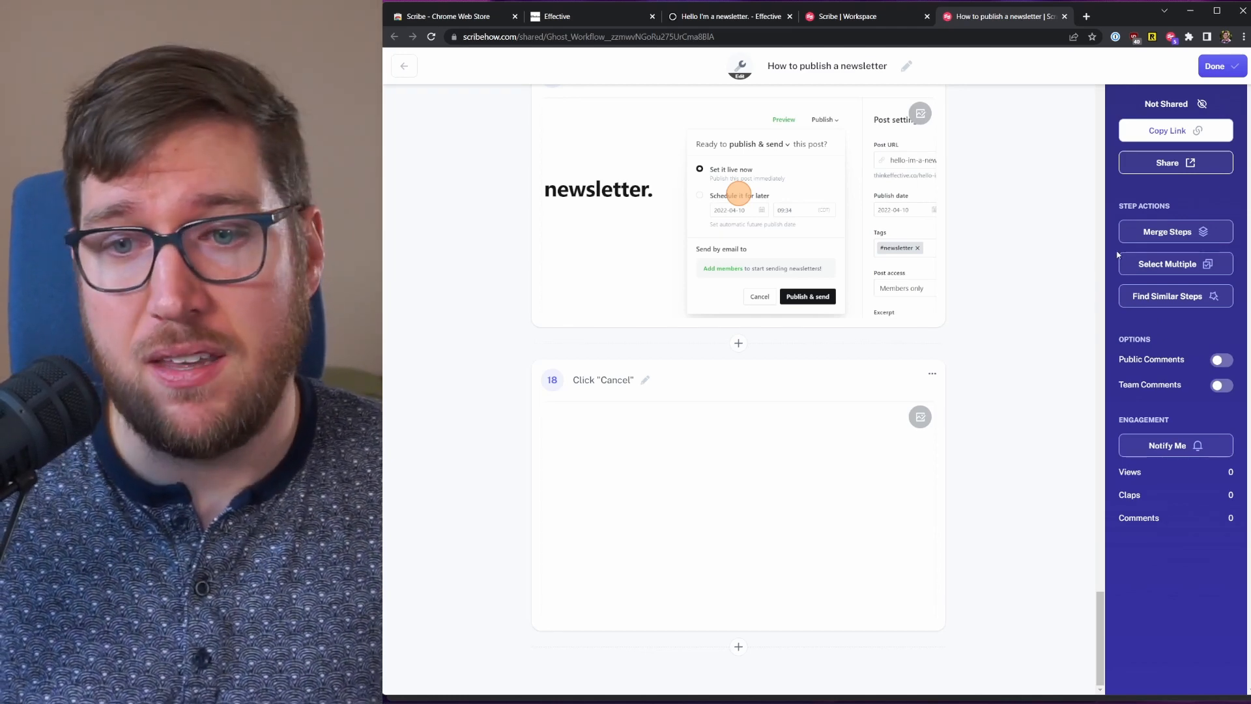
{"action": "mouse_move", "coordinate": [1167, 446]}
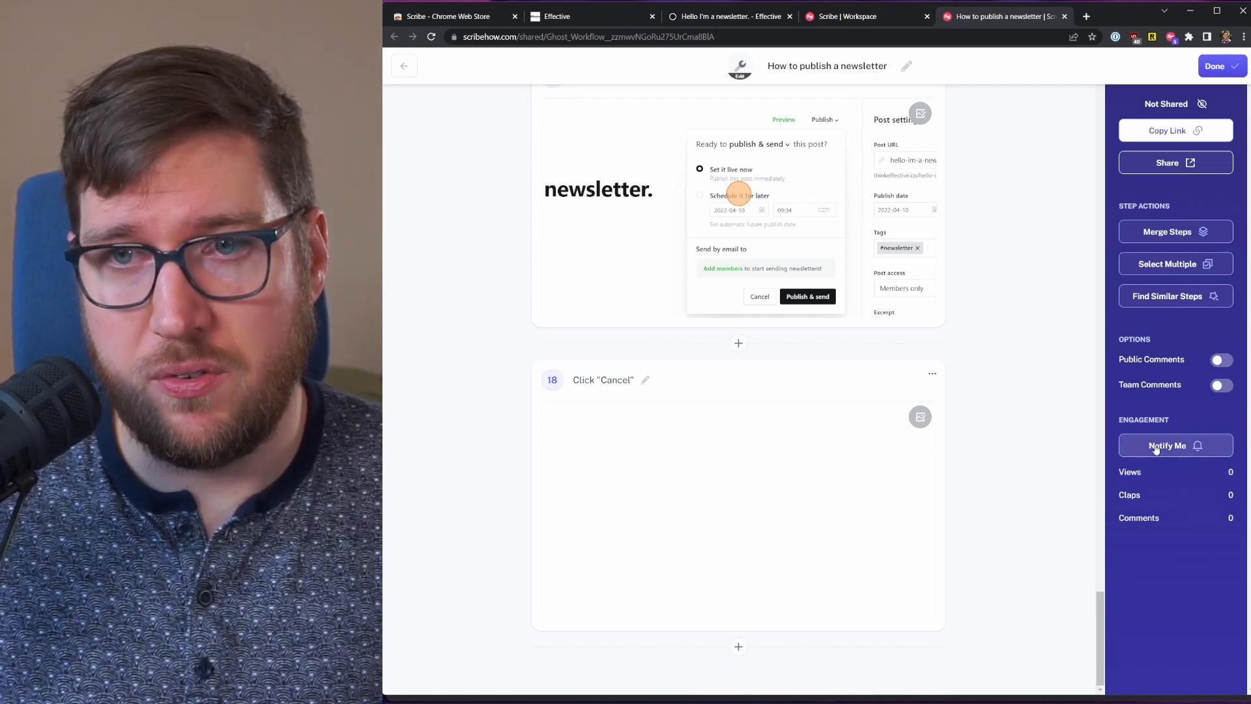
{"action": "scroll", "scroll_direction": "up", "scroll_amount": 3}
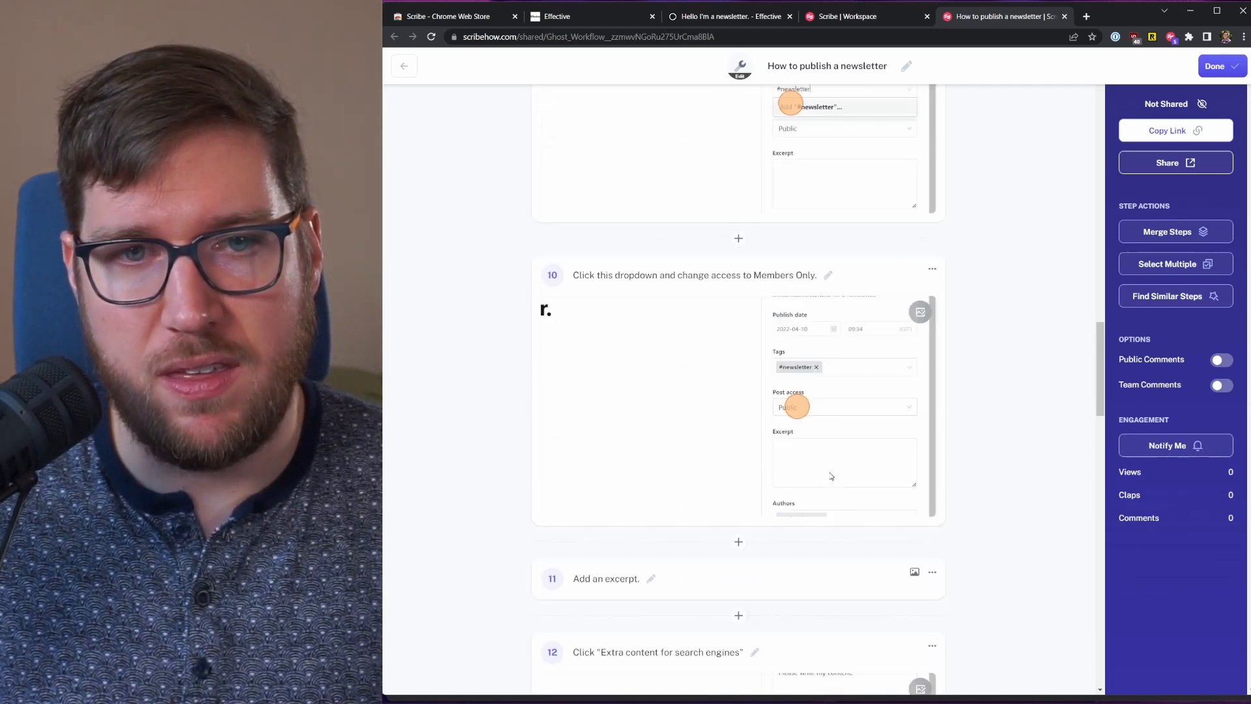
{"action": "scroll", "scroll_direction": "up", "scroll_amount": 3}
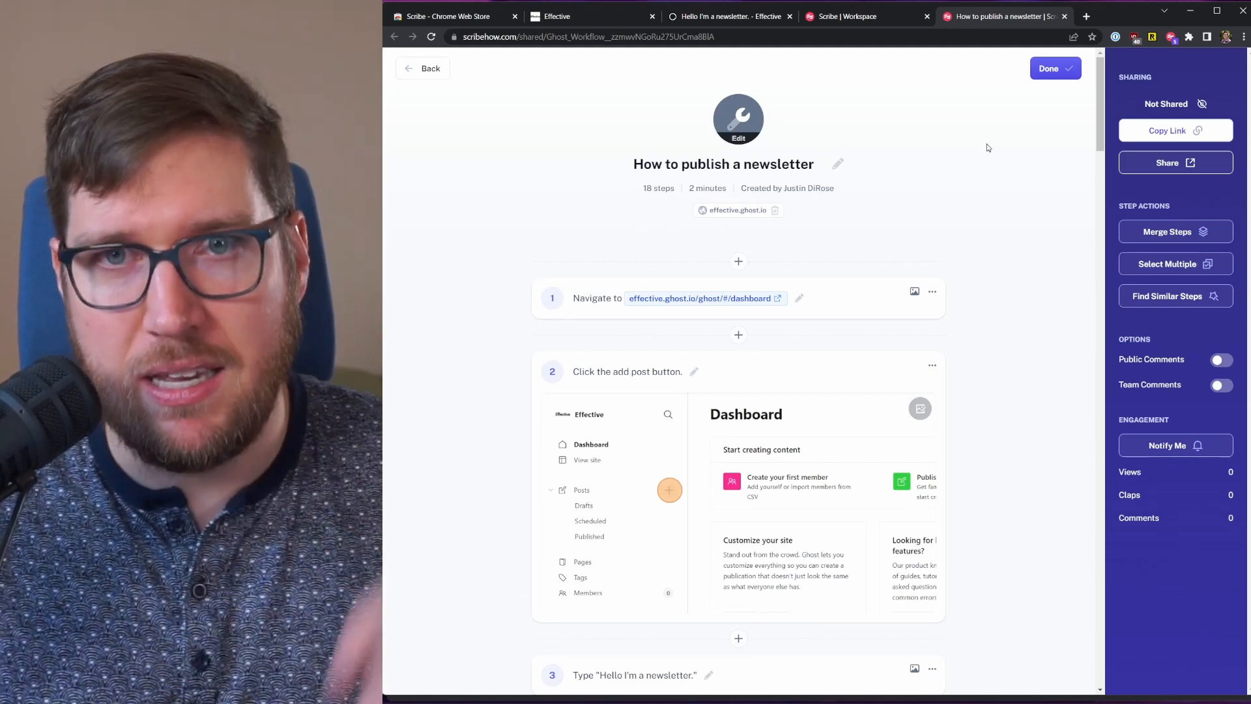
Step: Save the edited 18-step guide with Done and show it in read-only view mode
{"action": "left_click", "coordinate": [1048, 68]}
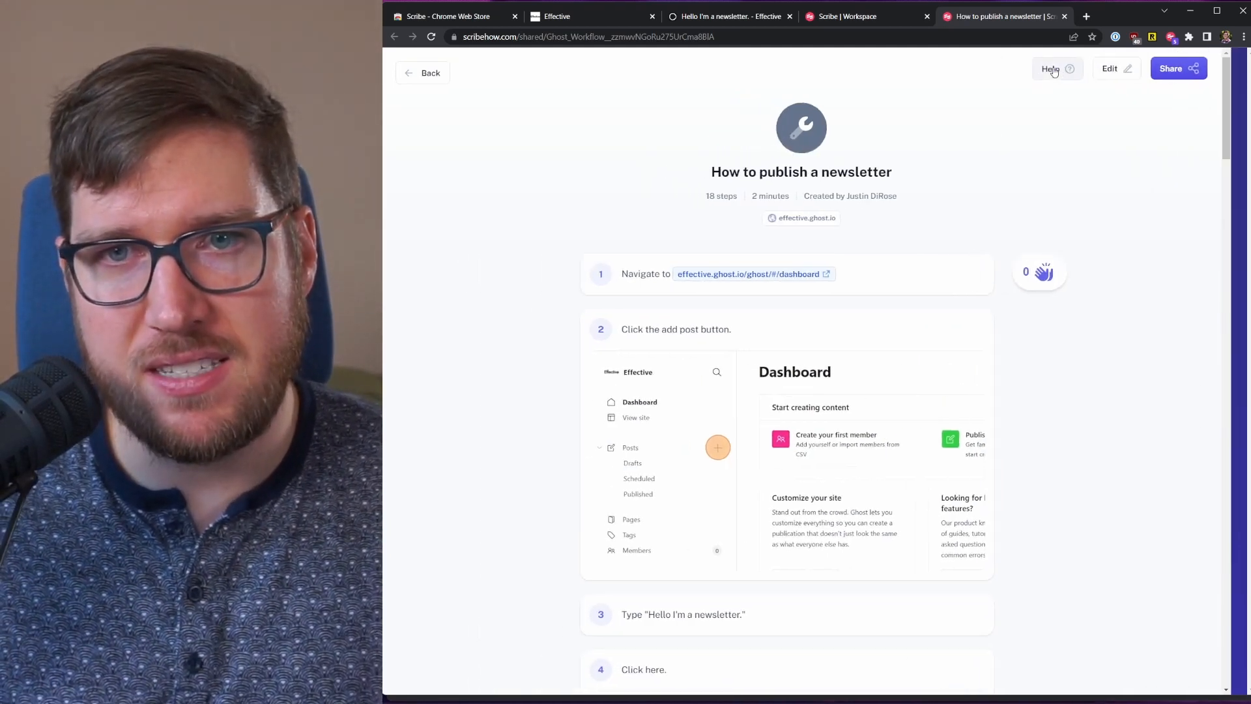